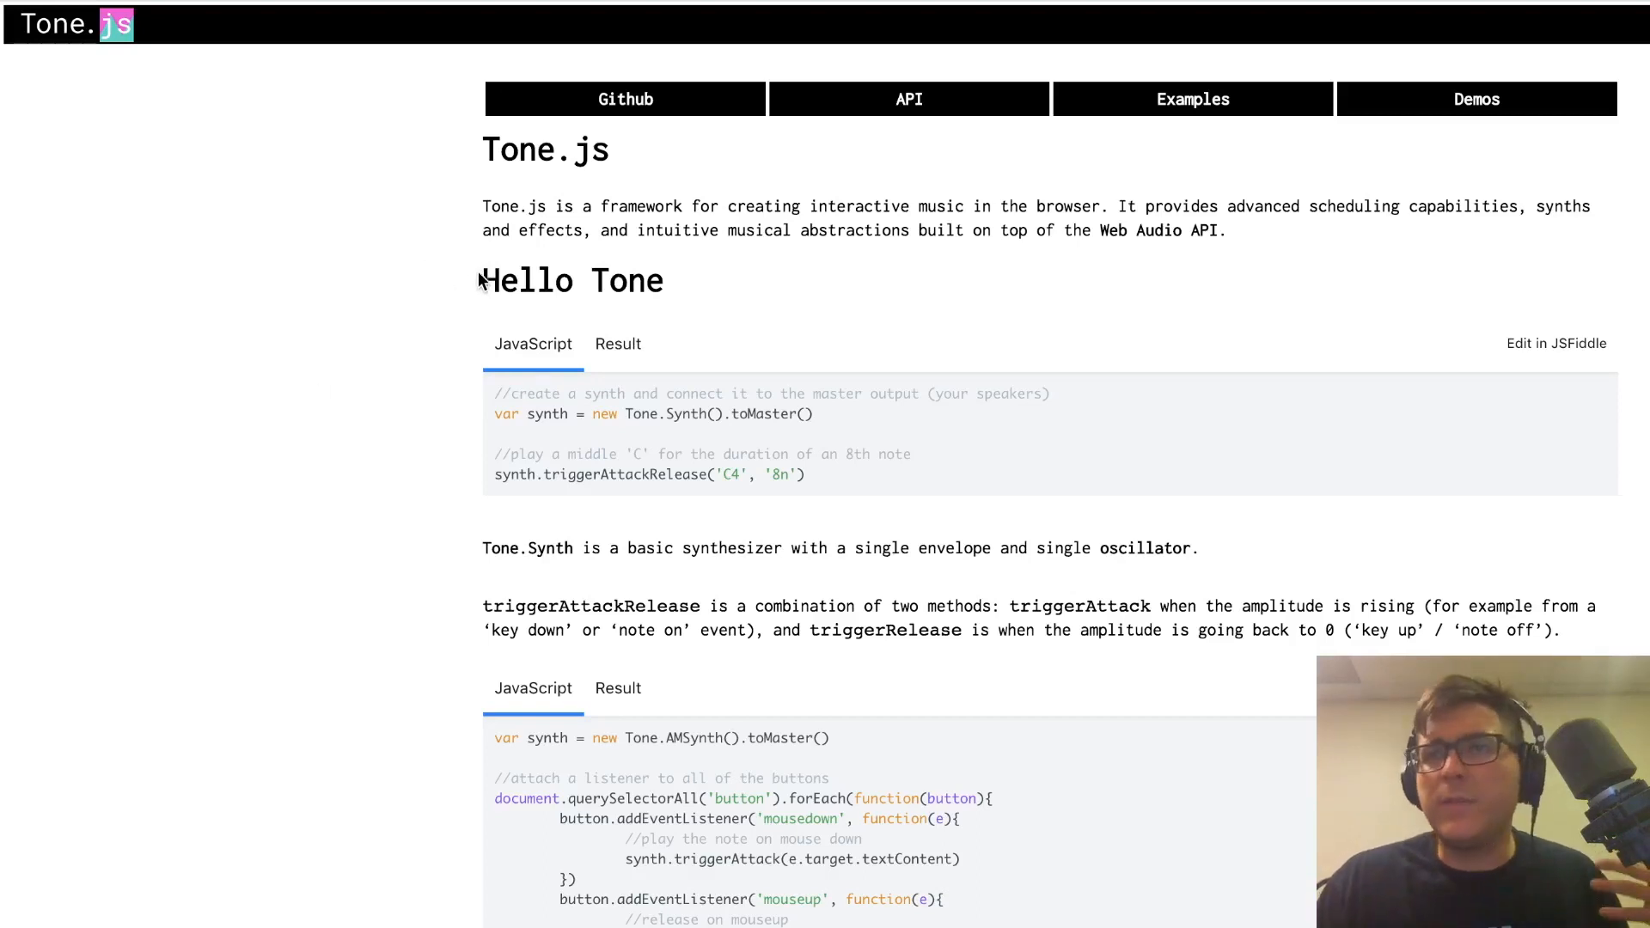
# Highlight Synth in the Hello Tone code and switch the example to its Result view
pyautogui.moveTo(482, 280); pyautogui.dragTo(609, 280)
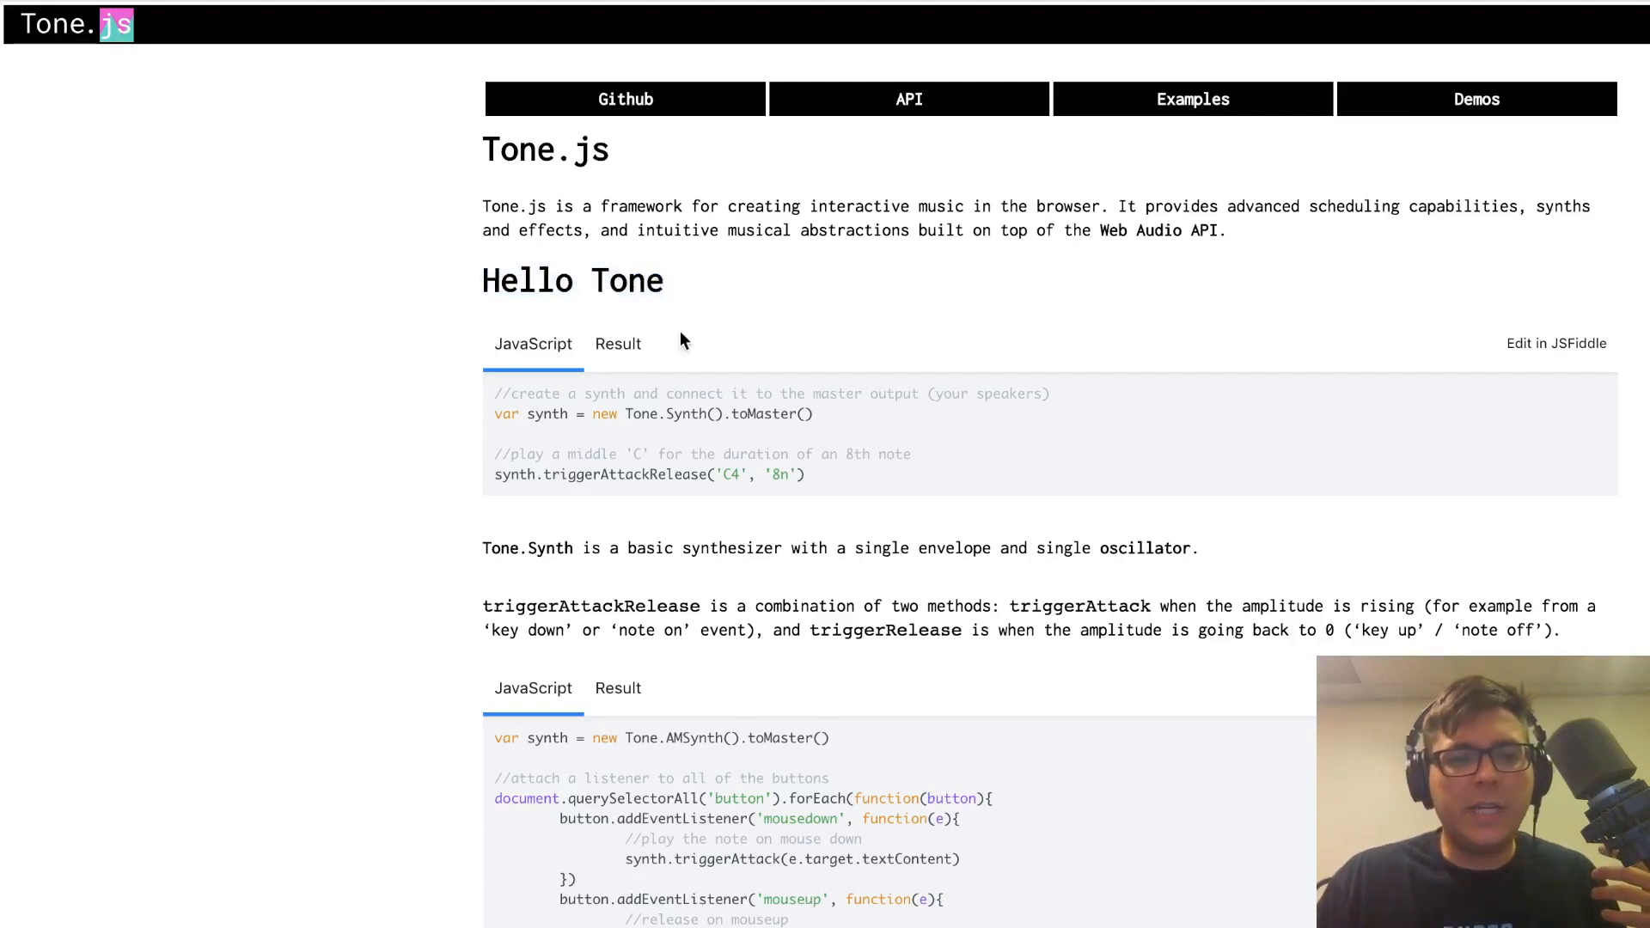
pyautogui.doubleClick(682, 414)
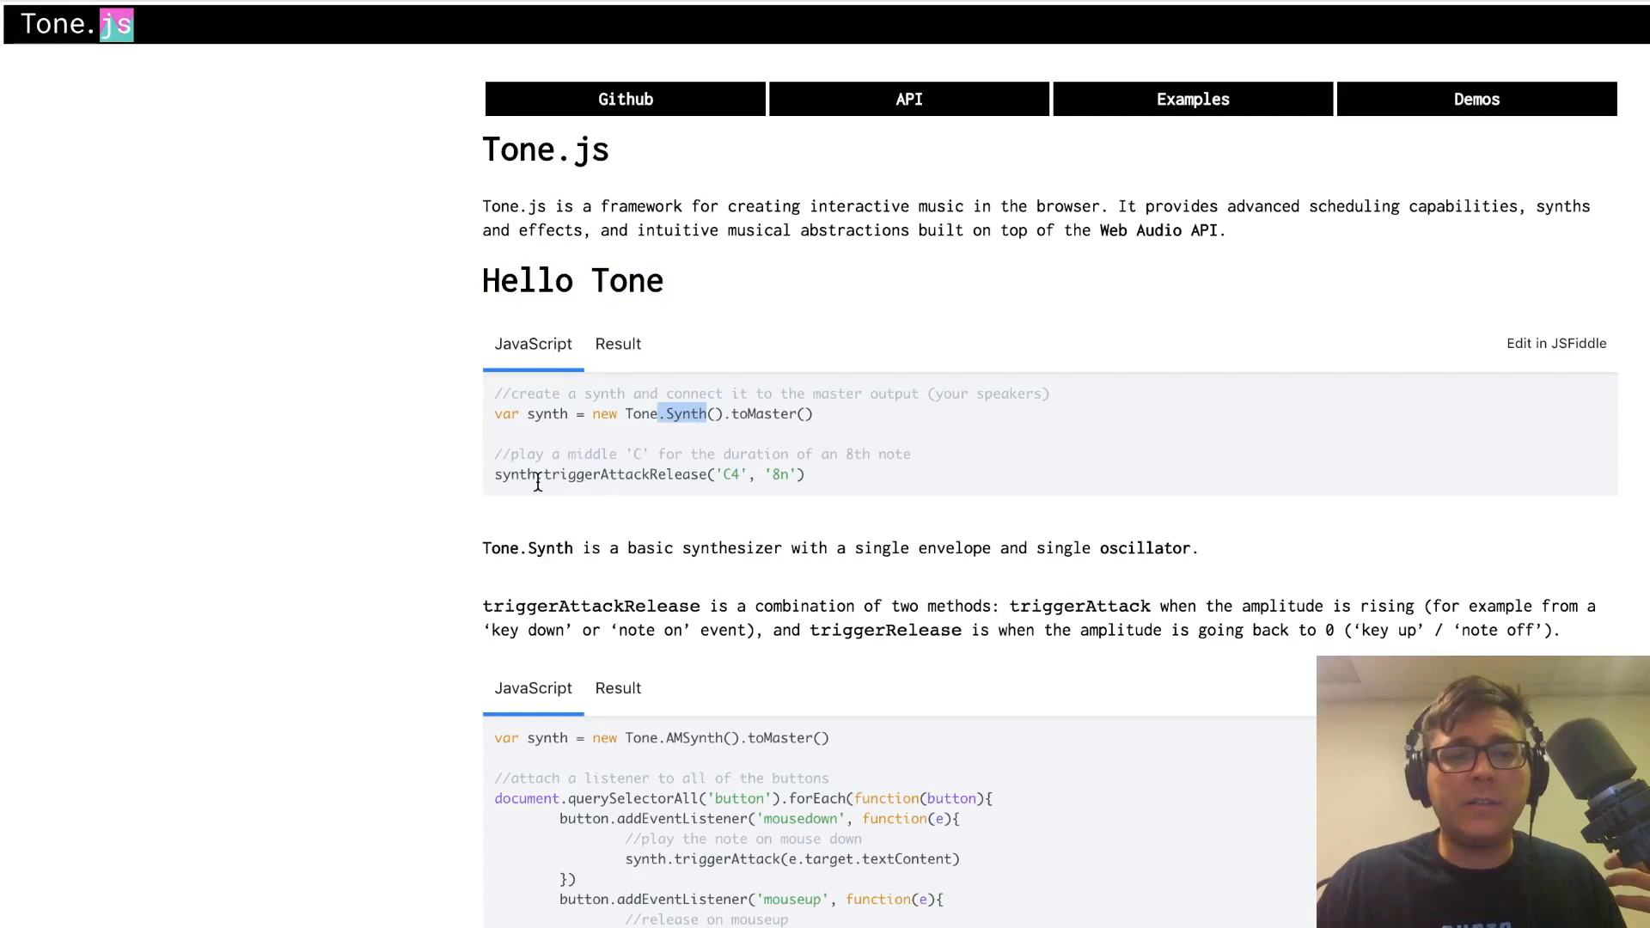
pyautogui.click(619, 344)
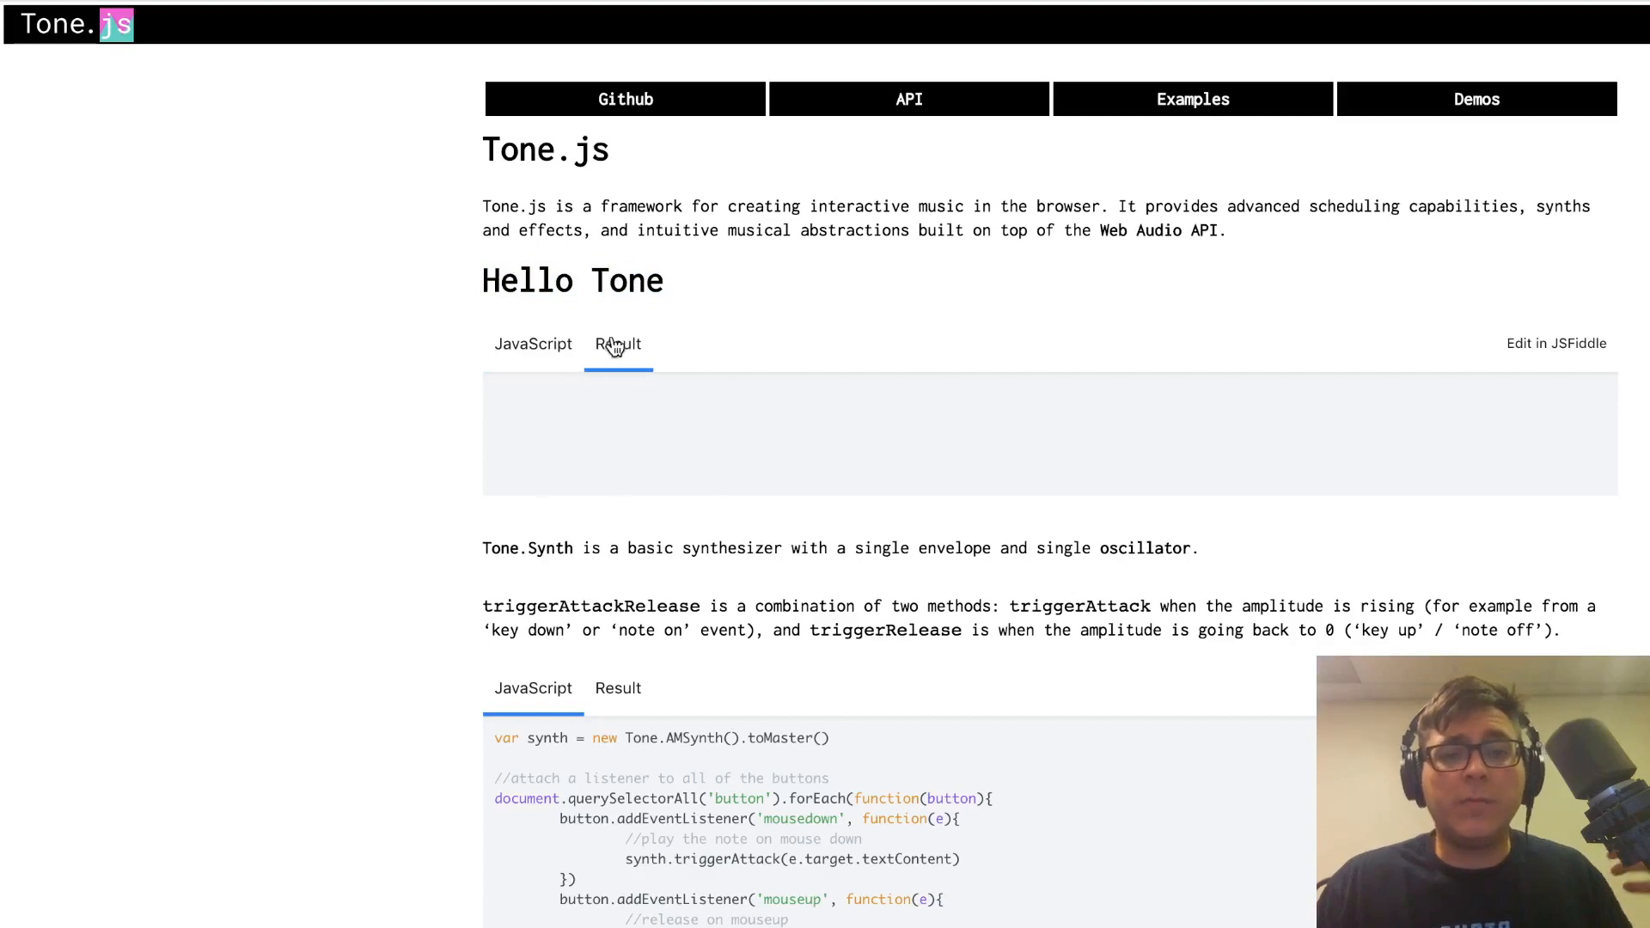
pyautogui.click(619, 344)
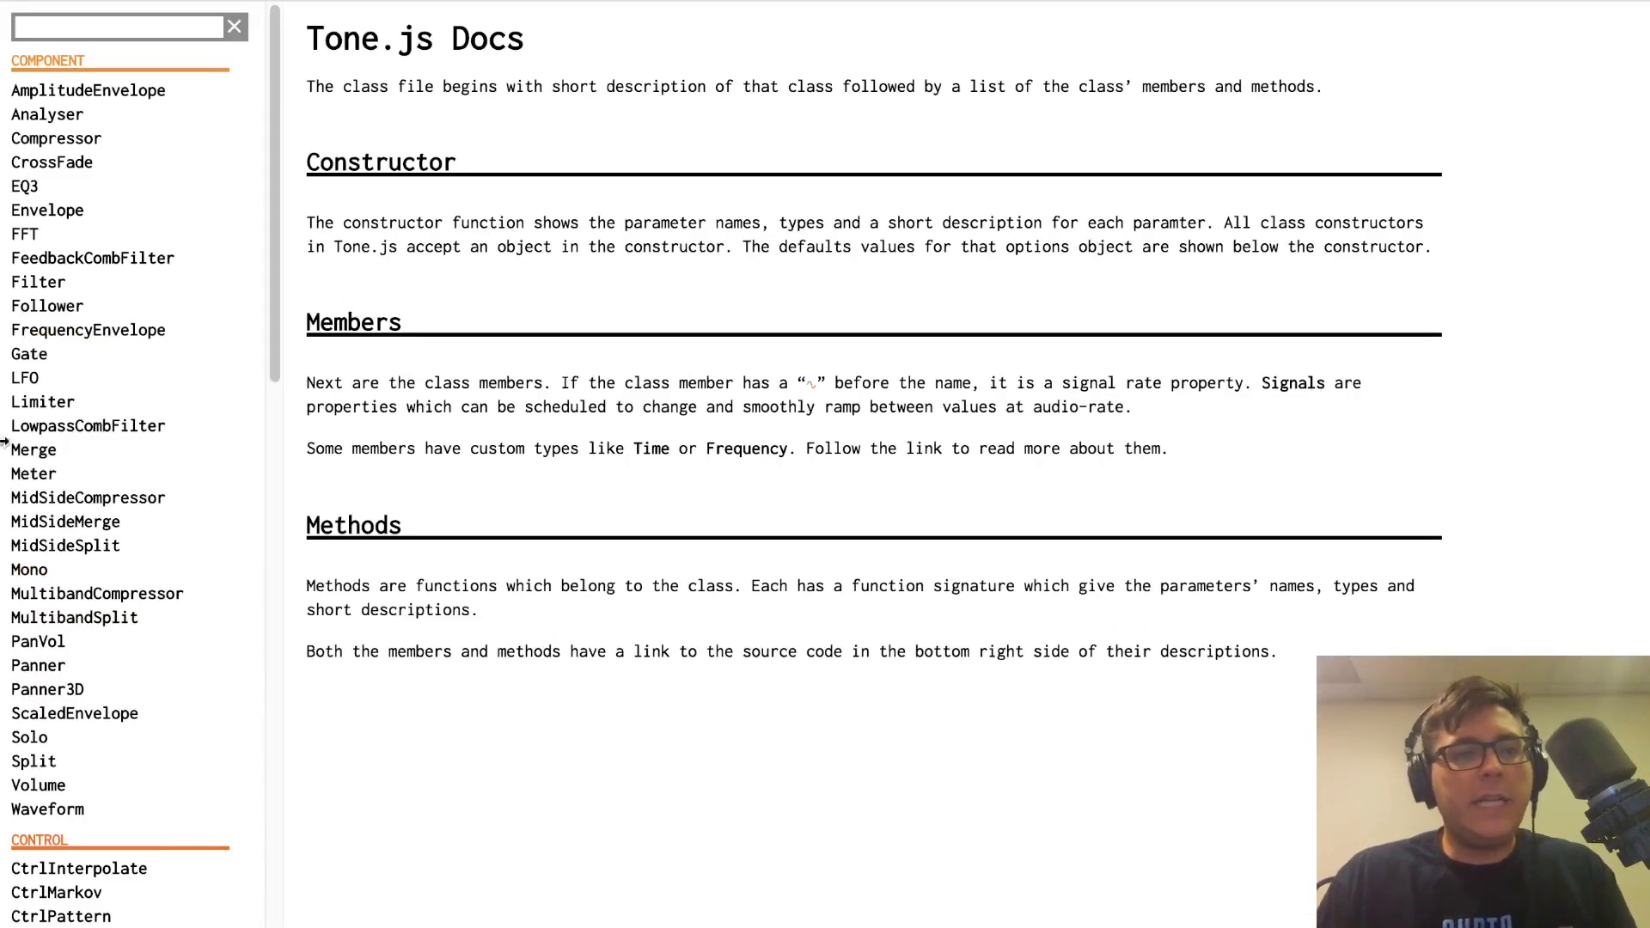
# Scroll the Tone.js Docs class list down to the Event and Instrument sections
pyautogui.scroll(-3)
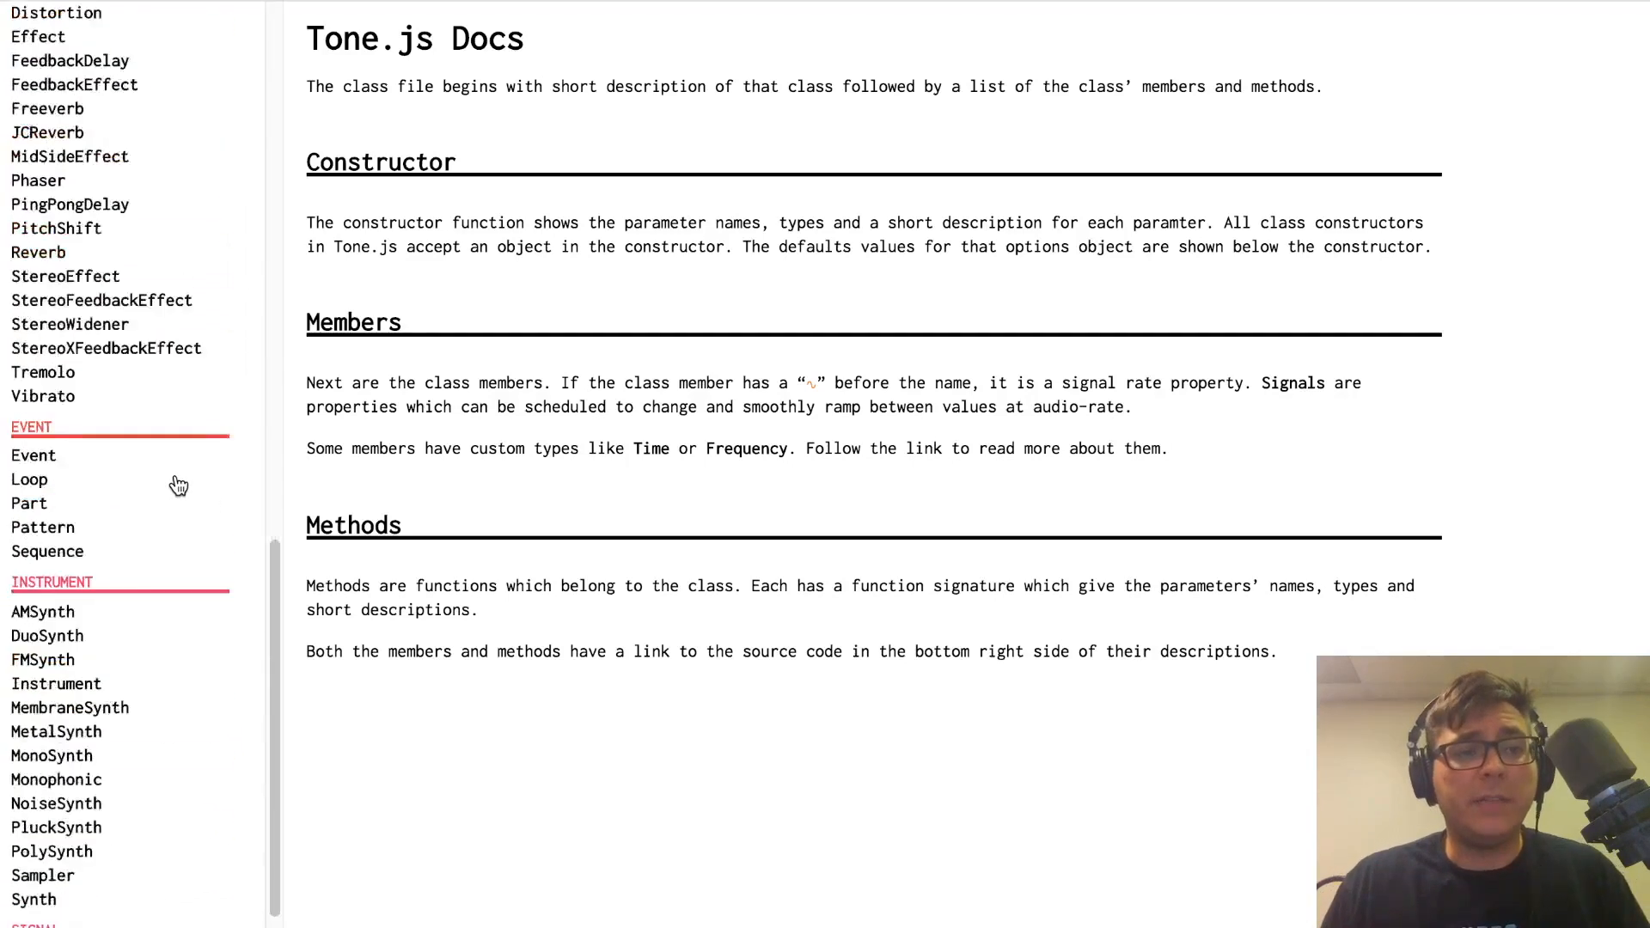
pyautogui.scroll(-3)
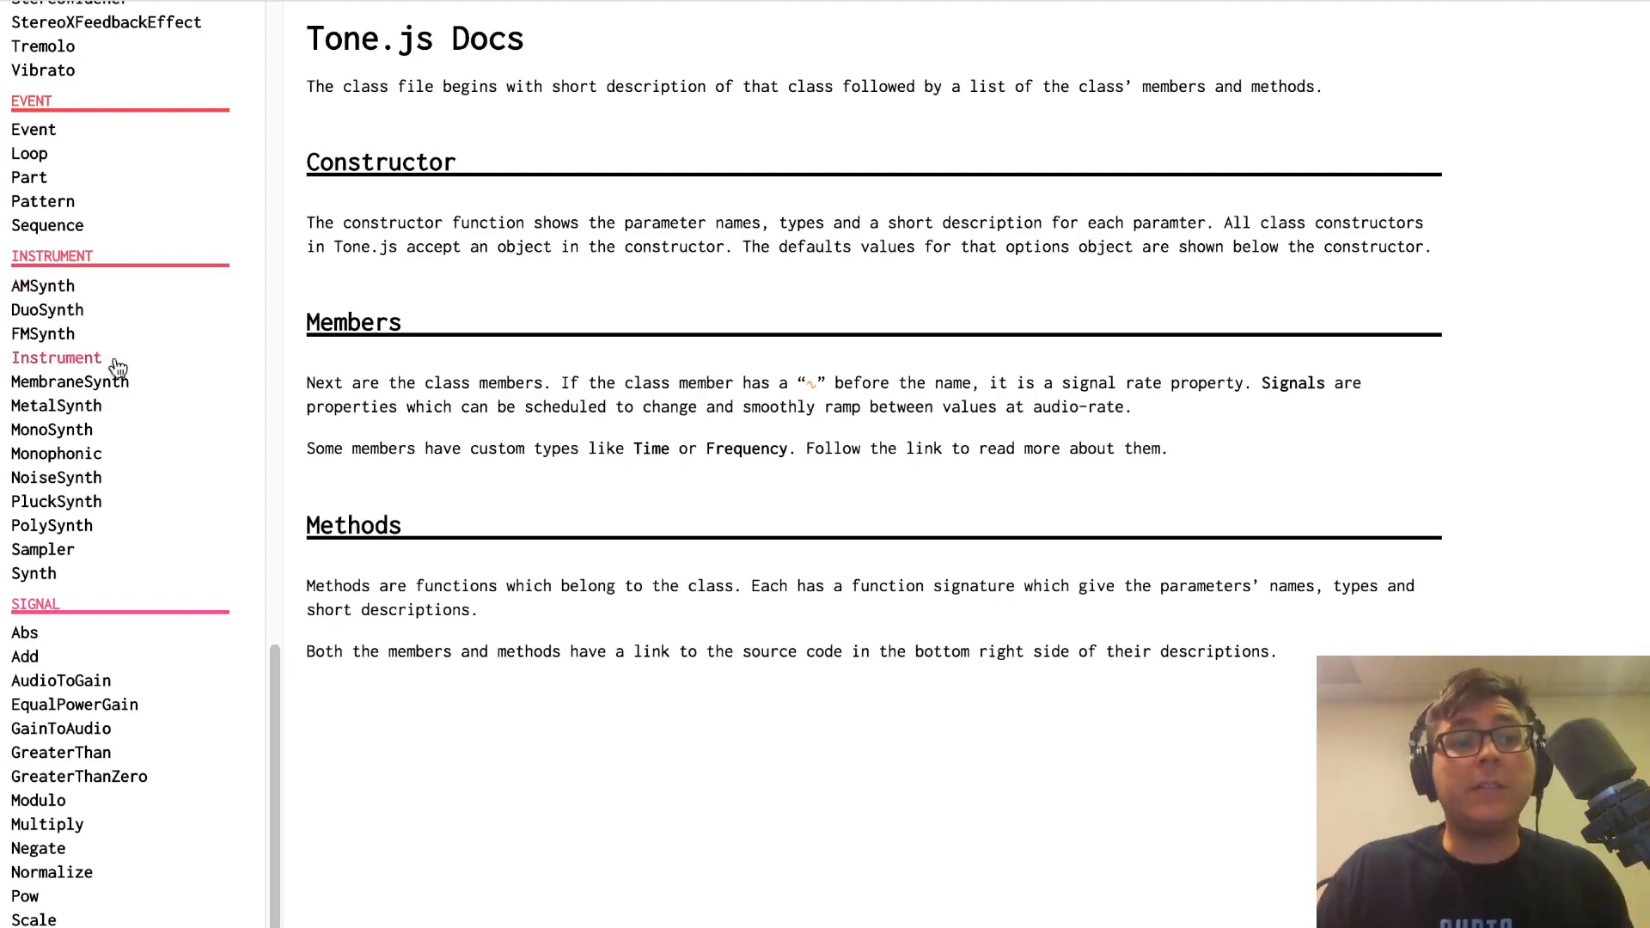
pyautogui.moveTo(303, 686)
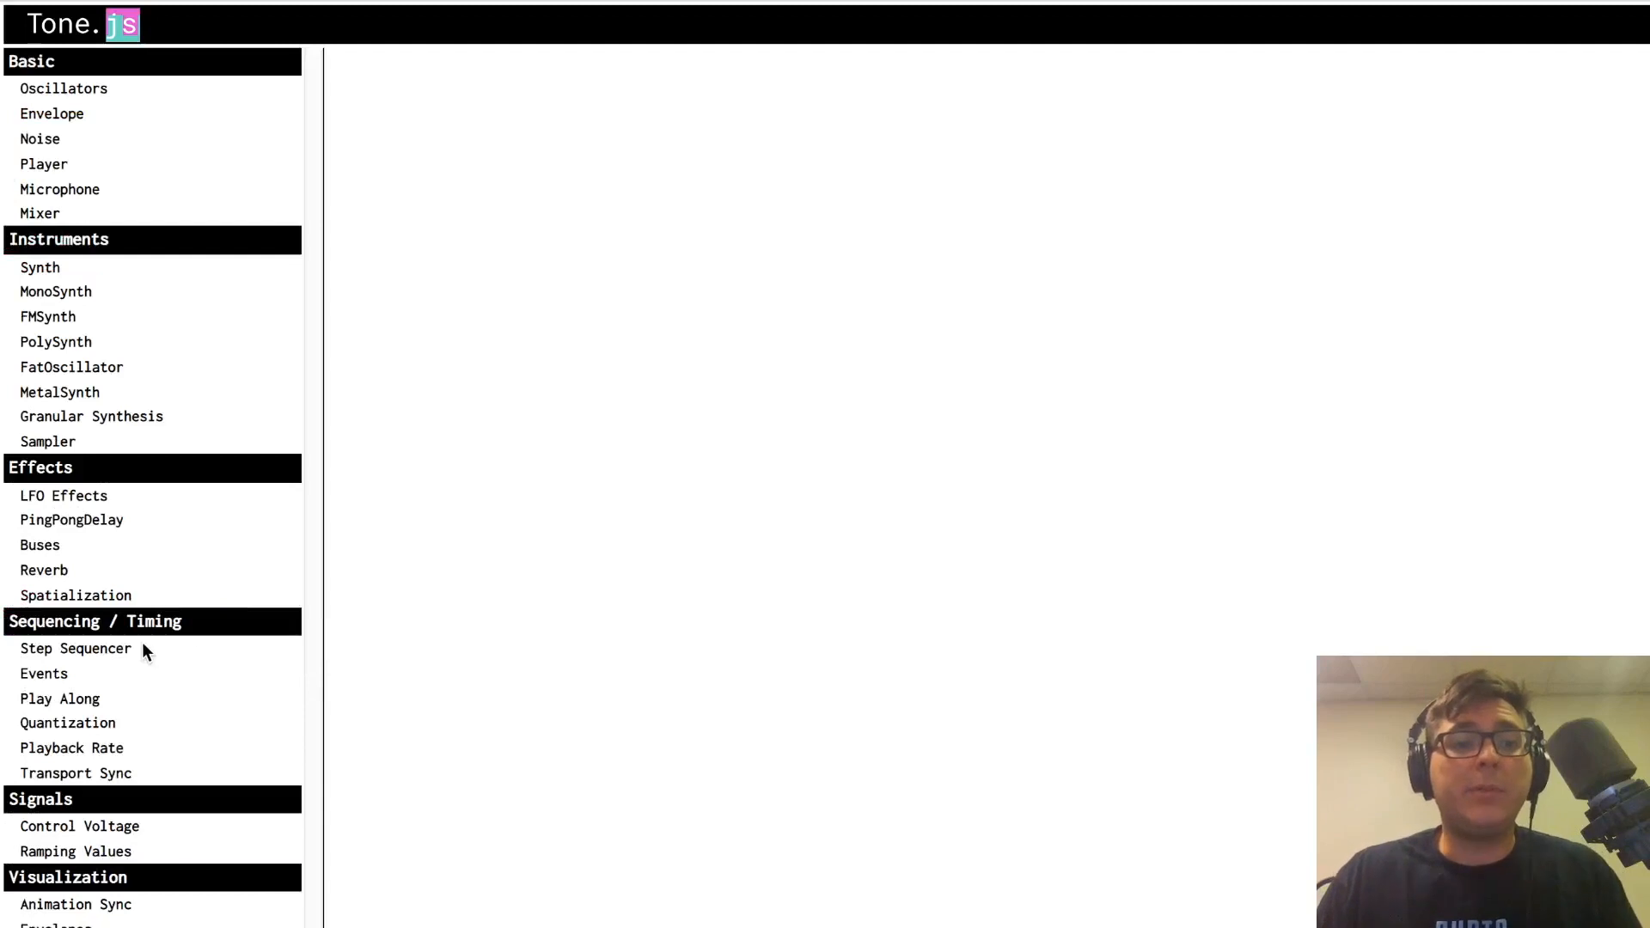
pyautogui.moveTo(204, 553)
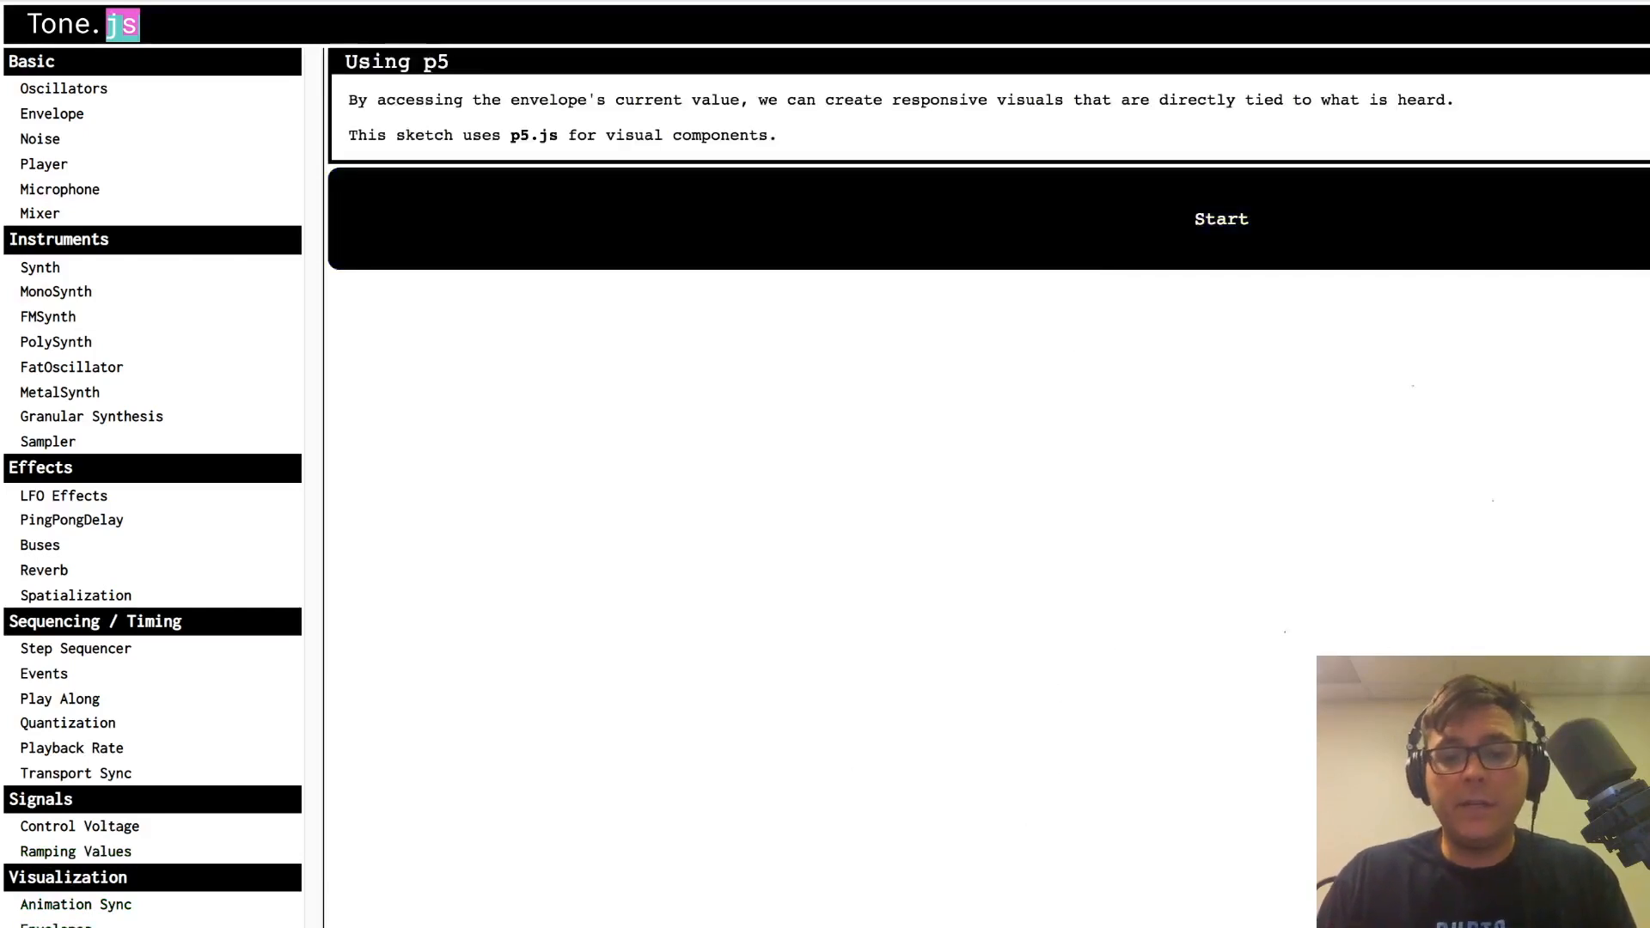
# Start the Using p5 example to hear and see it, then stop it
pyautogui.click(1221, 218)
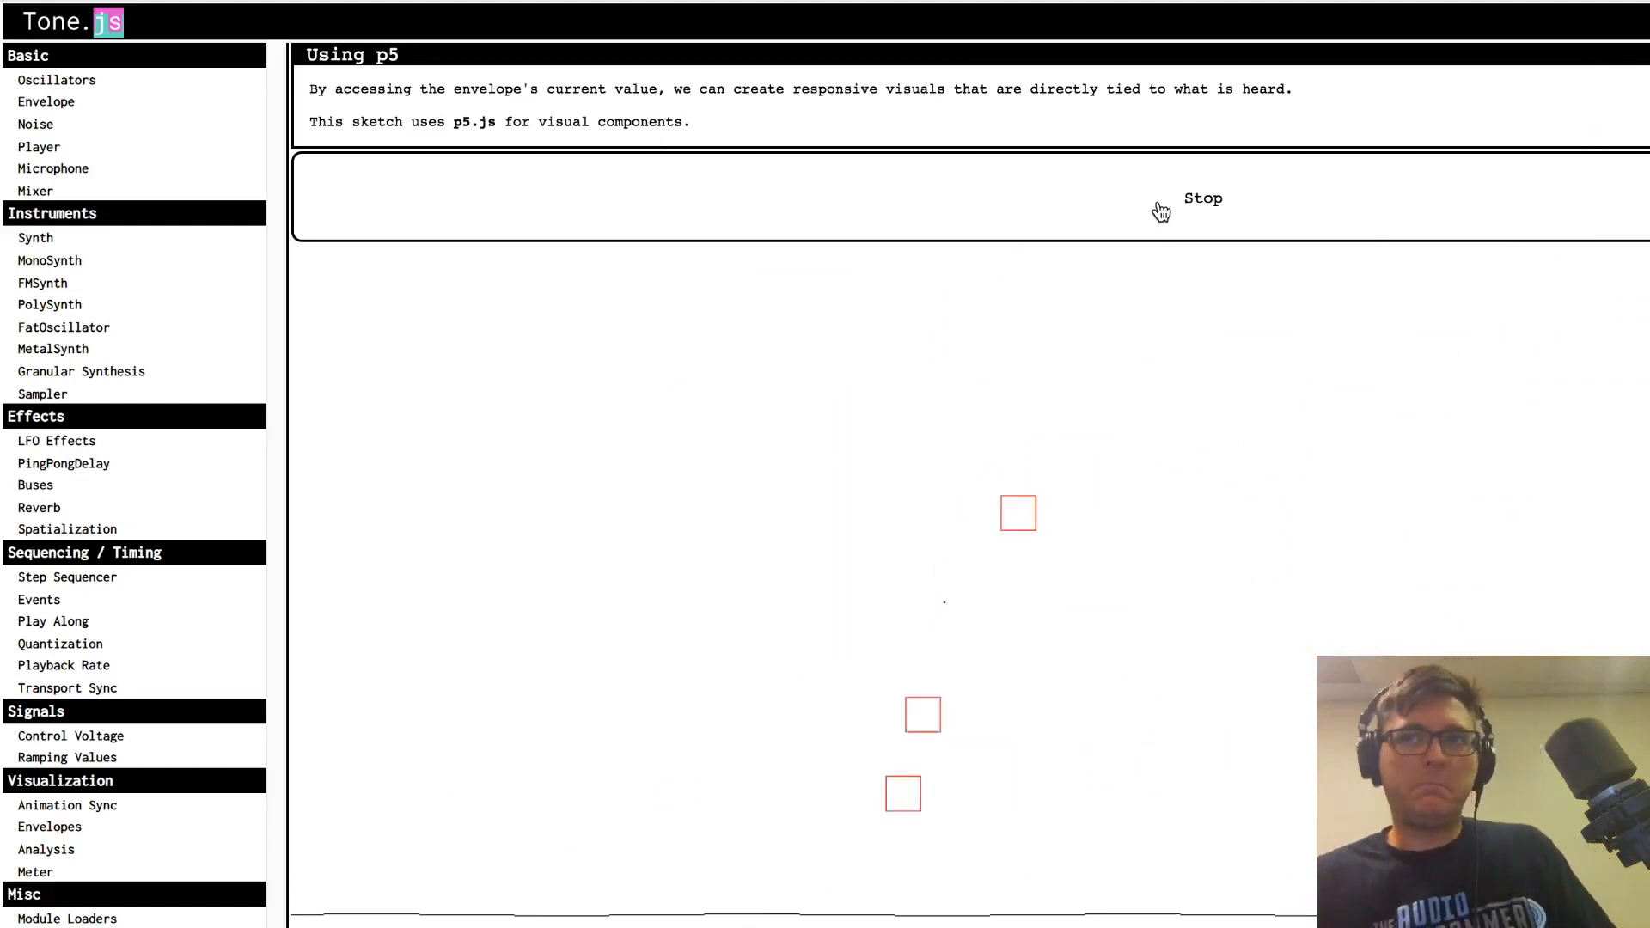
pyautogui.click(1203, 200)
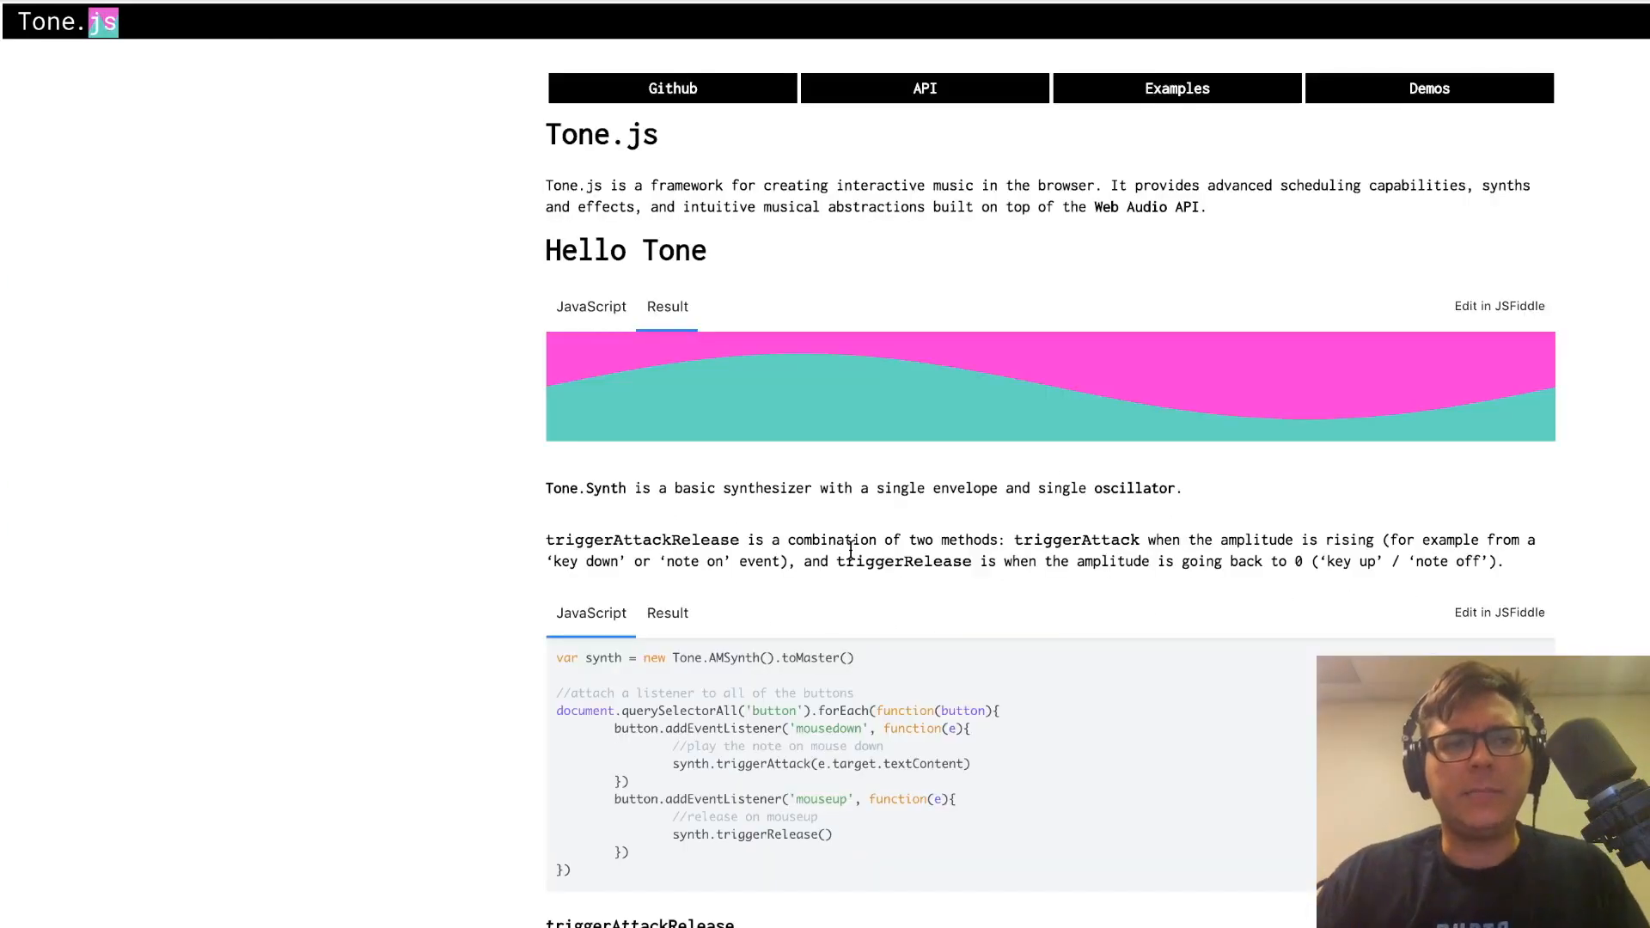
pyautogui.moveTo(631, 59)
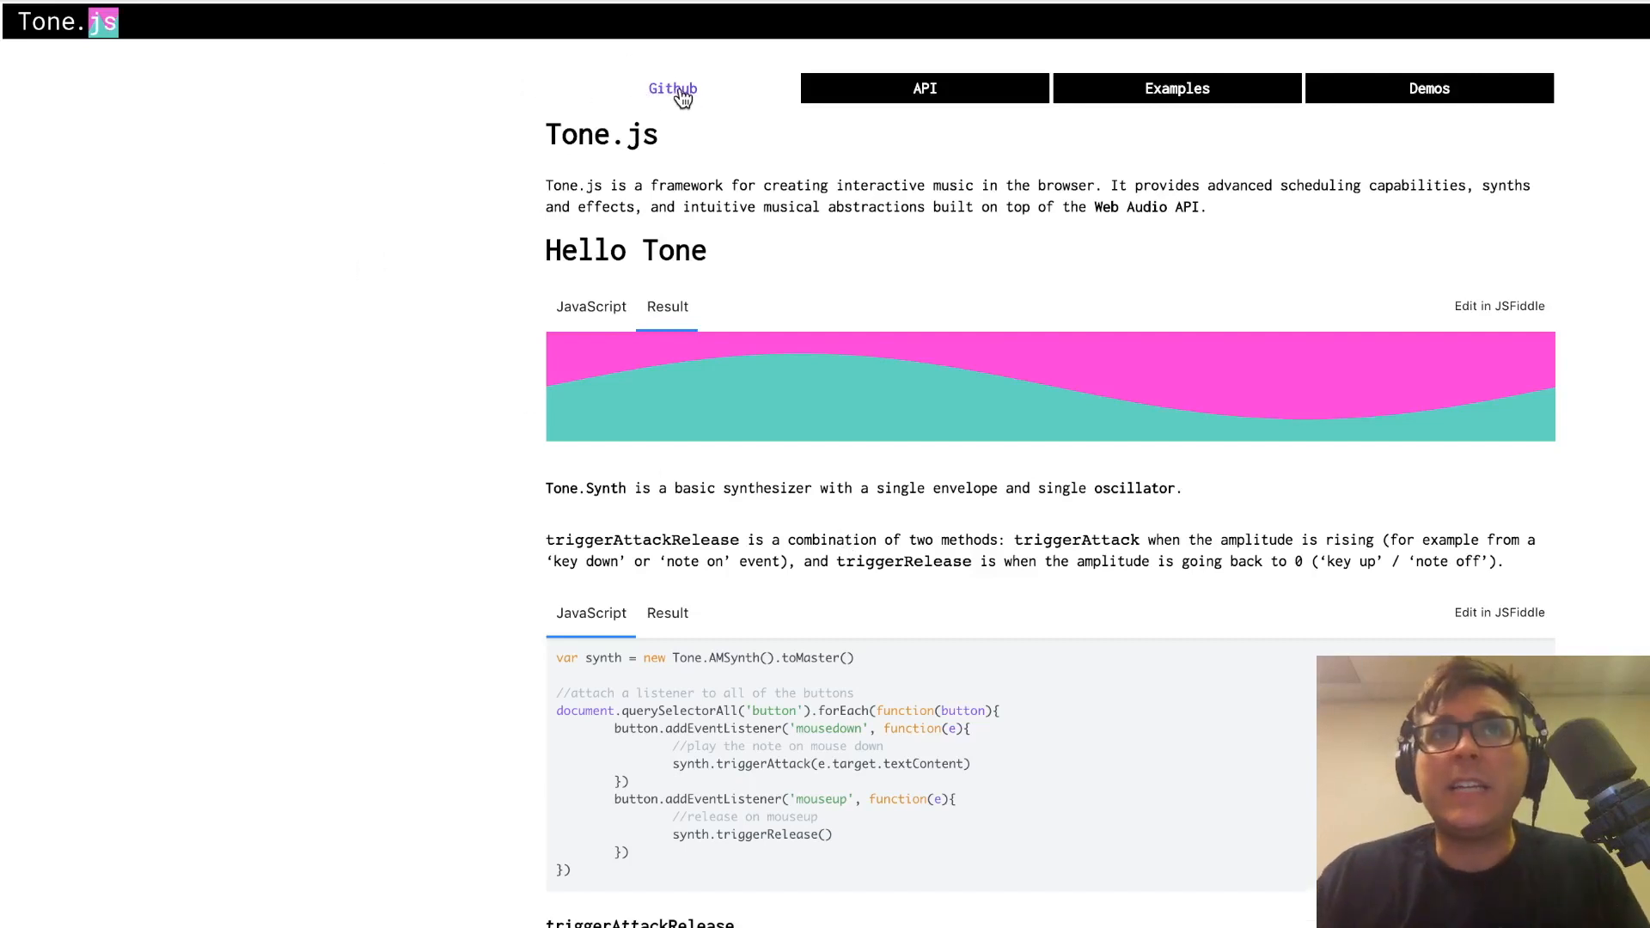
# In the Tone.js GitHub README Installation section, copy the min build's link address
pyautogui.click(672, 89)
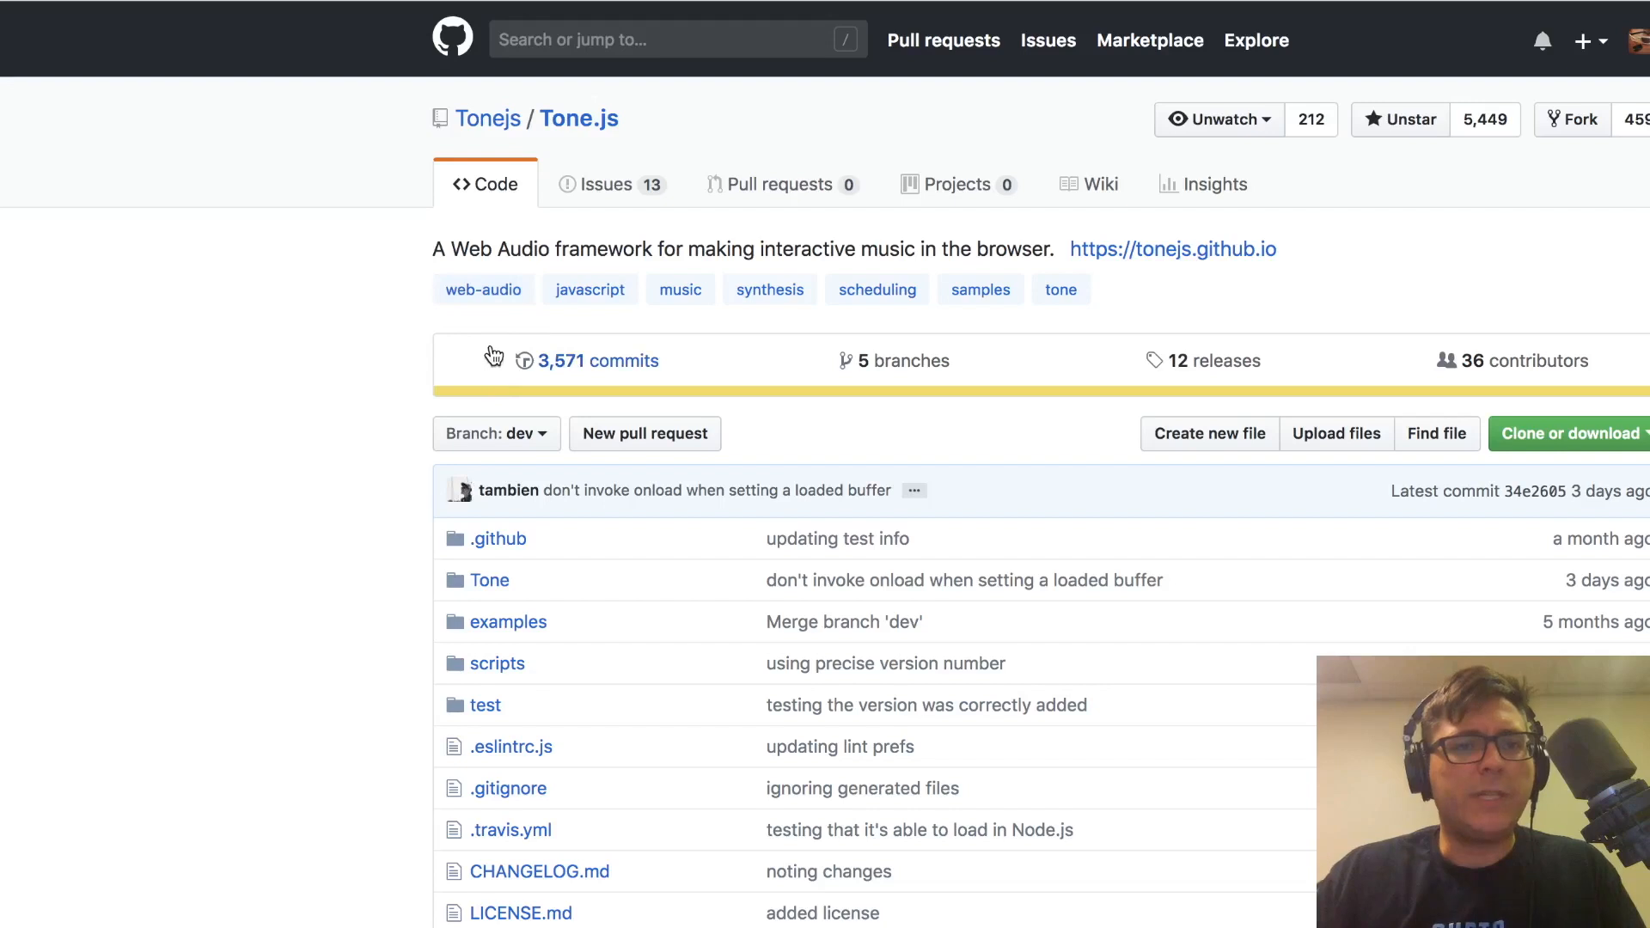
pyautogui.scroll(-3)
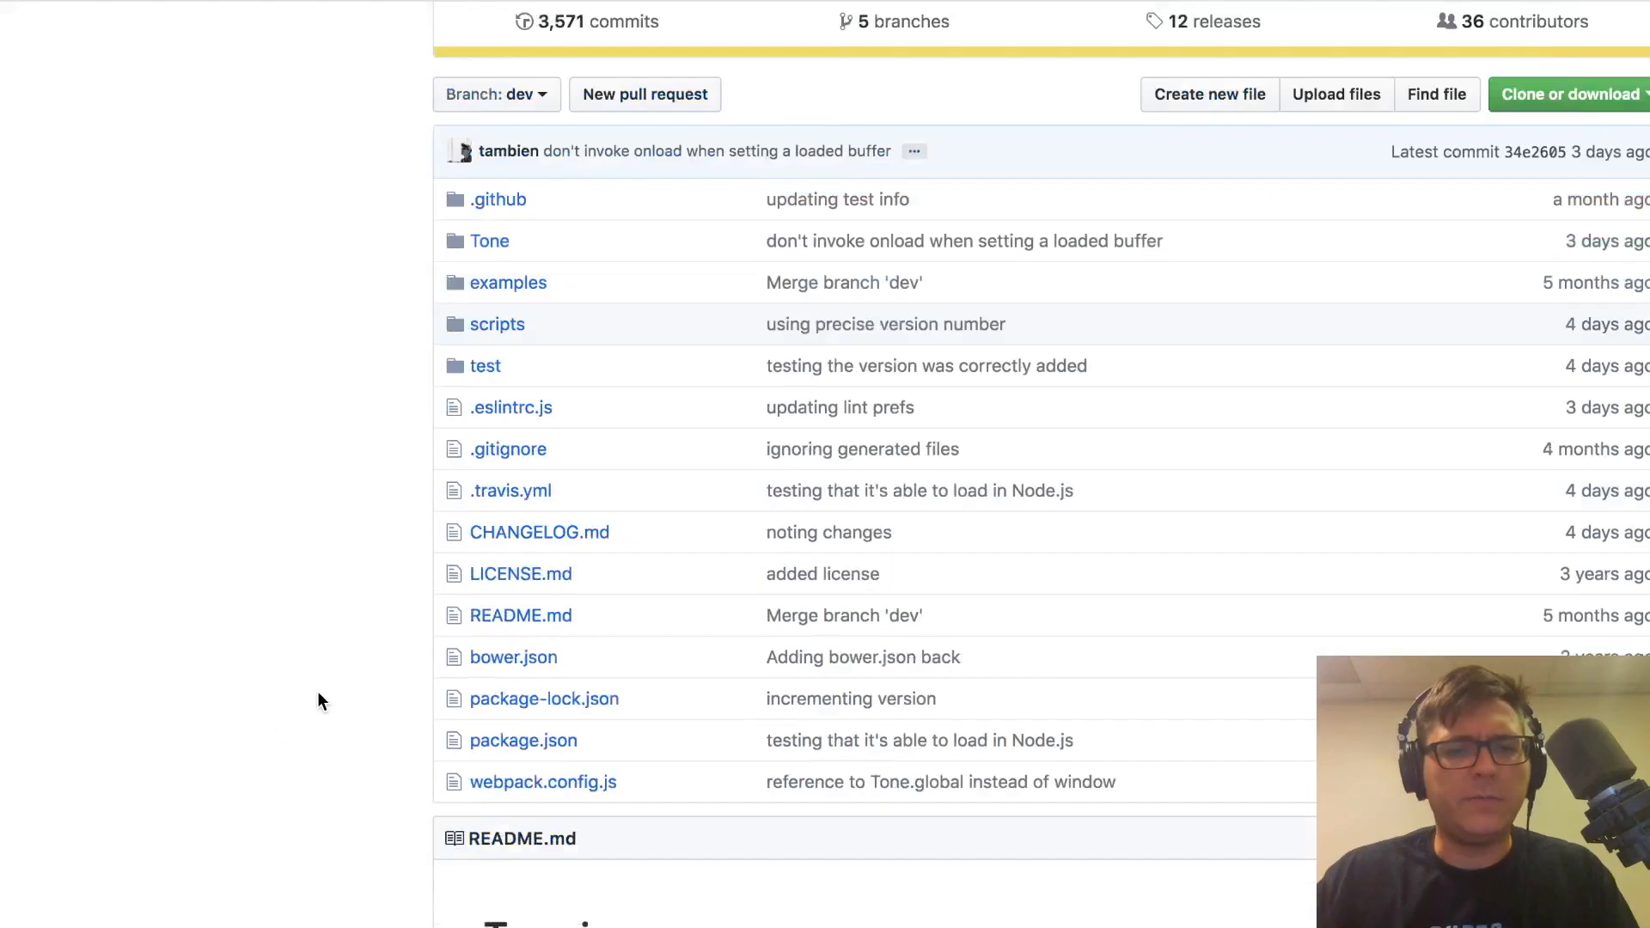
pyautogui.scroll(-3)
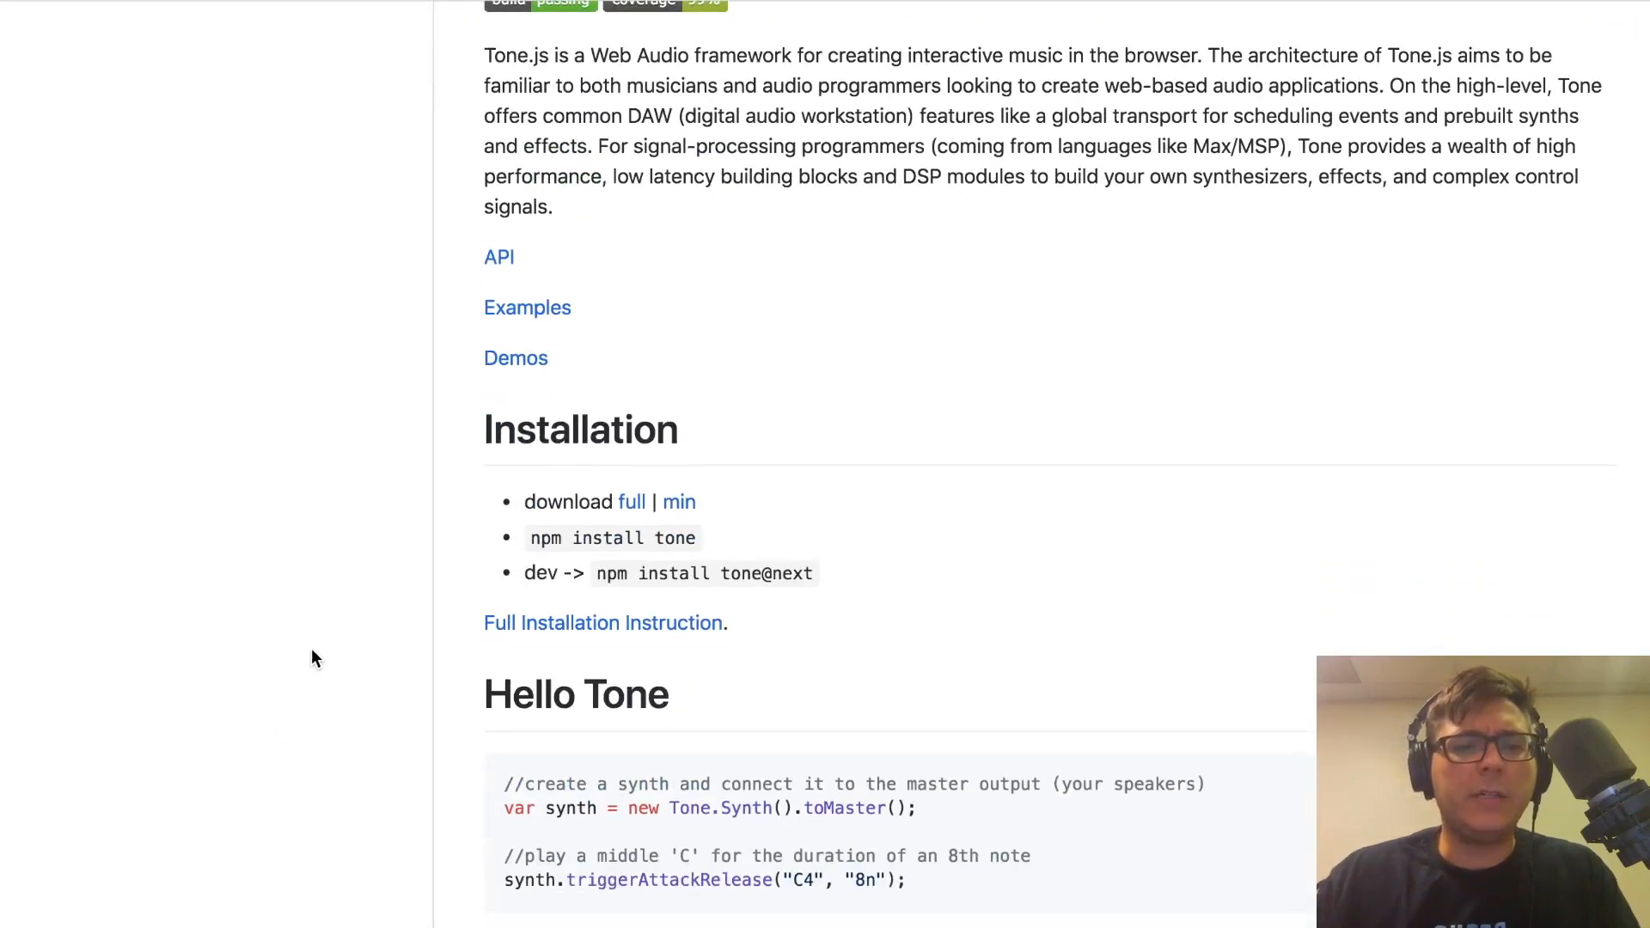
pyautogui.moveTo(677, 502)
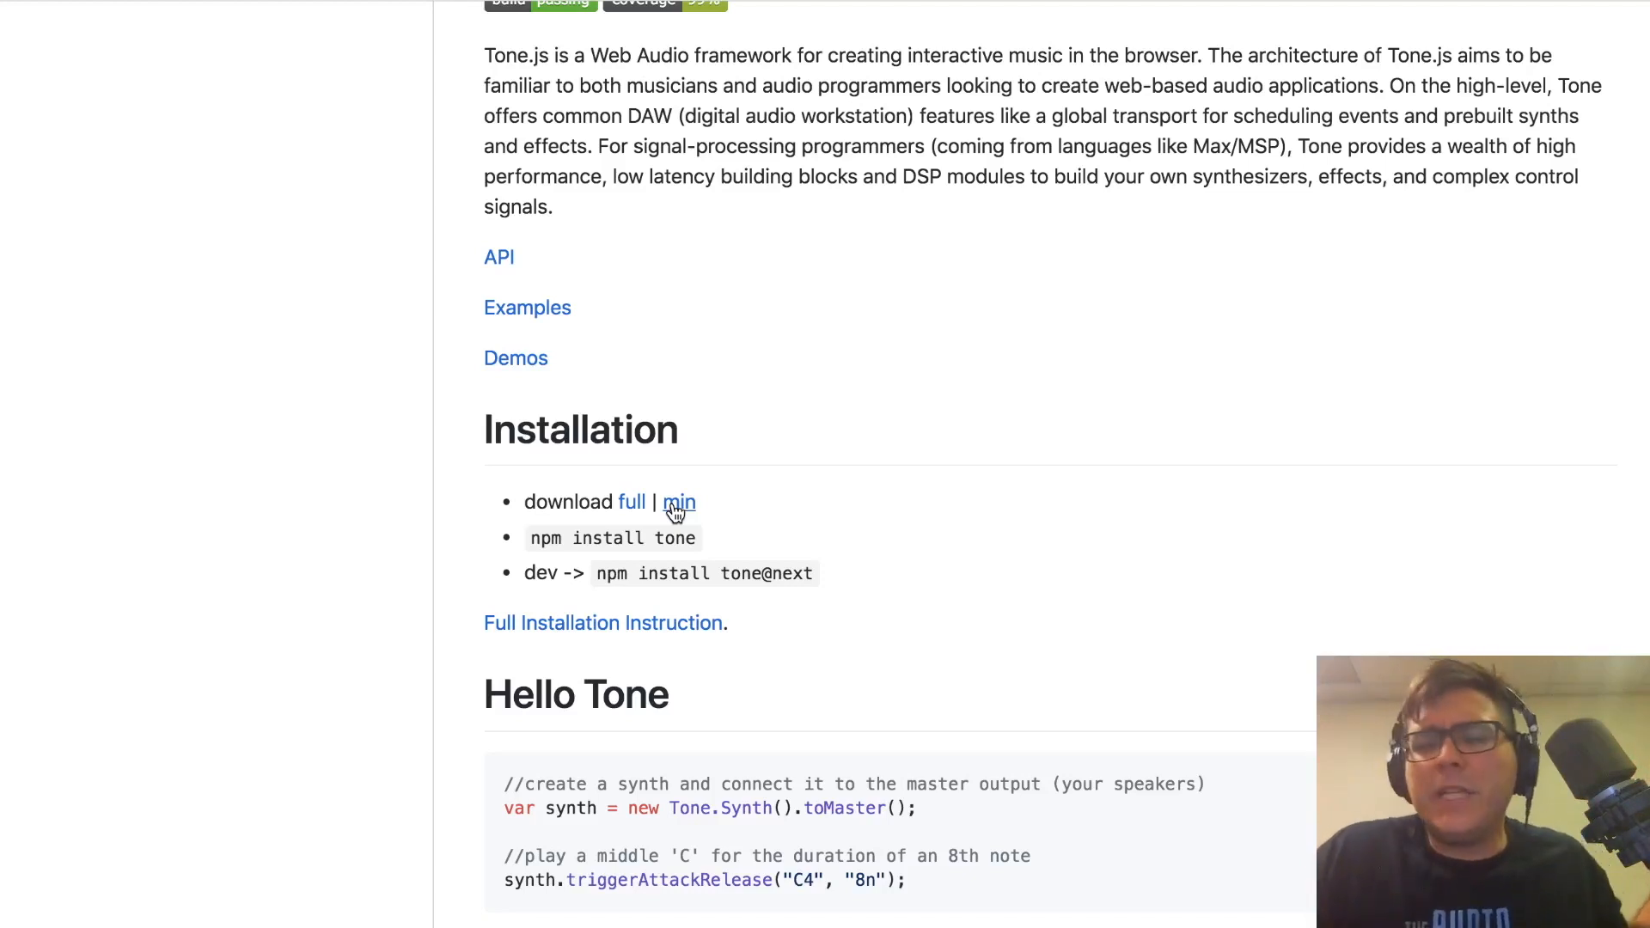
pyautogui.rightClick(678, 502)
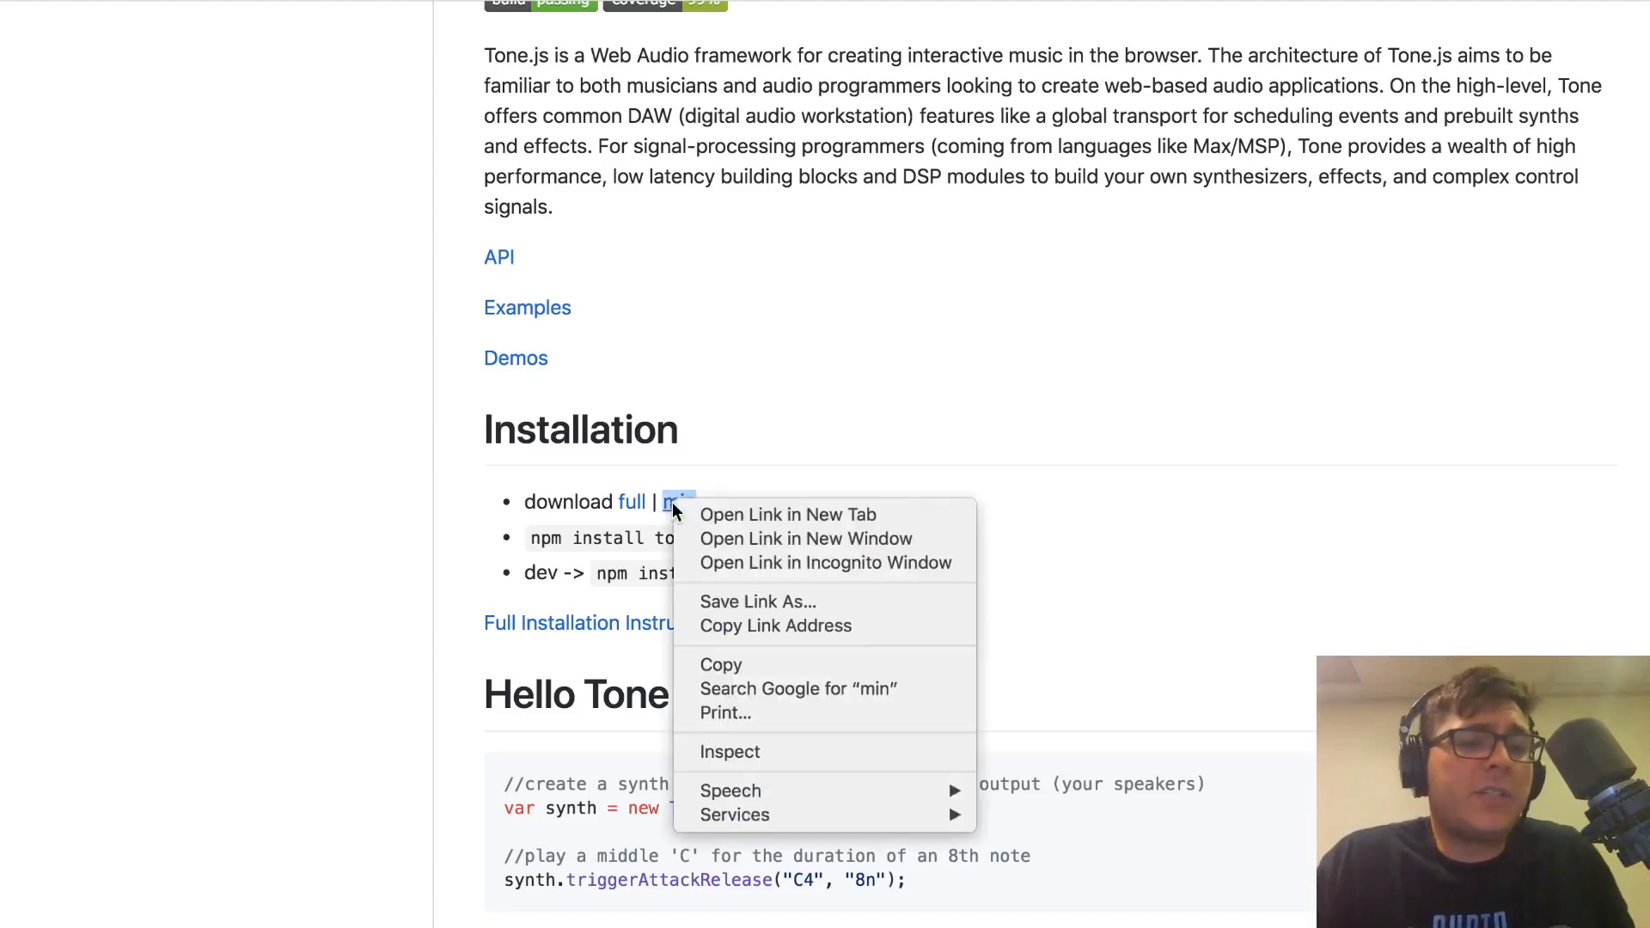
pyautogui.moveTo(754, 643)
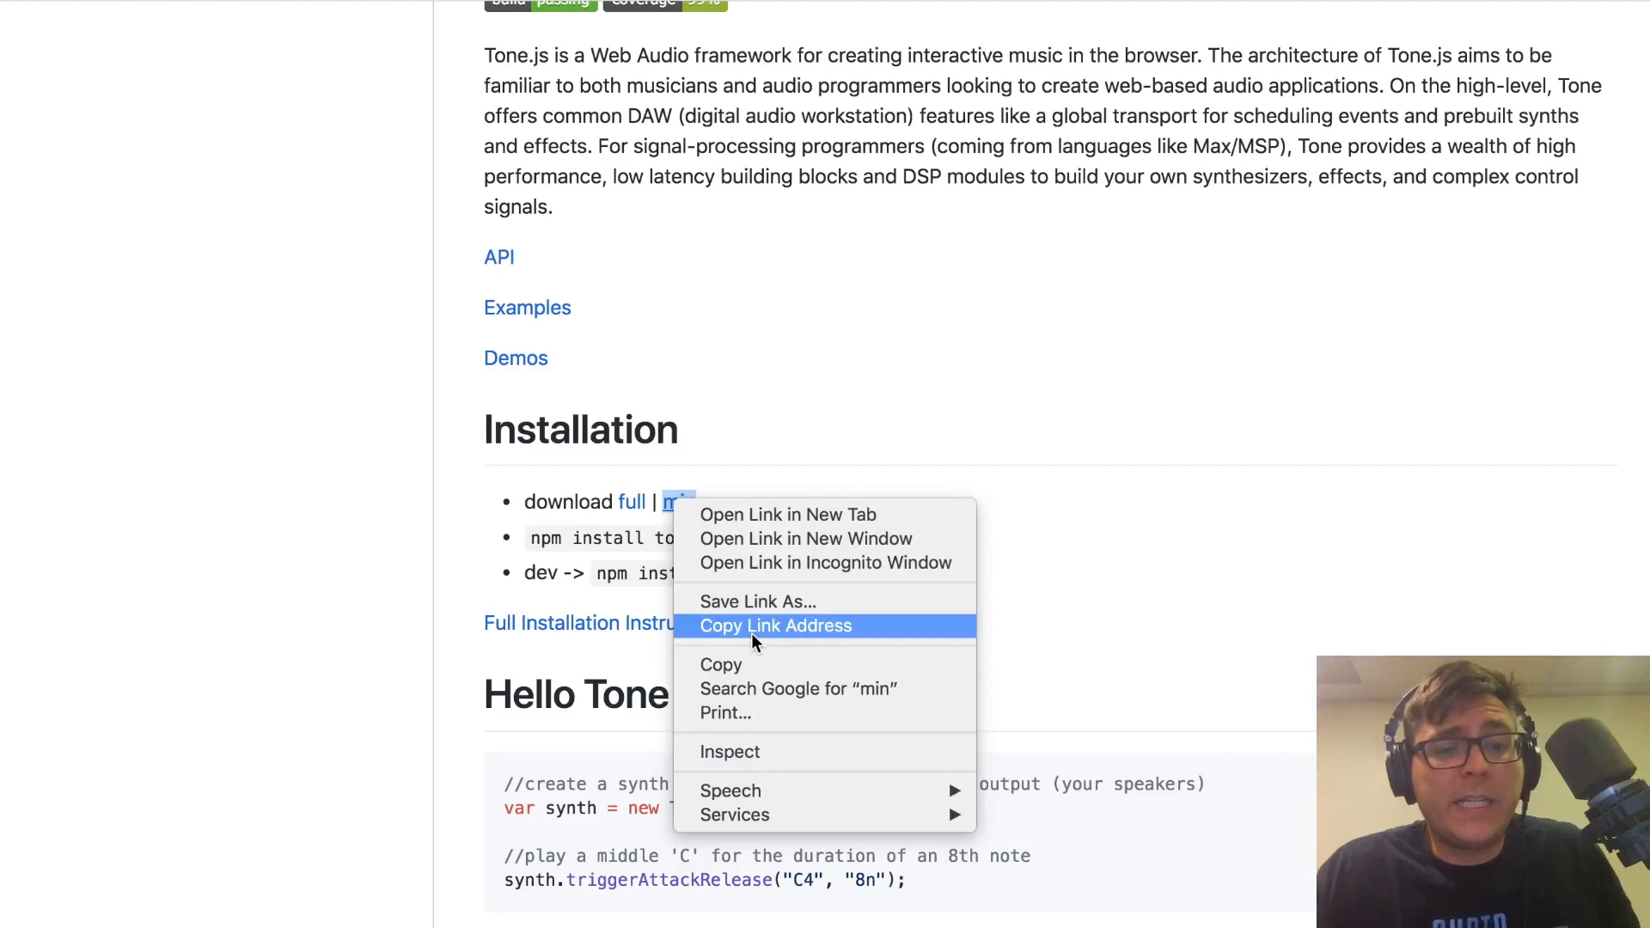
pyautogui.click(776, 626)
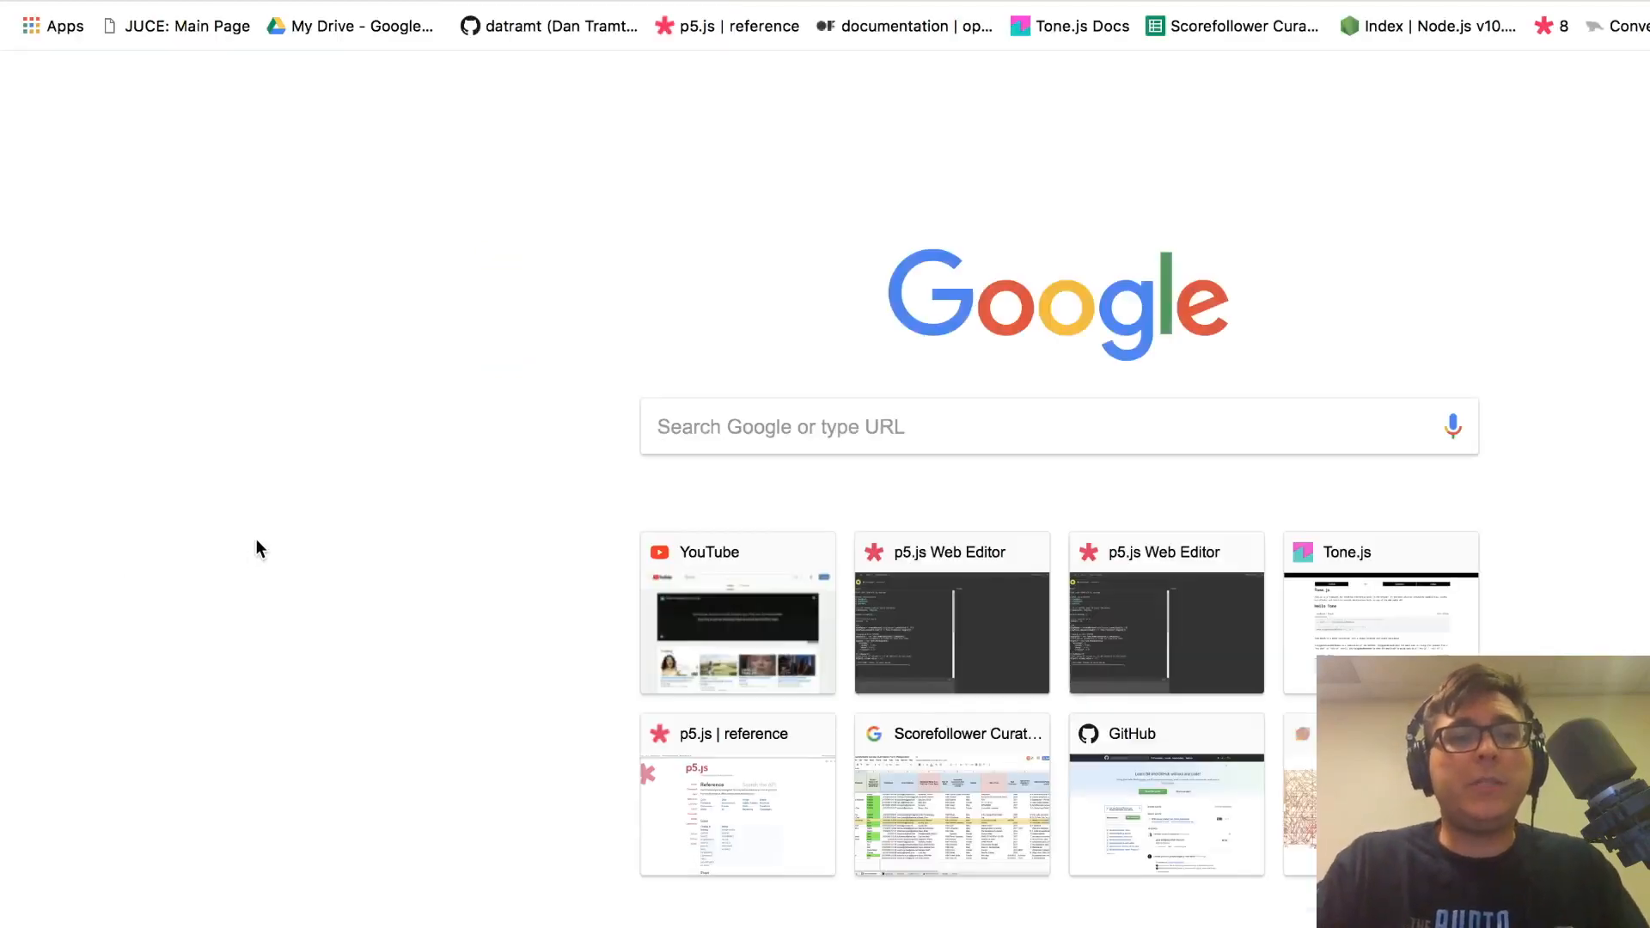
# Open the p5.js Web Editor from the new-tab thumbnail
pyautogui.click(953, 612)
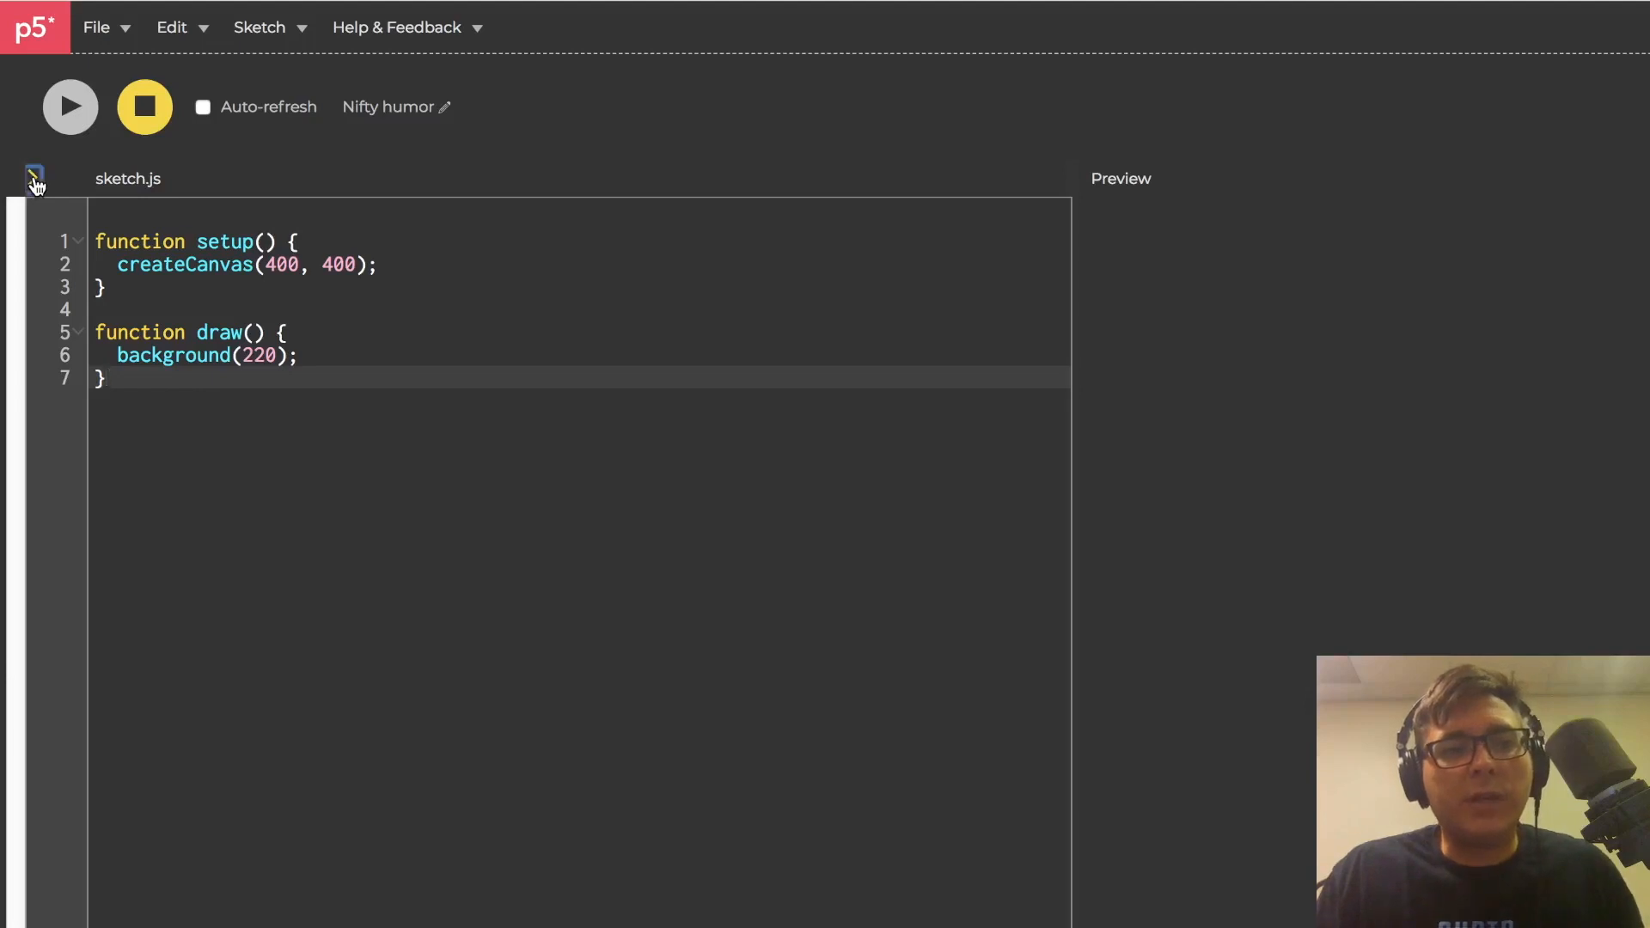
pyautogui.click(35, 172)
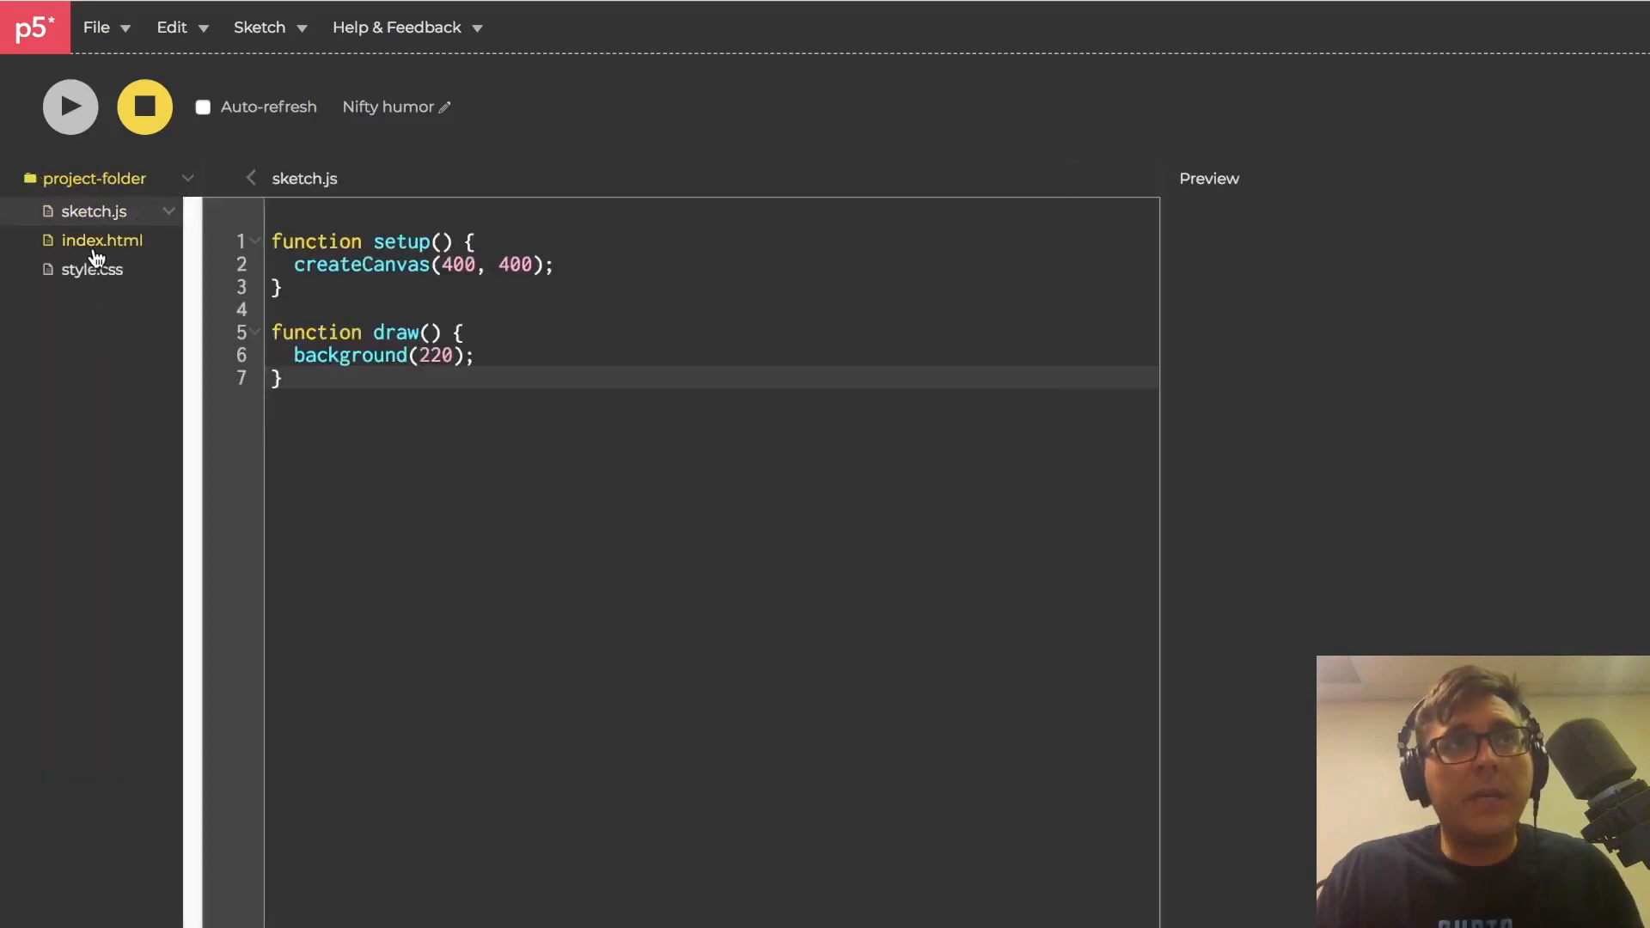
pyautogui.click(100, 241)
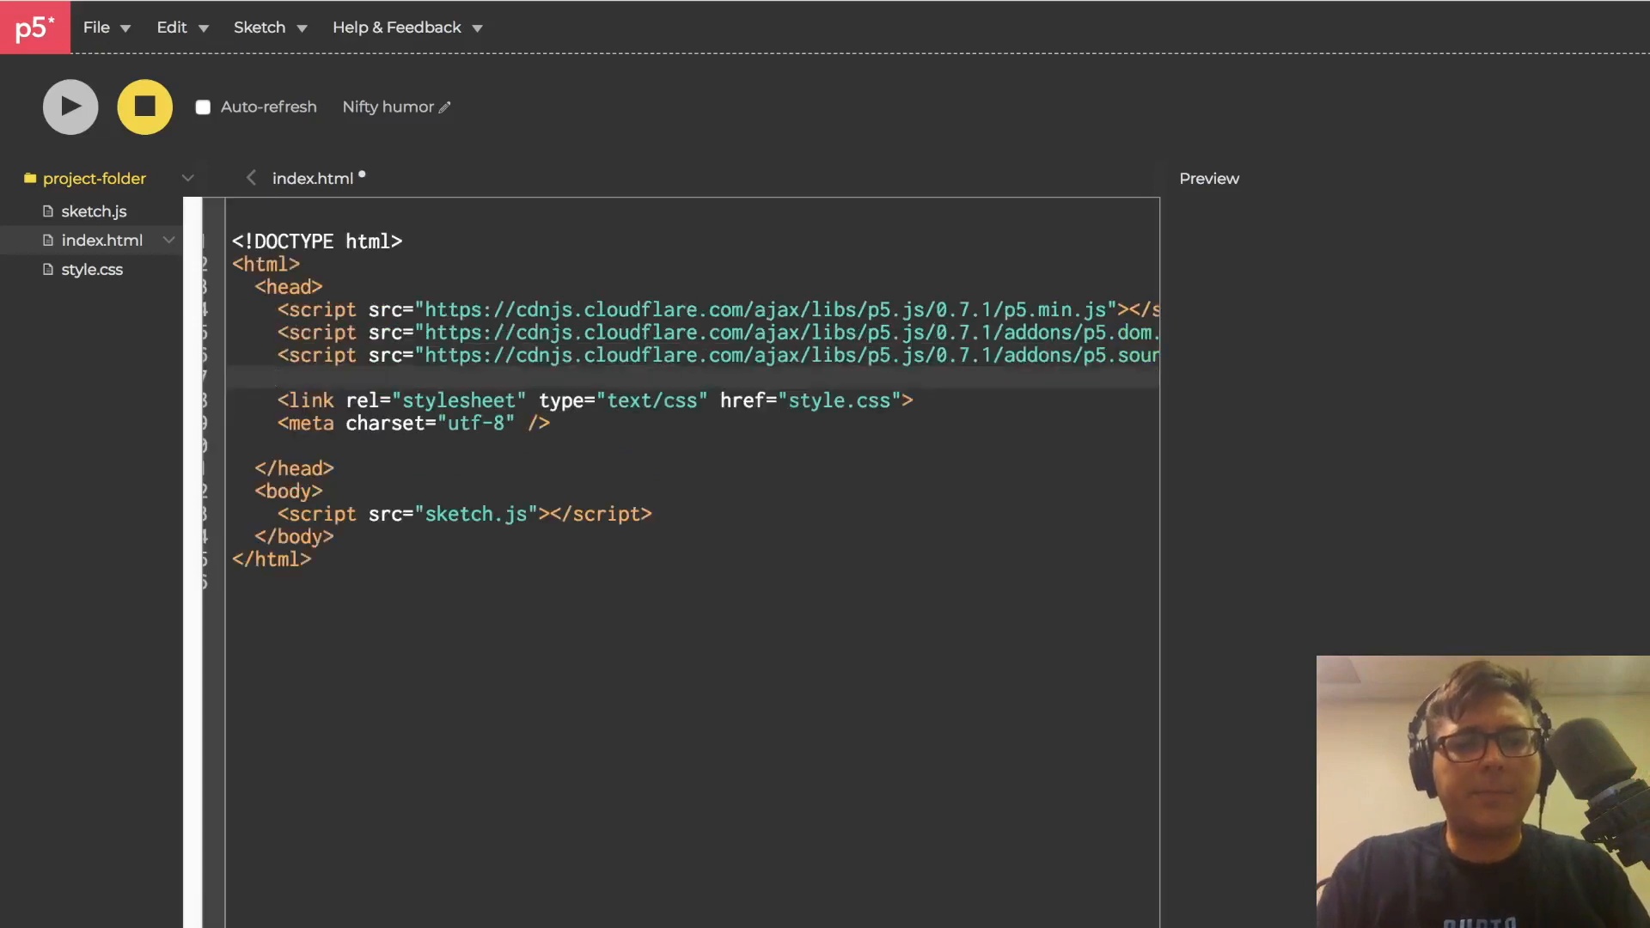
pyautogui.write('<sr')
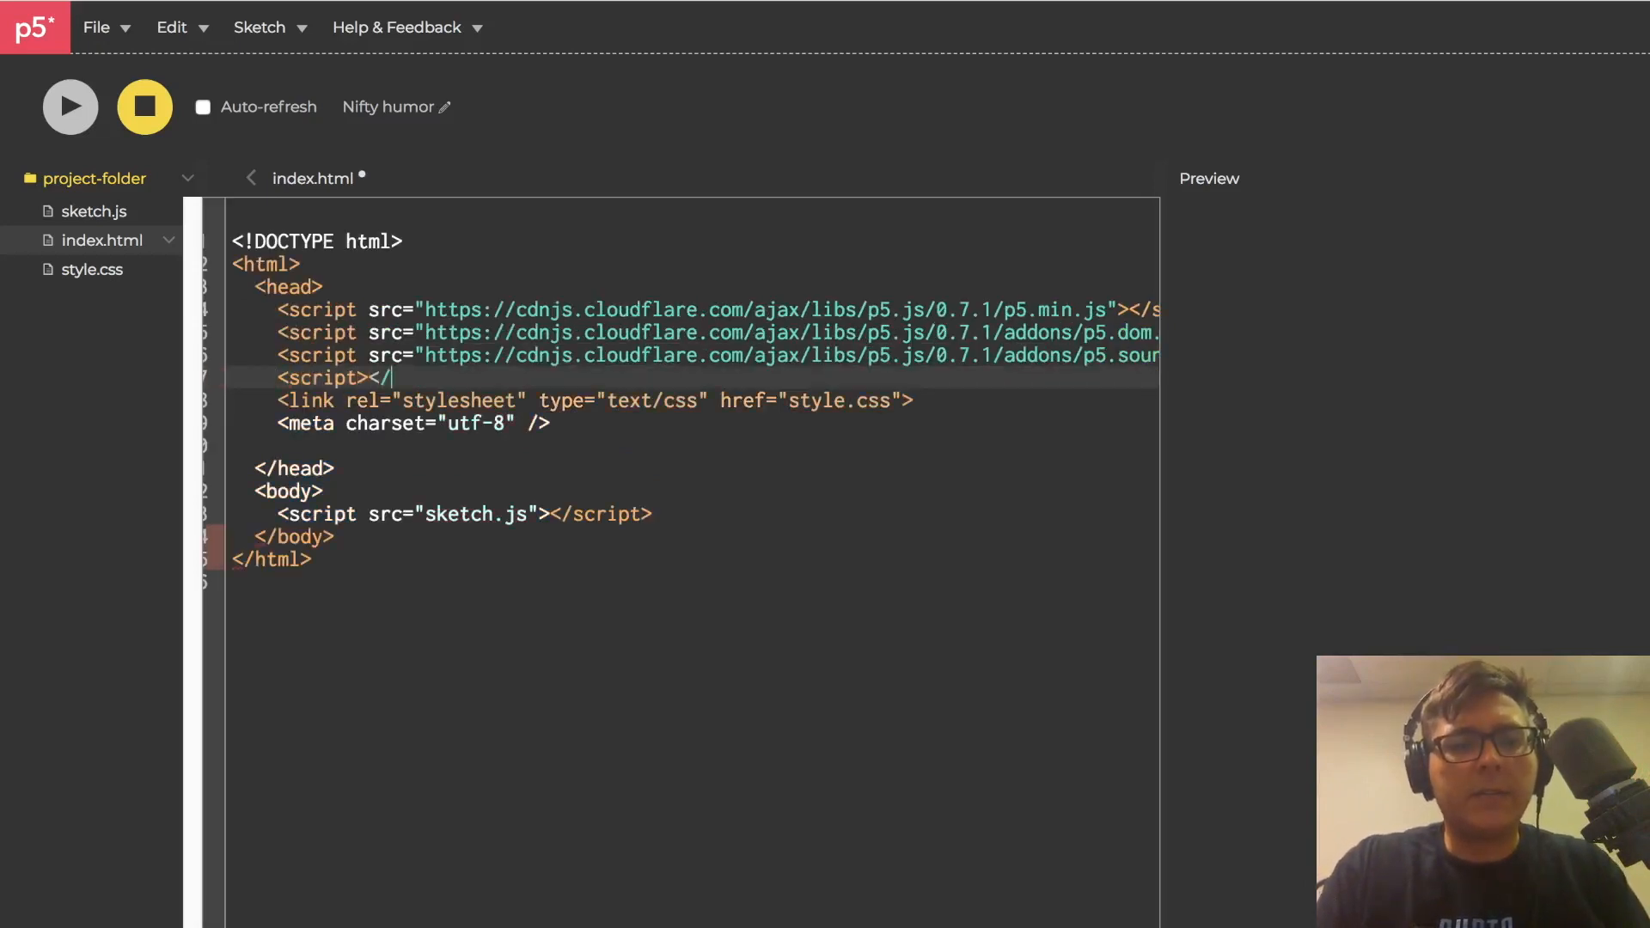
pyautogui.write('scipt>')
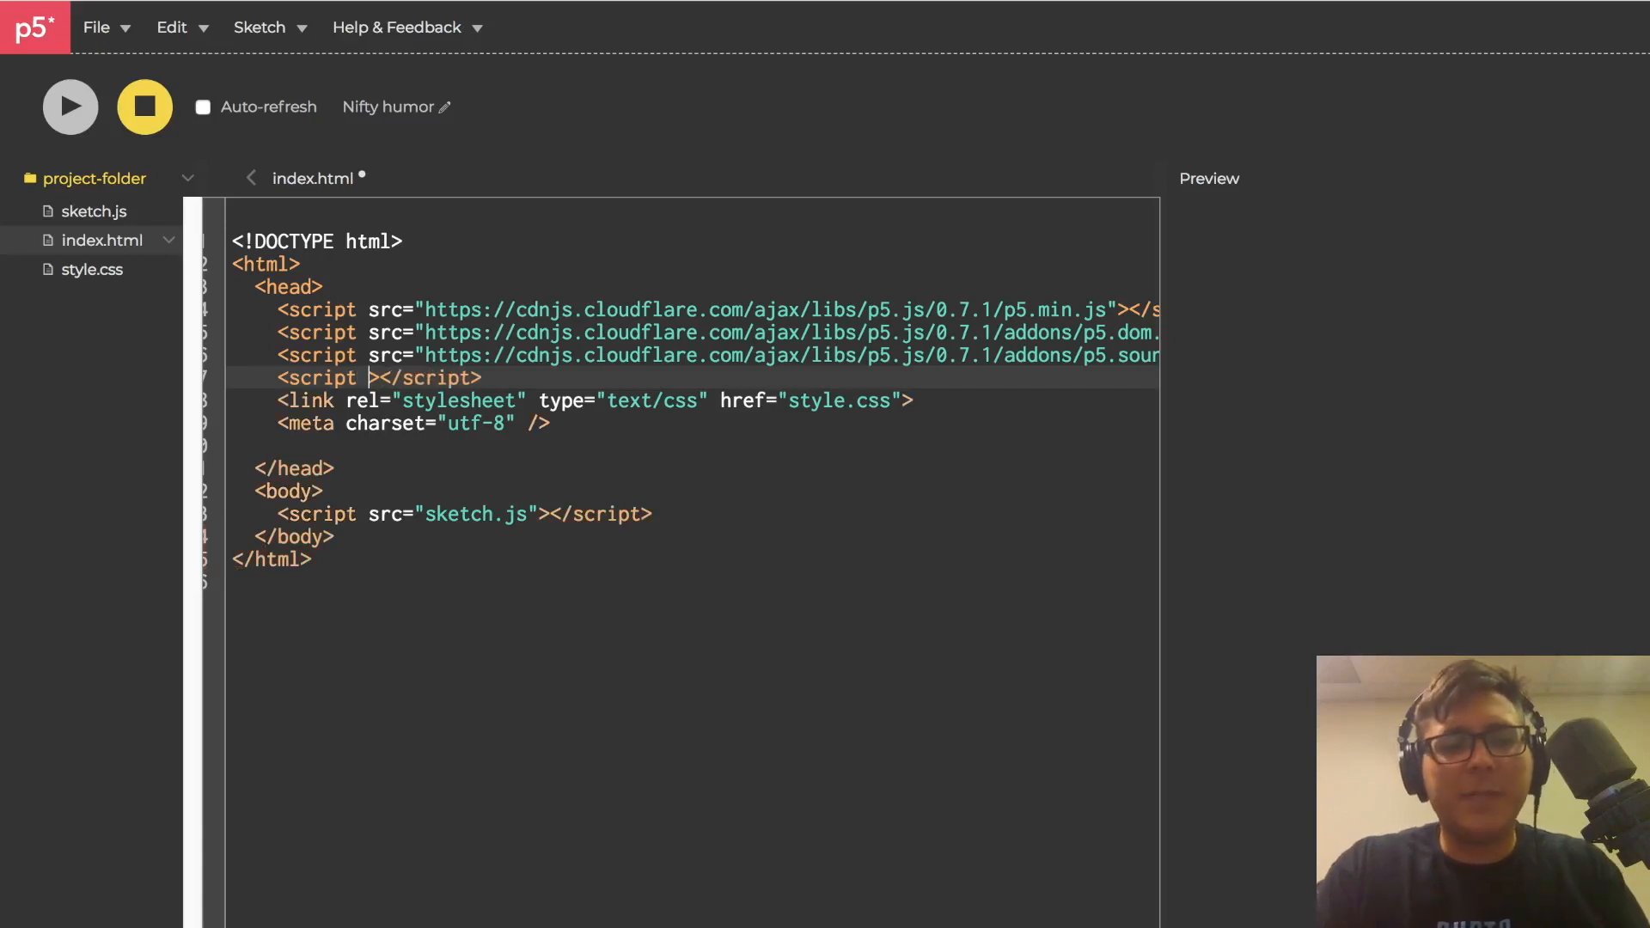
pyautogui.write('sr')
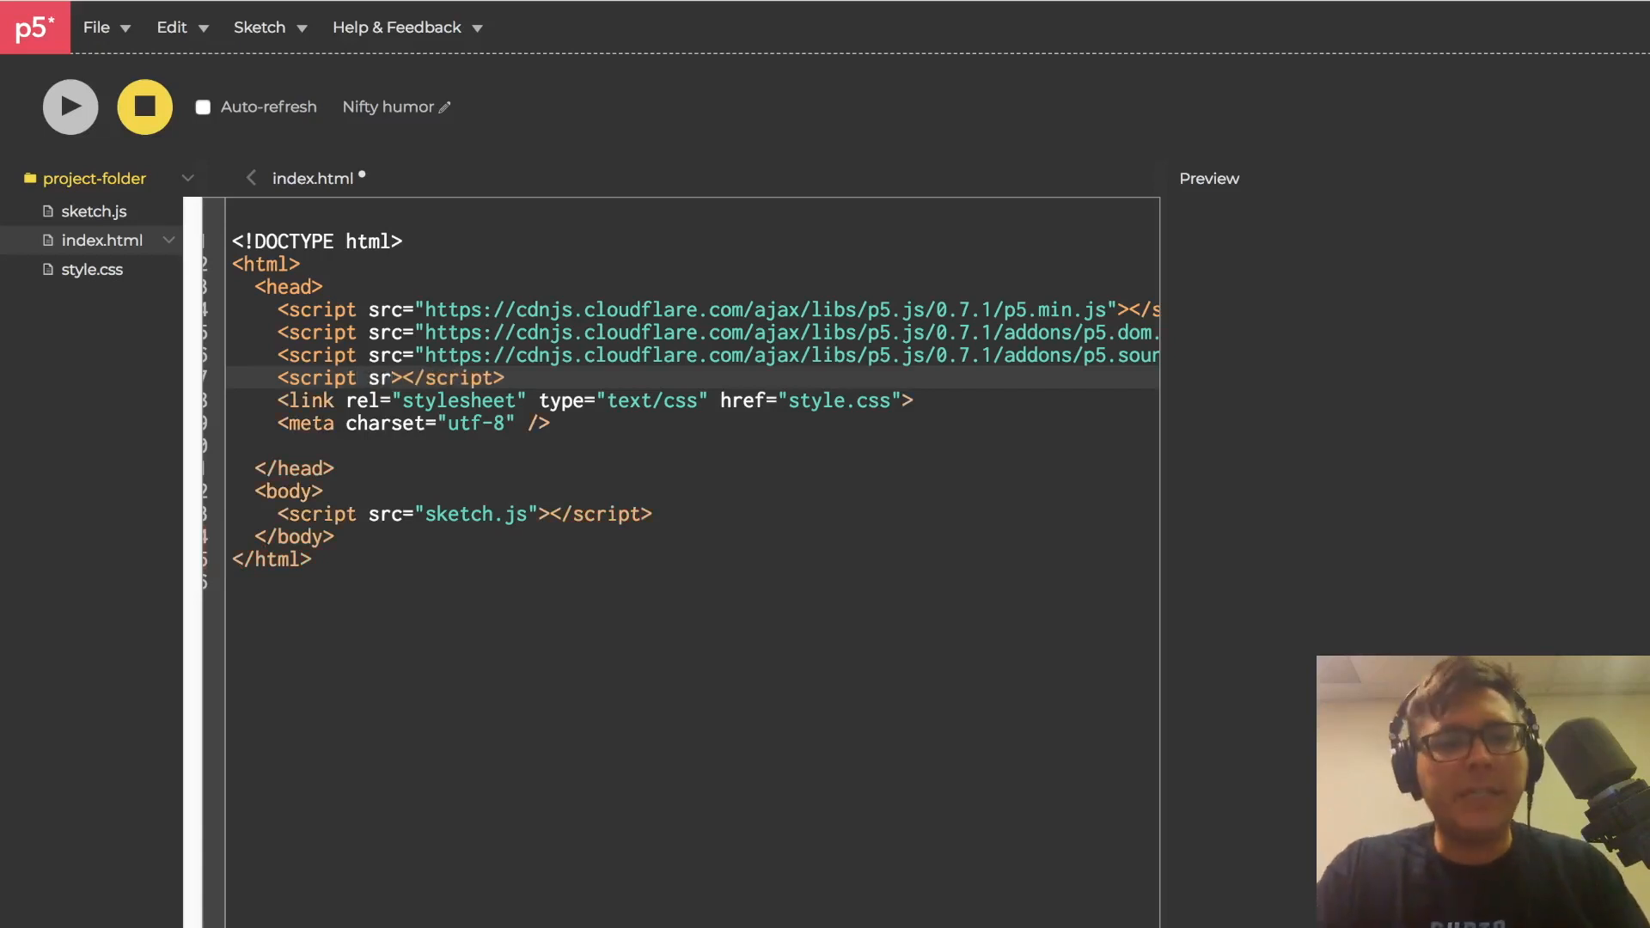
pyautogui.write('c=')
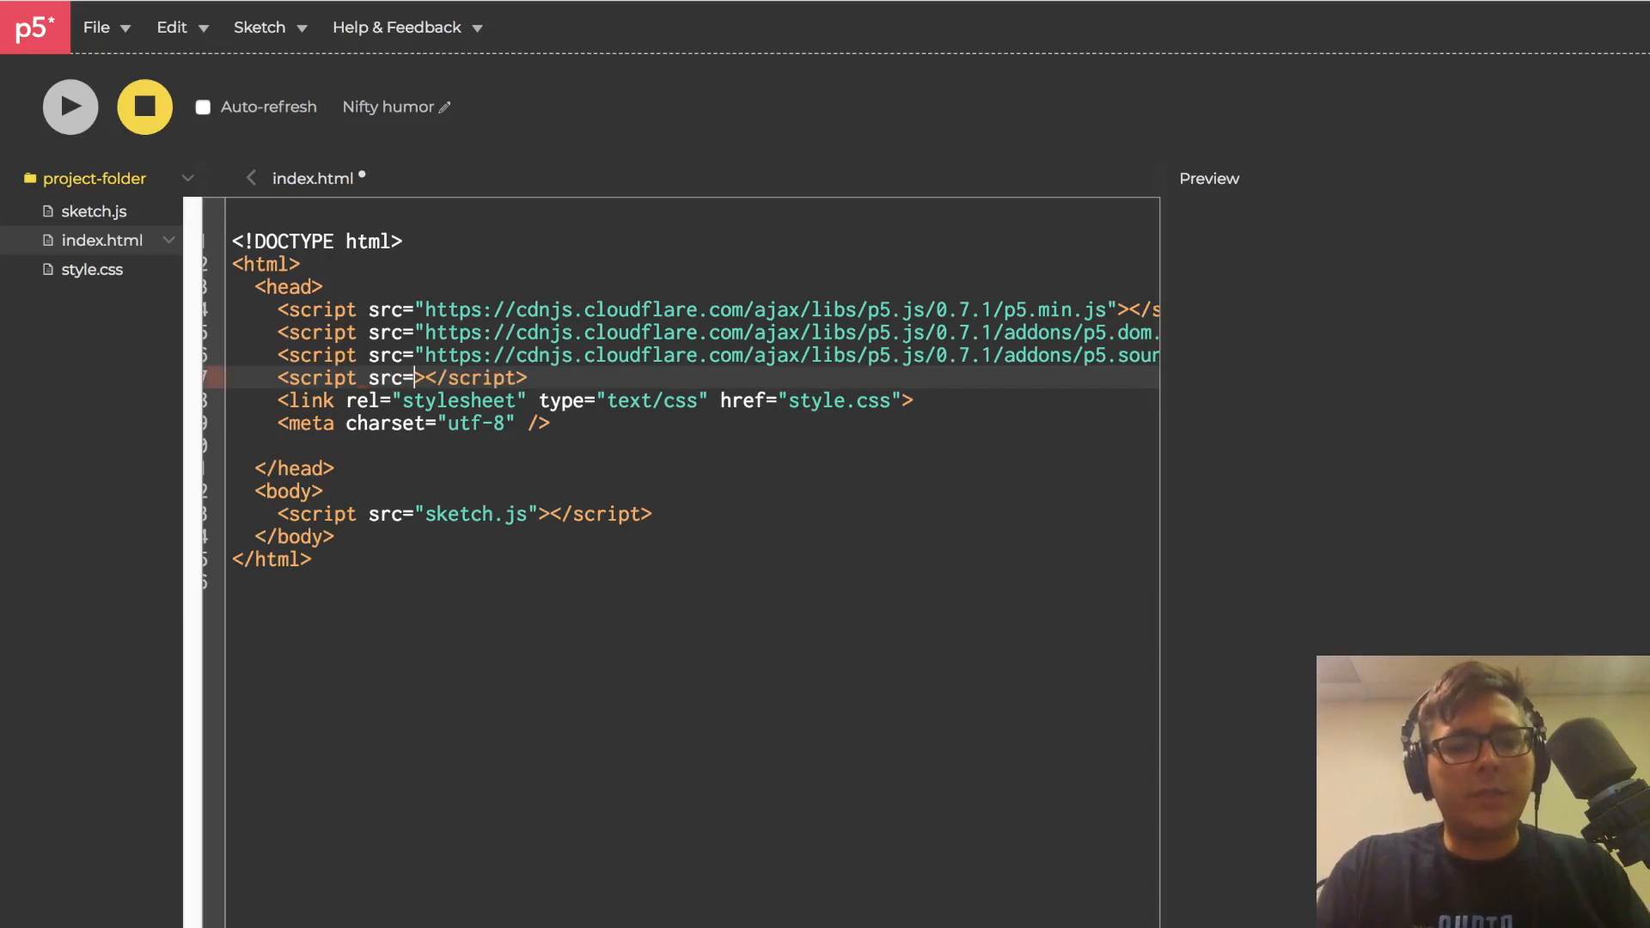
pyautogui.write('""')
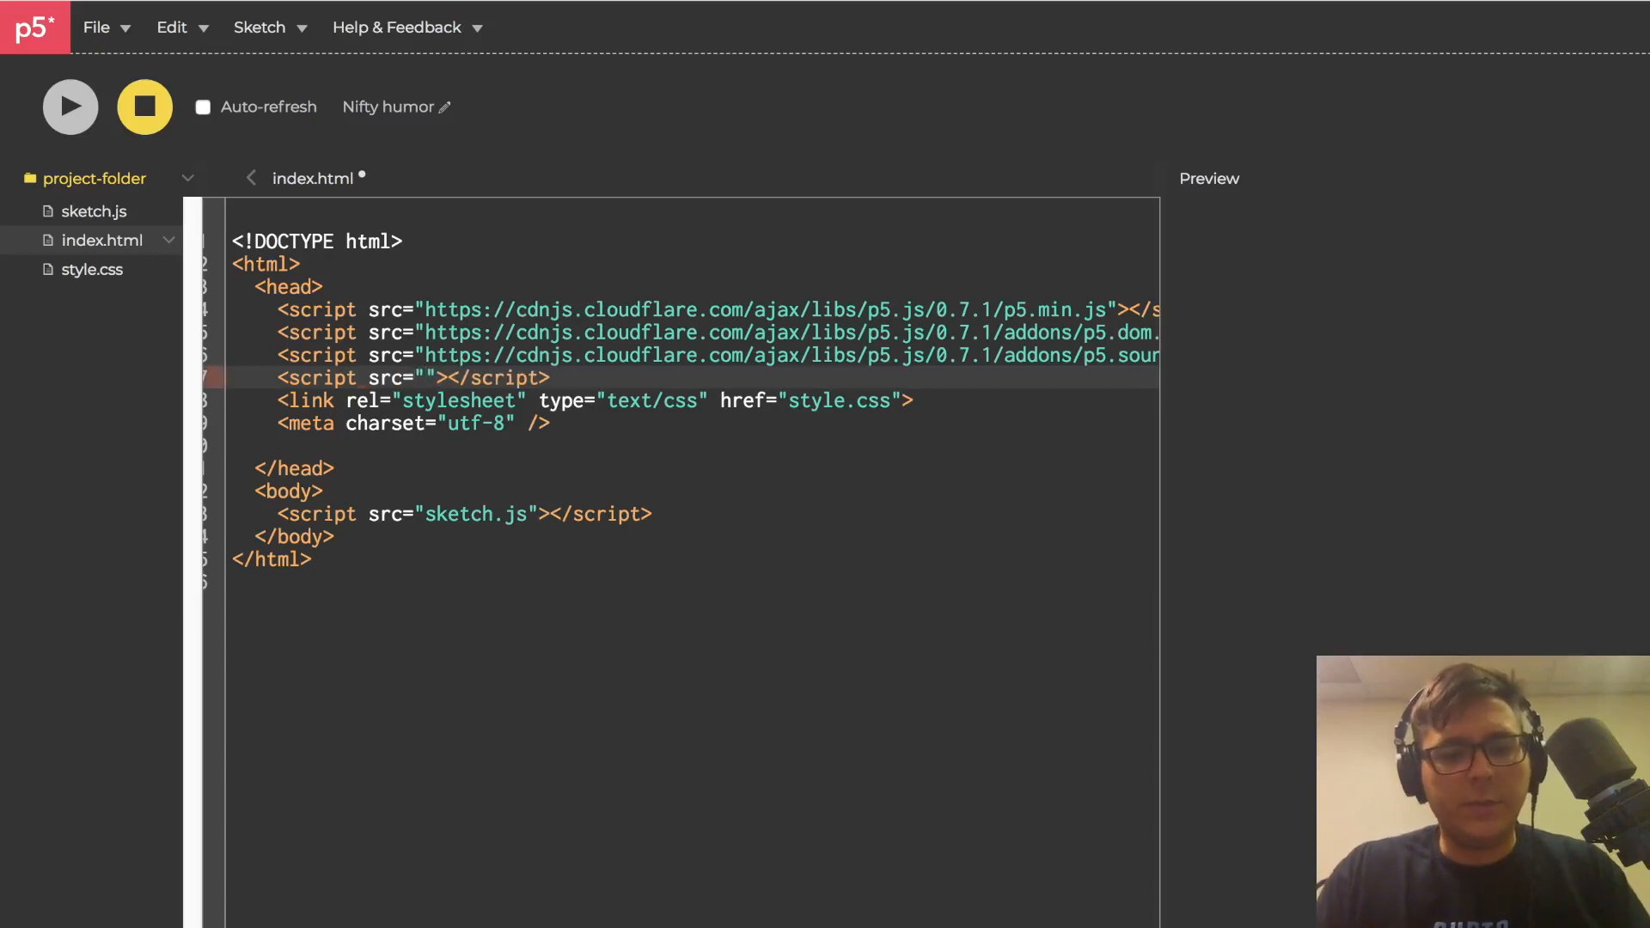
pyautogui.write('https://tonejs.github.io/build/Tone.min.js')
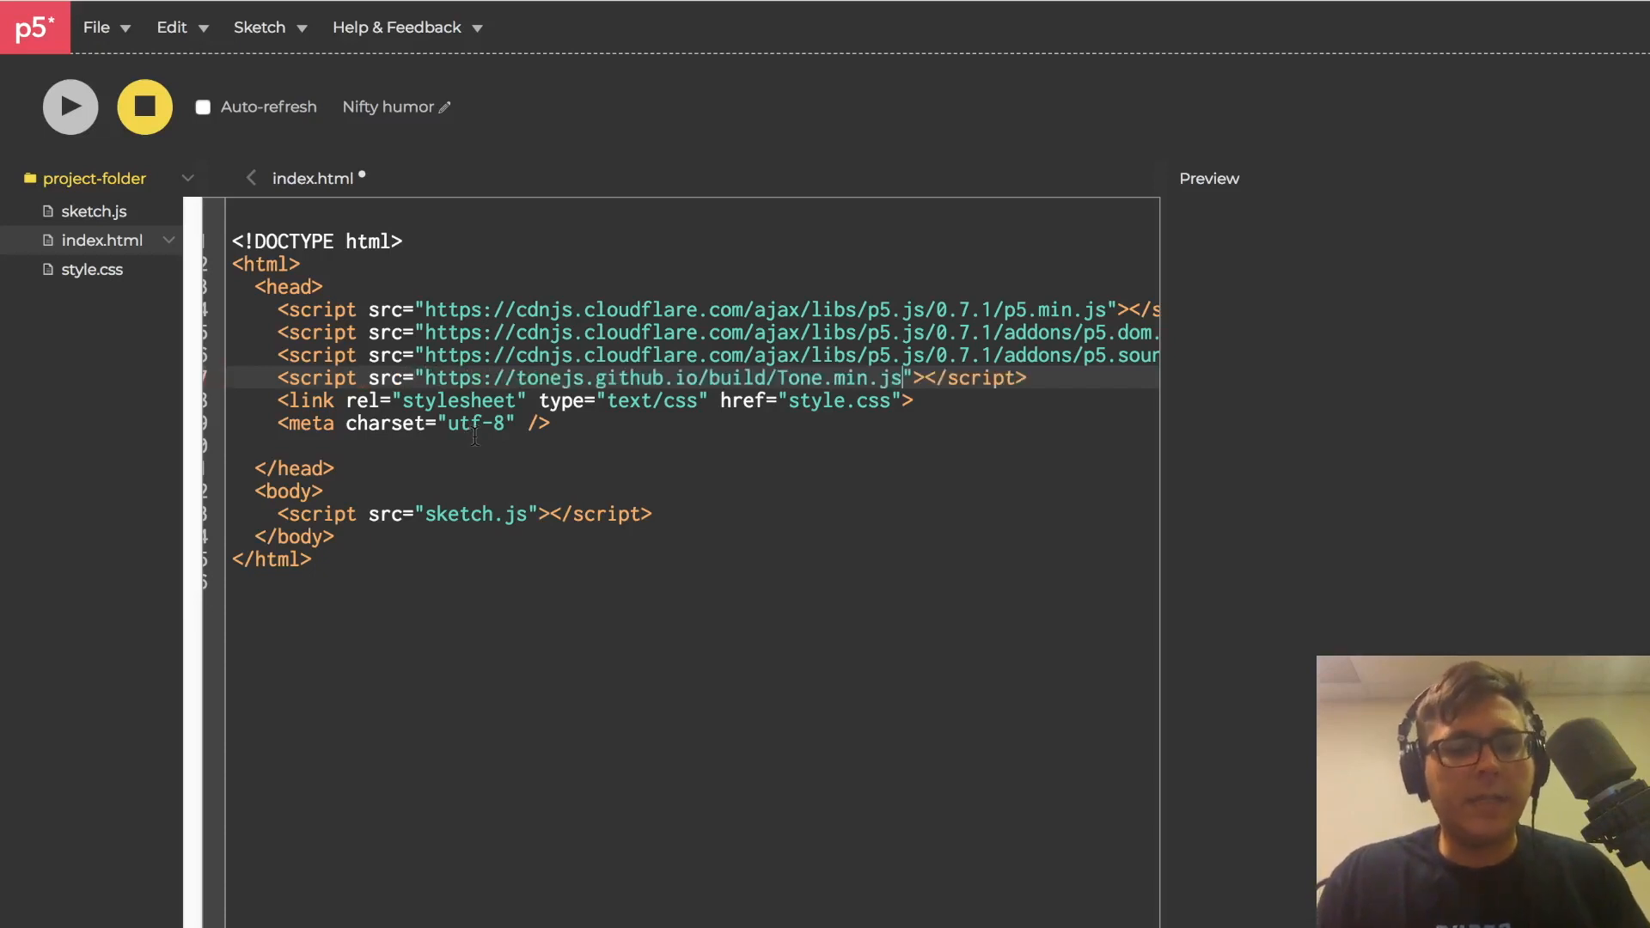
pyautogui.click(86, 211)
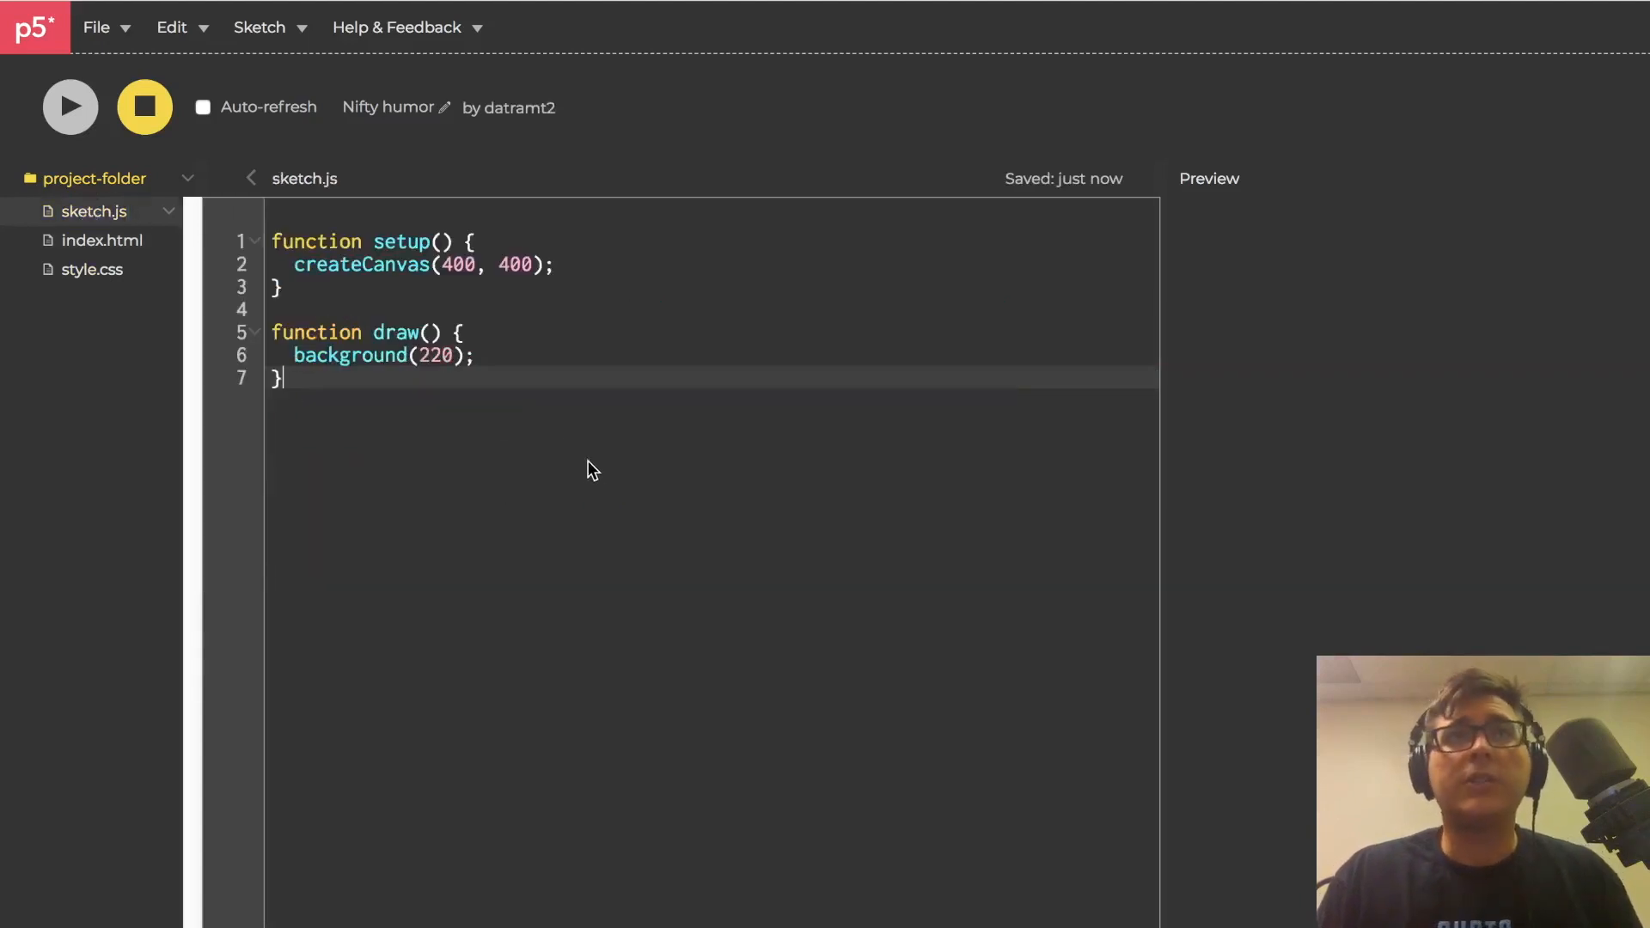
# Rename the sketch to tutorial 015
pyautogui.click(404, 107)
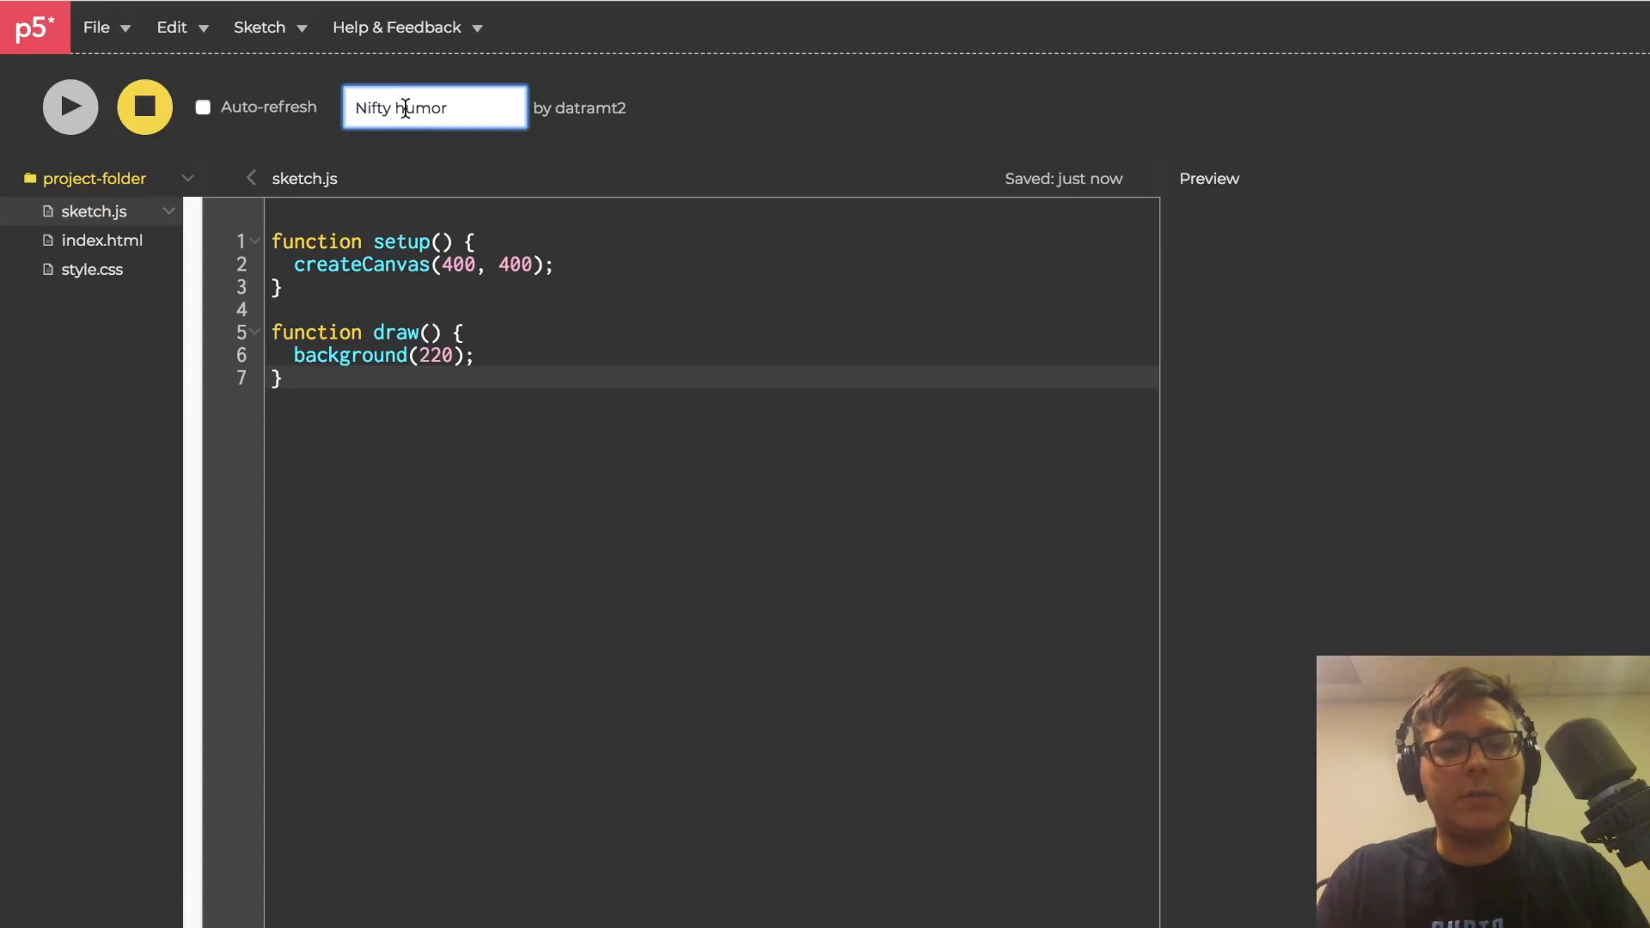
pyautogui.write('tutorial 015')
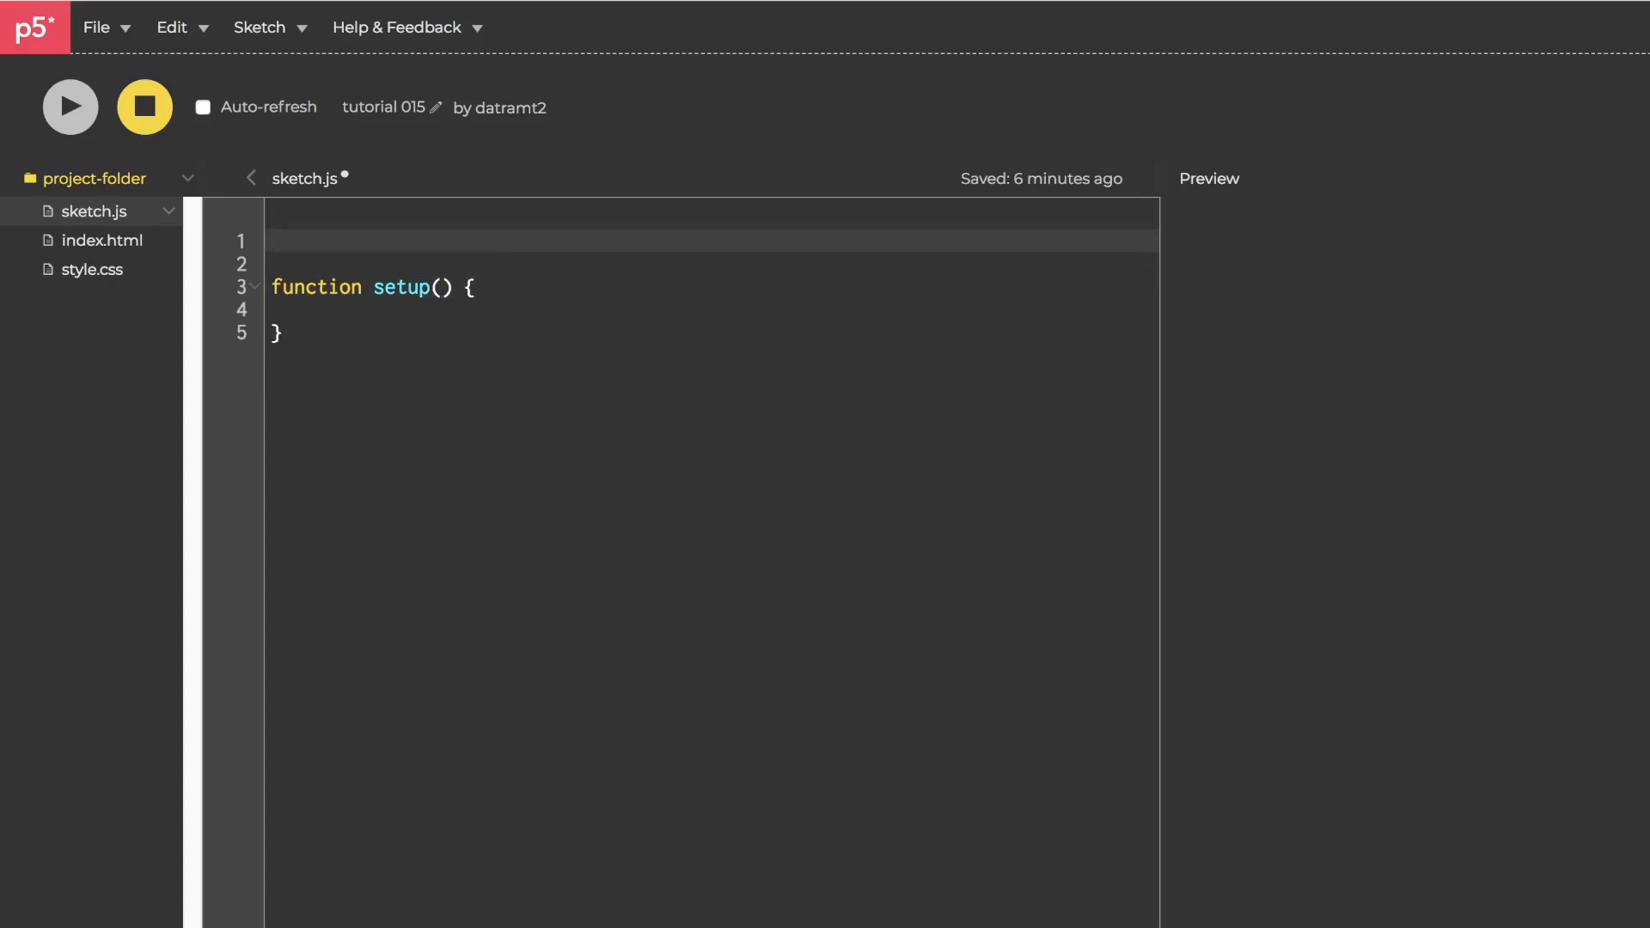
# Declare loopBeat and in setup assign it new Tone.Loop(song, '4n')
pyautogui.write('let')
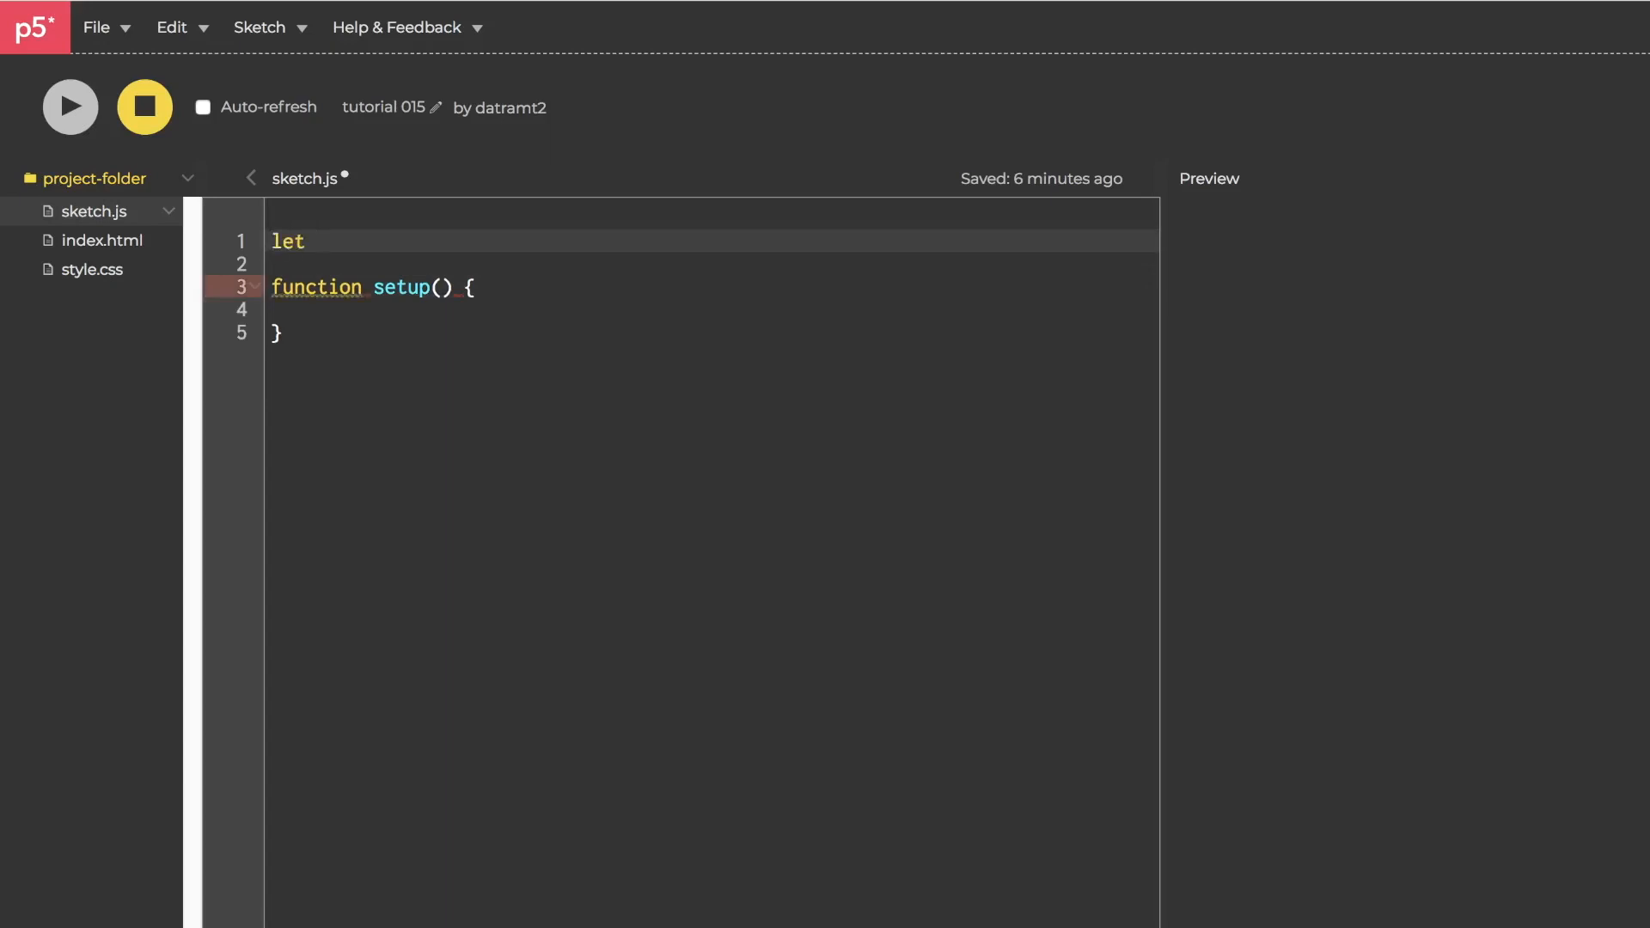
pyautogui.write('loop;')
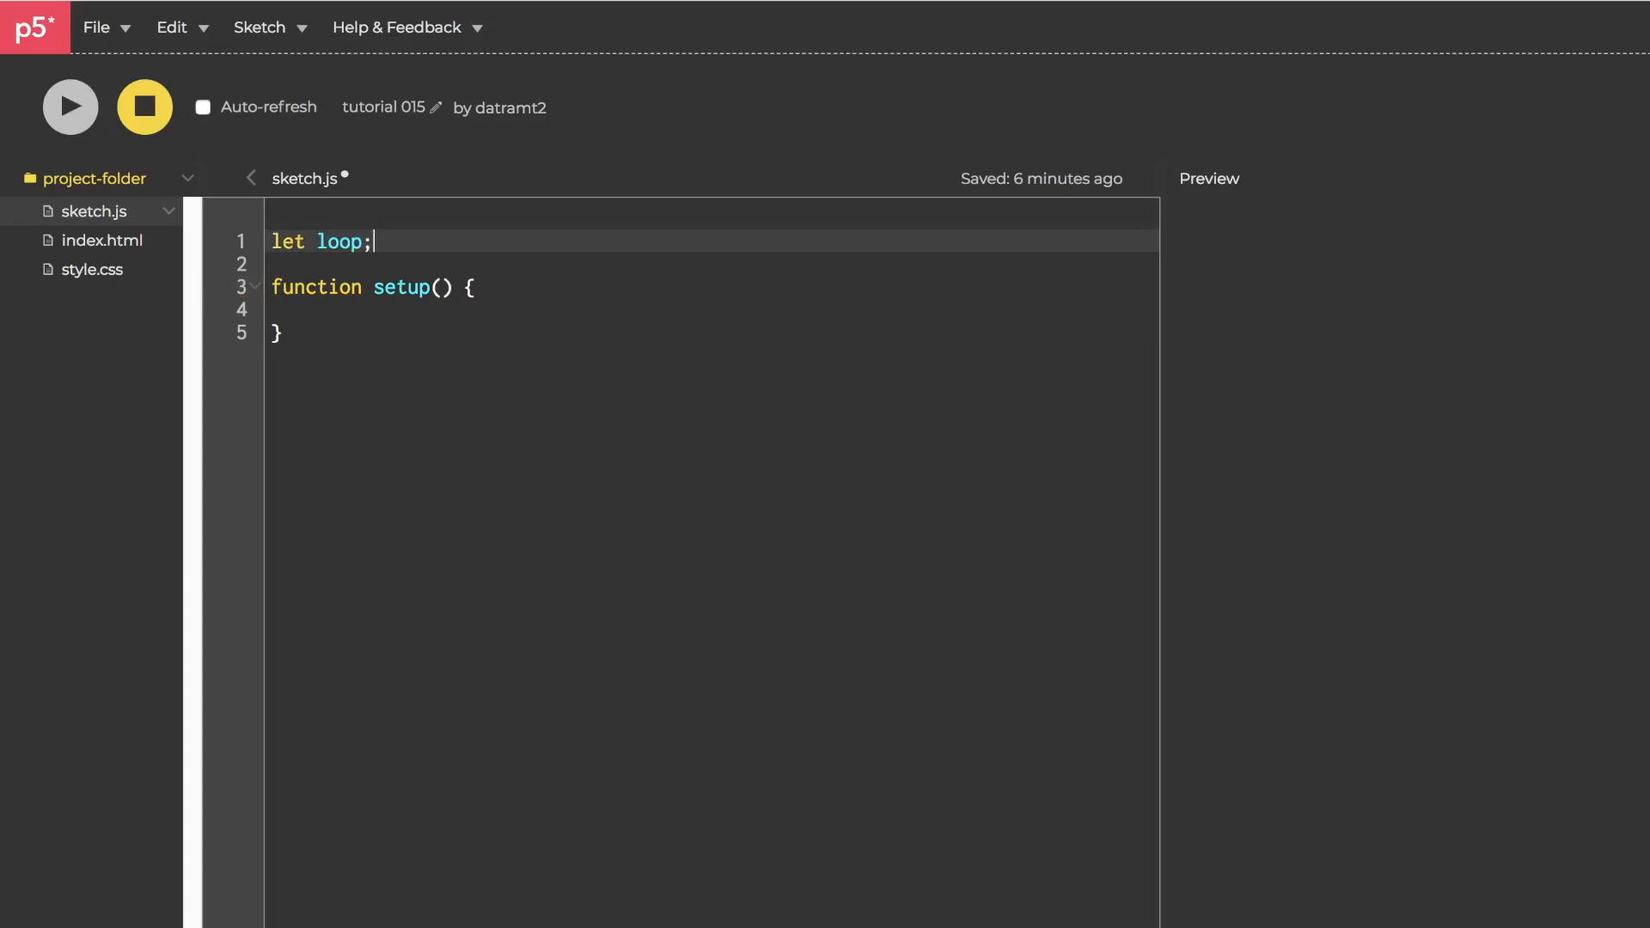
pyautogui.write('Beat')
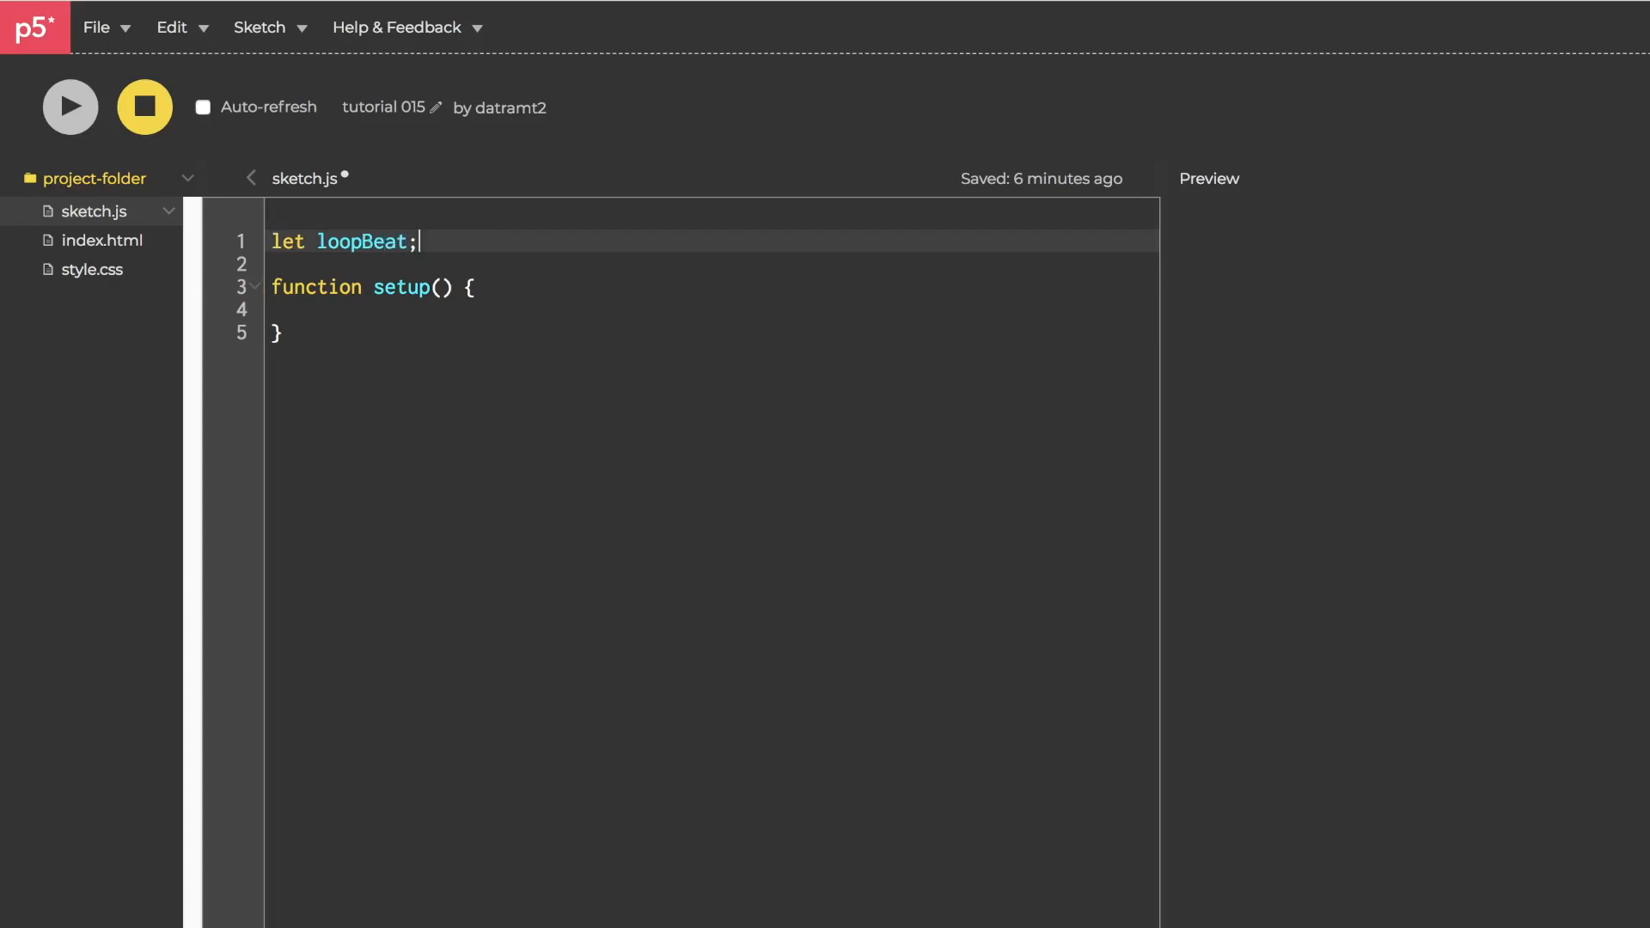
pyautogui.click(299, 309)
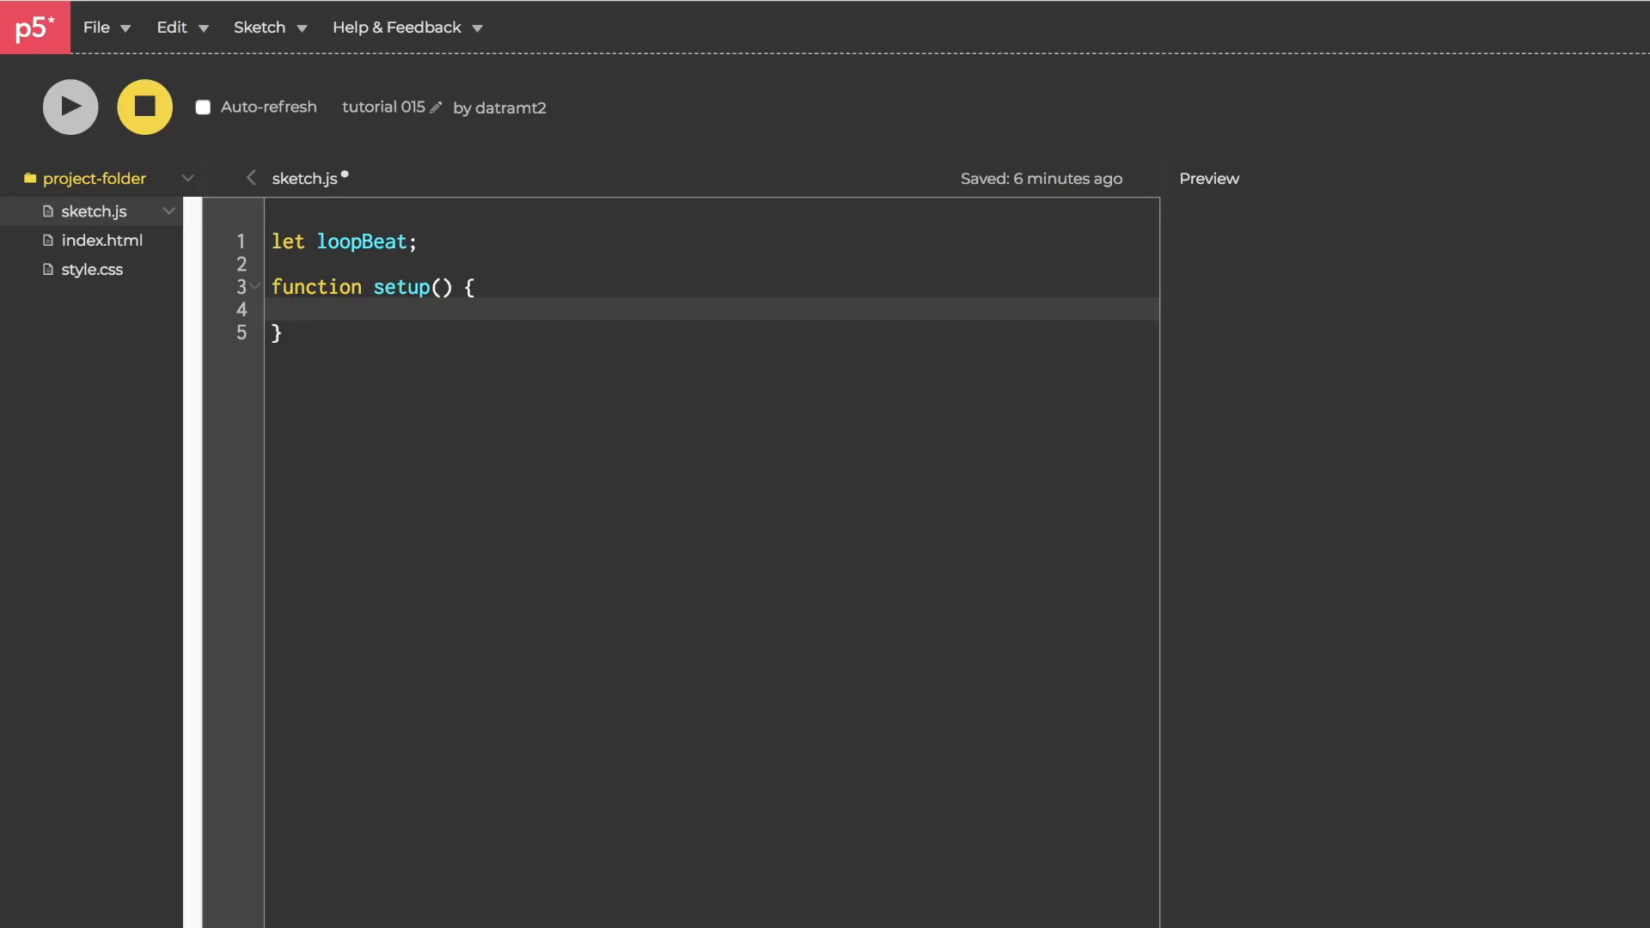
pyautogui.write('loopBeat =')
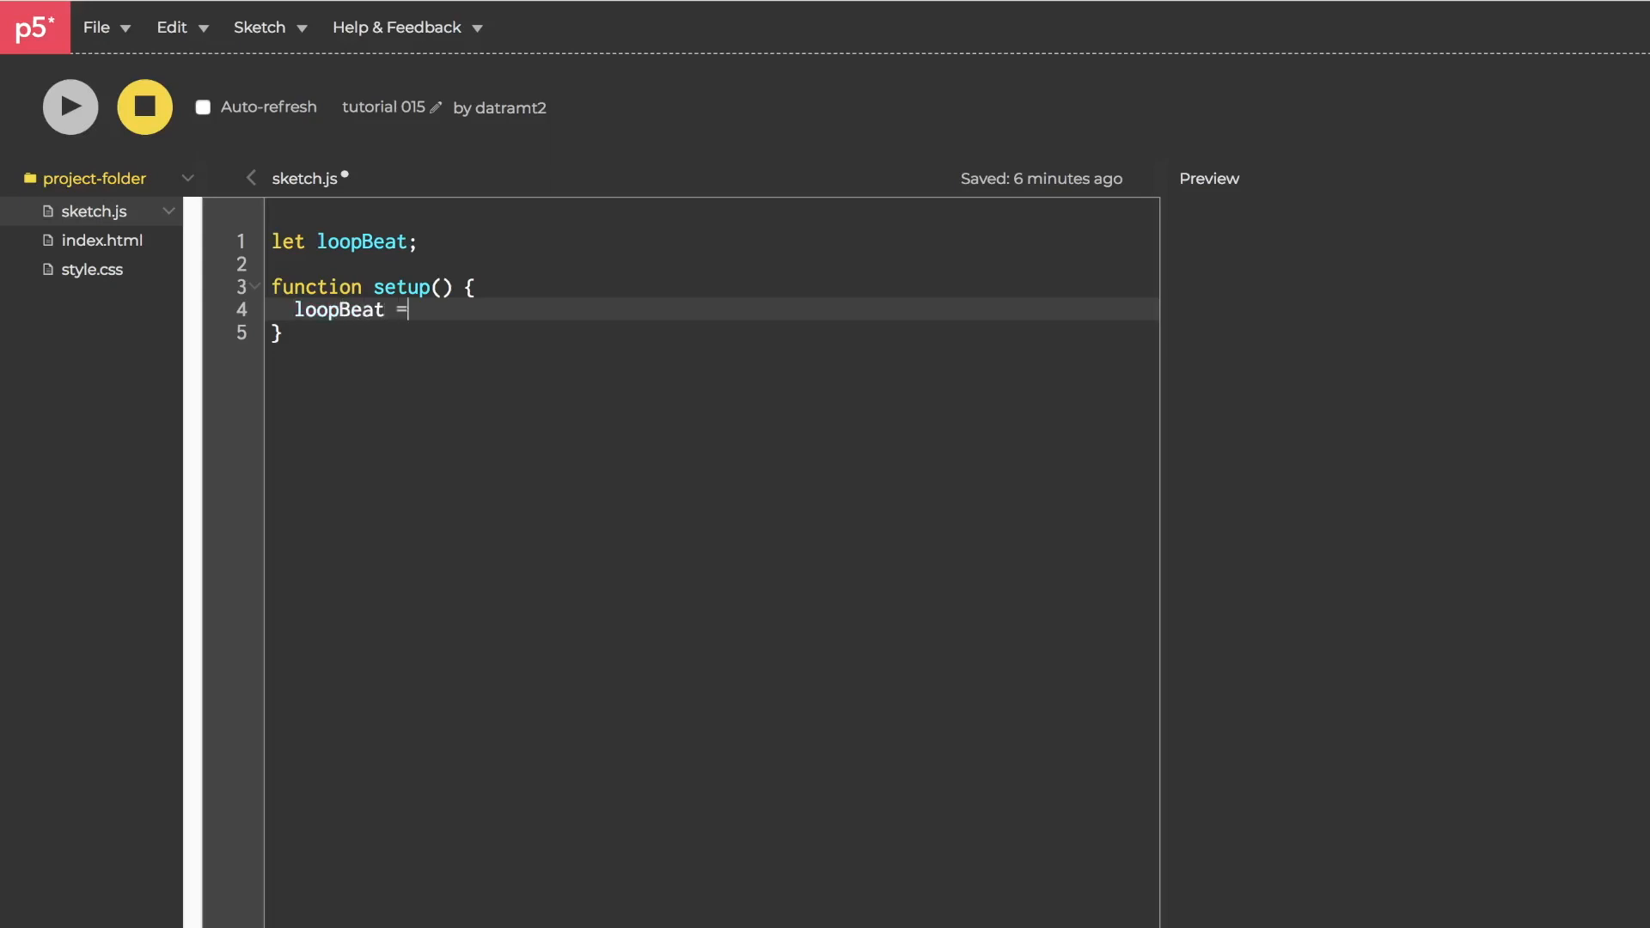
pyautogui.write('new Ton')
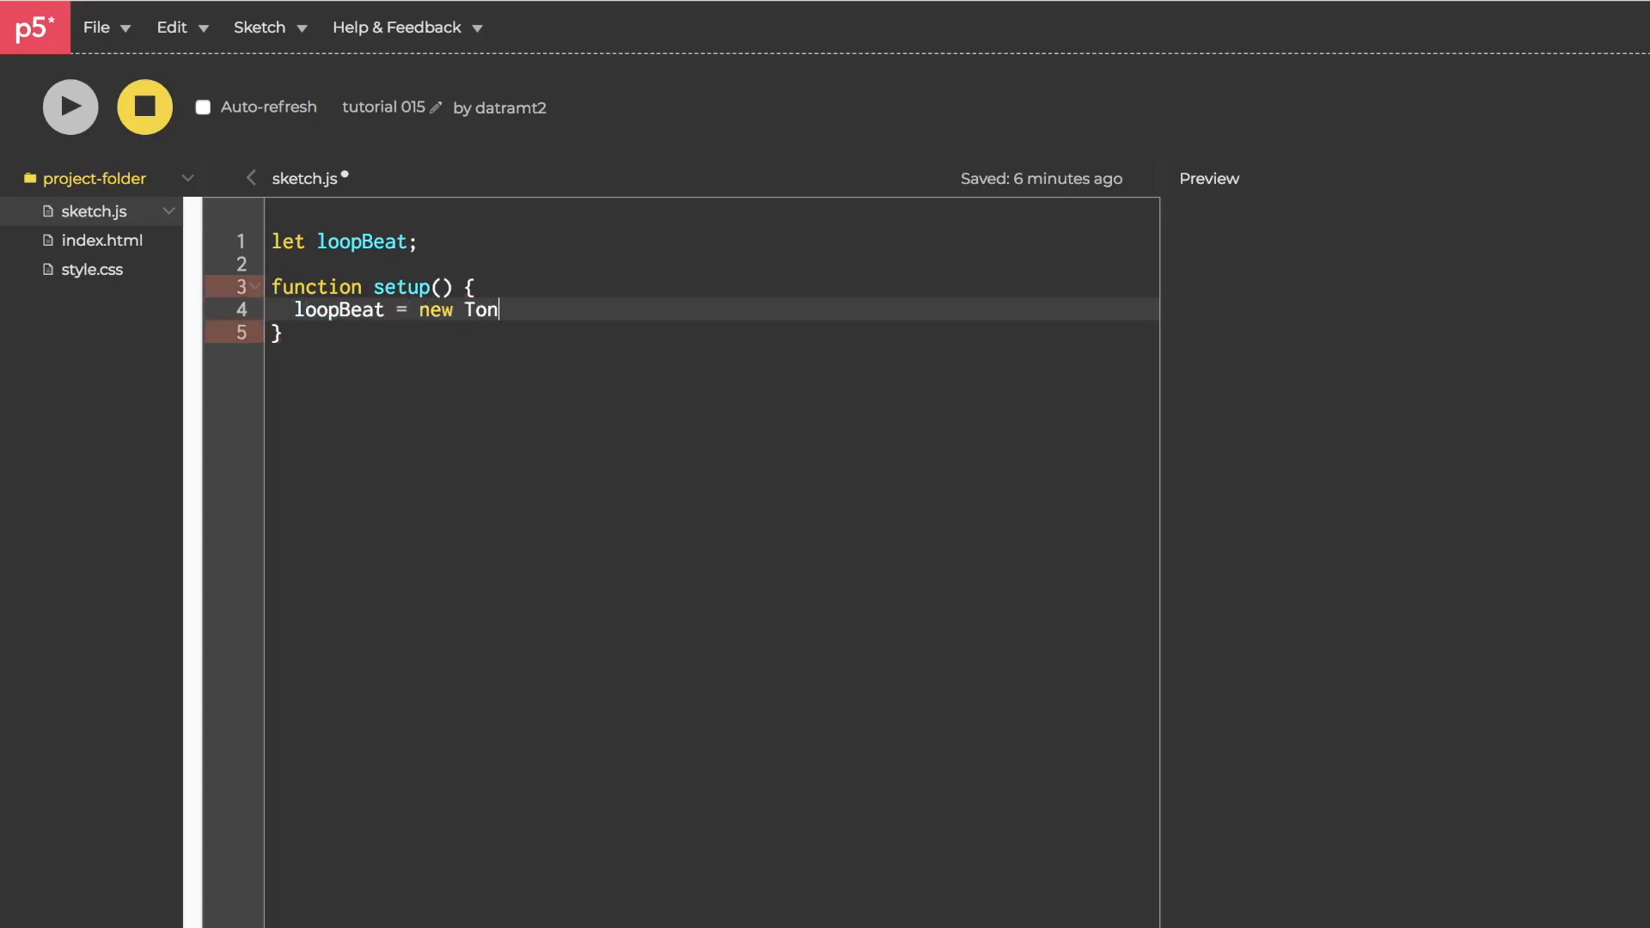
pyautogui.write('e.Loop();')
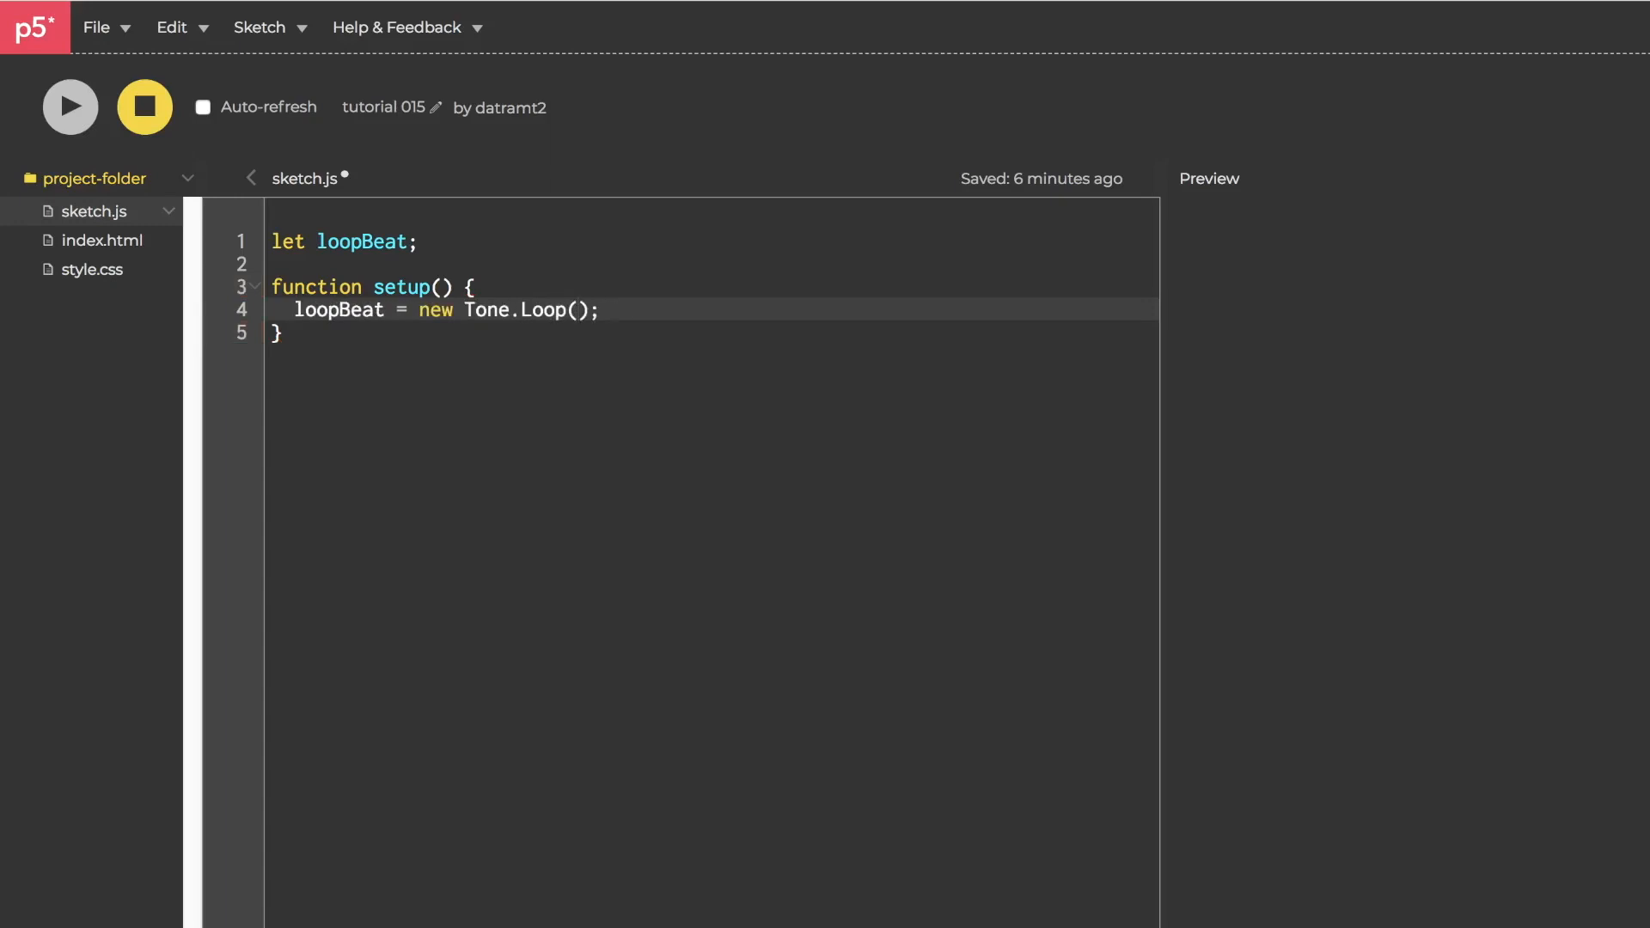
pyautogui.write('song')
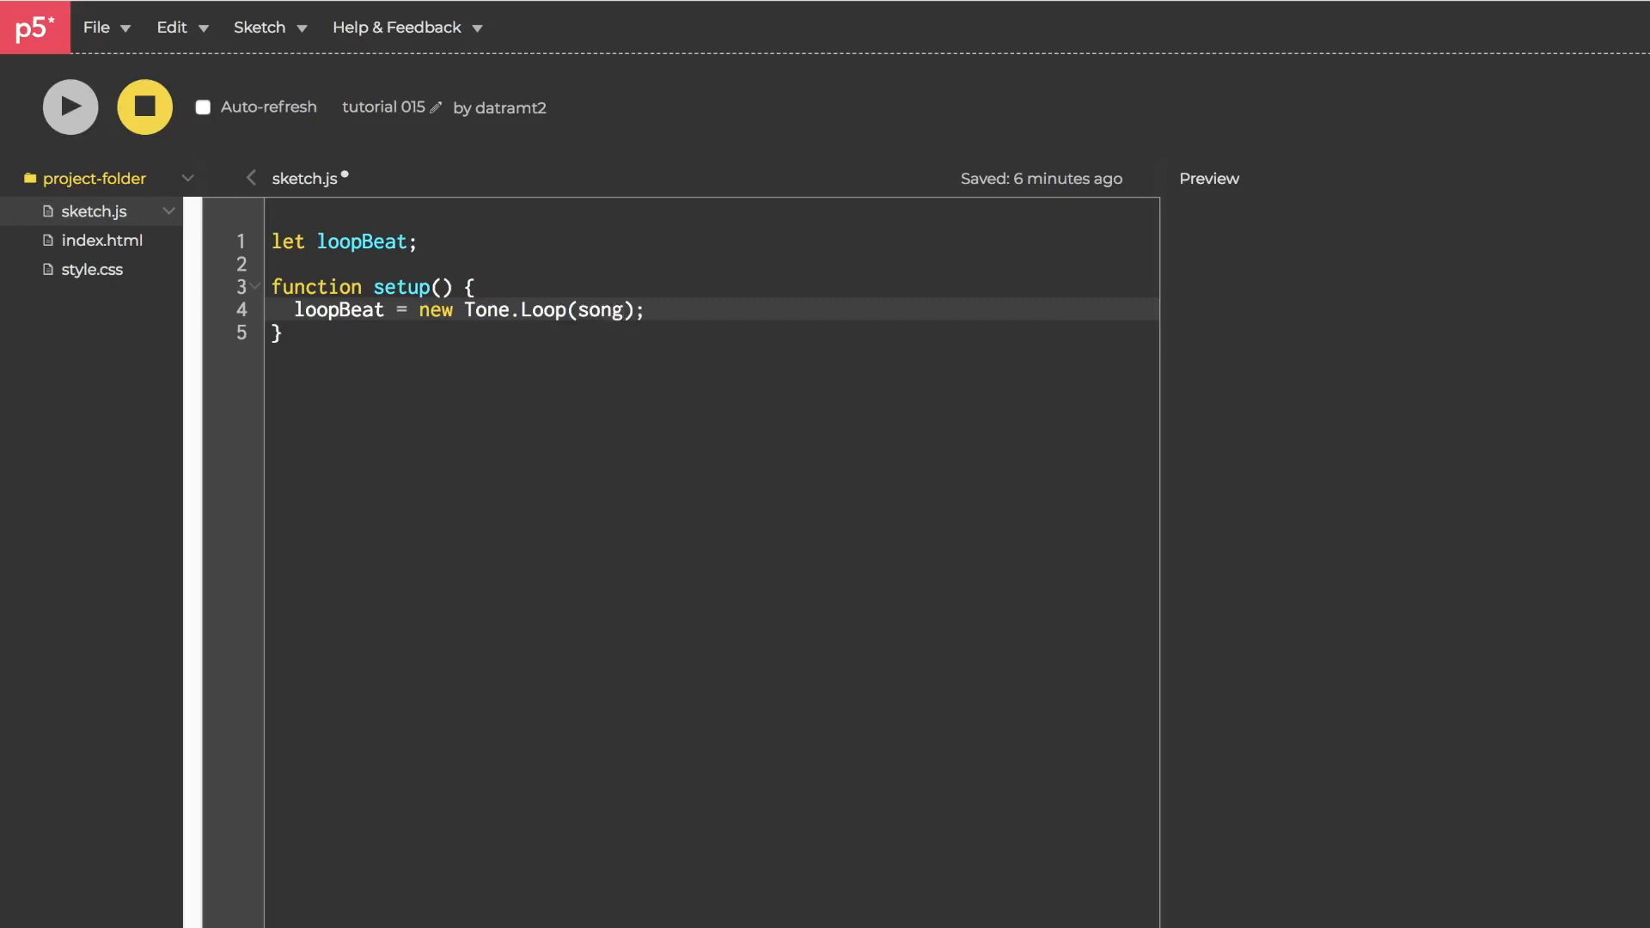
pyautogui.write('", "')
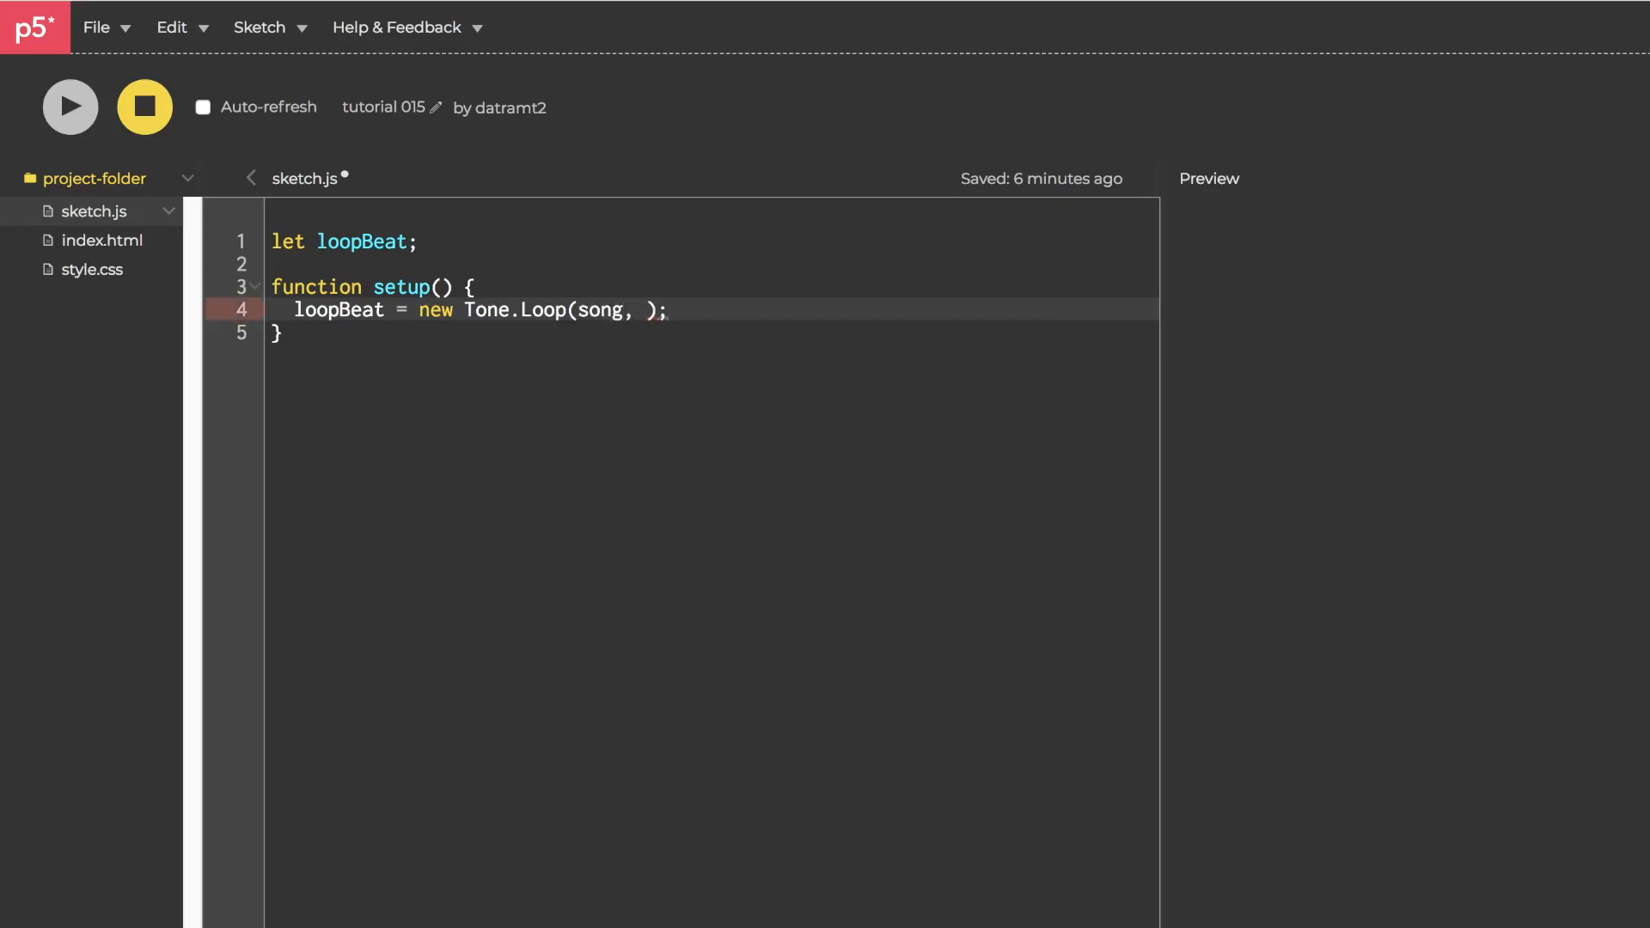
pyautogui.write('1')
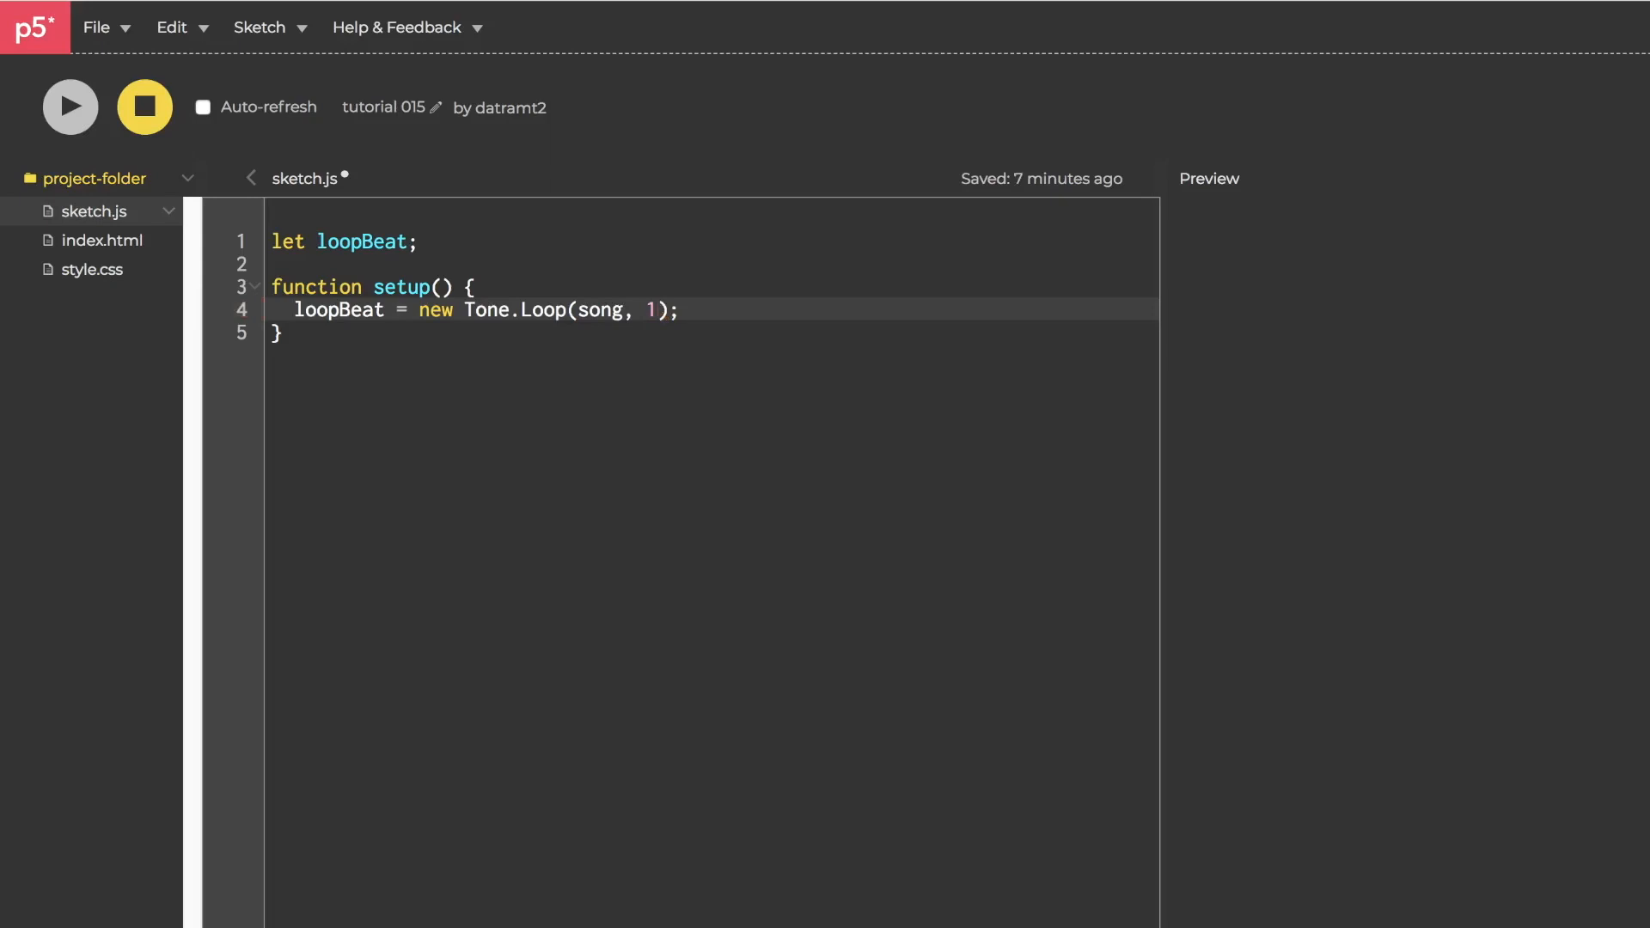
pyautogui.write("'")
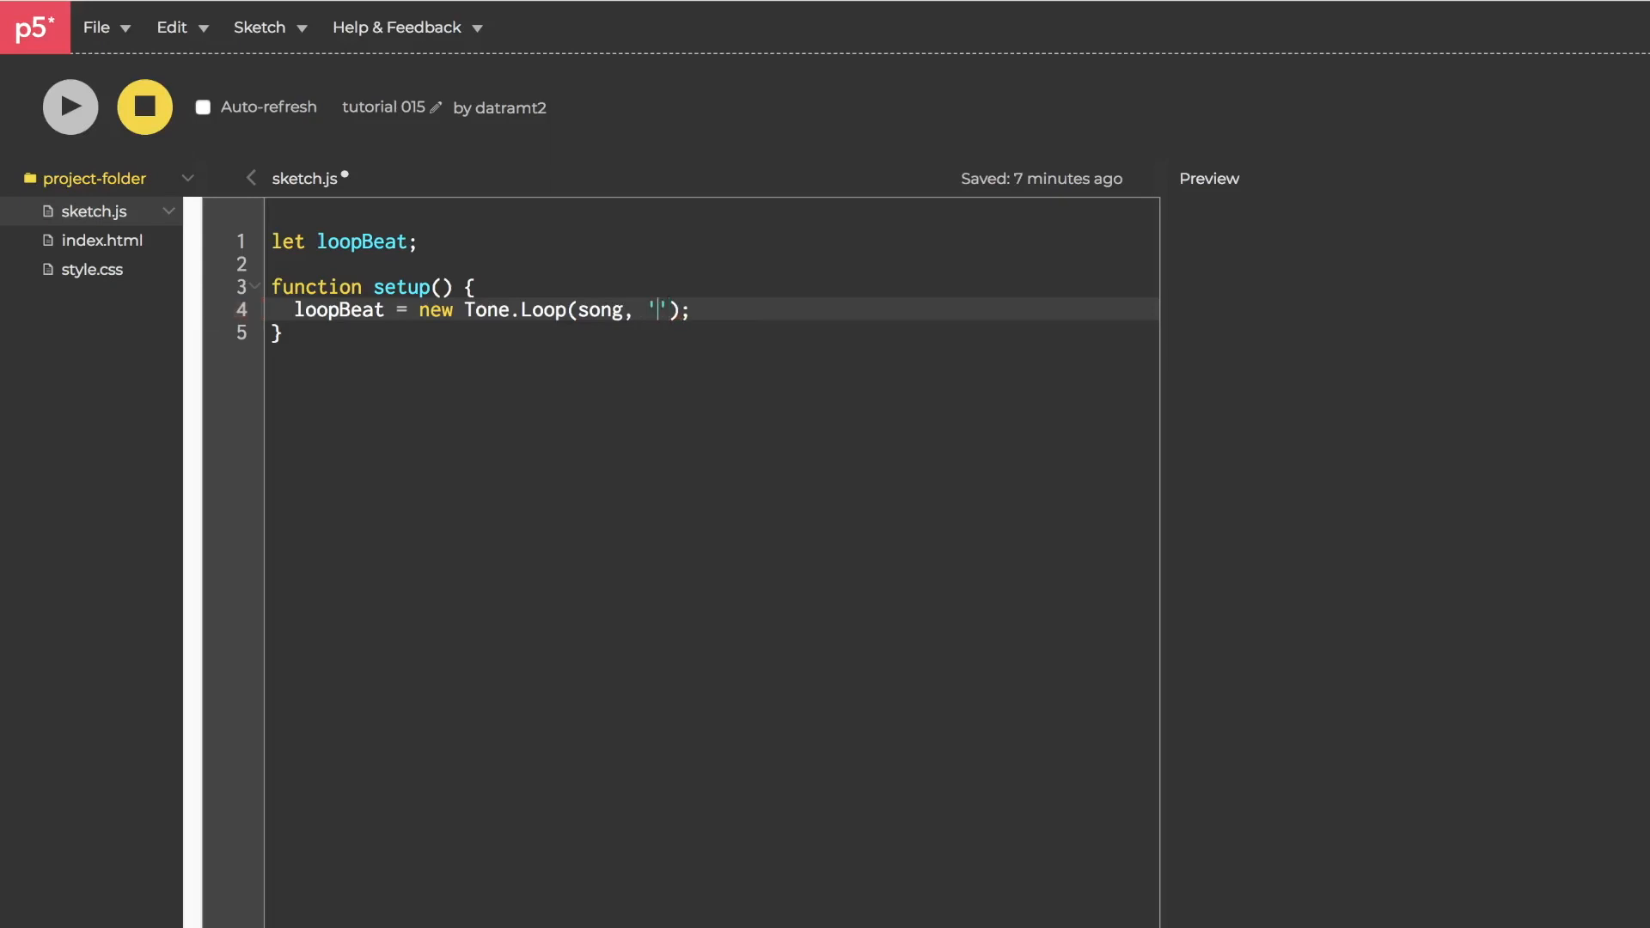
pyautogui.write('4n')
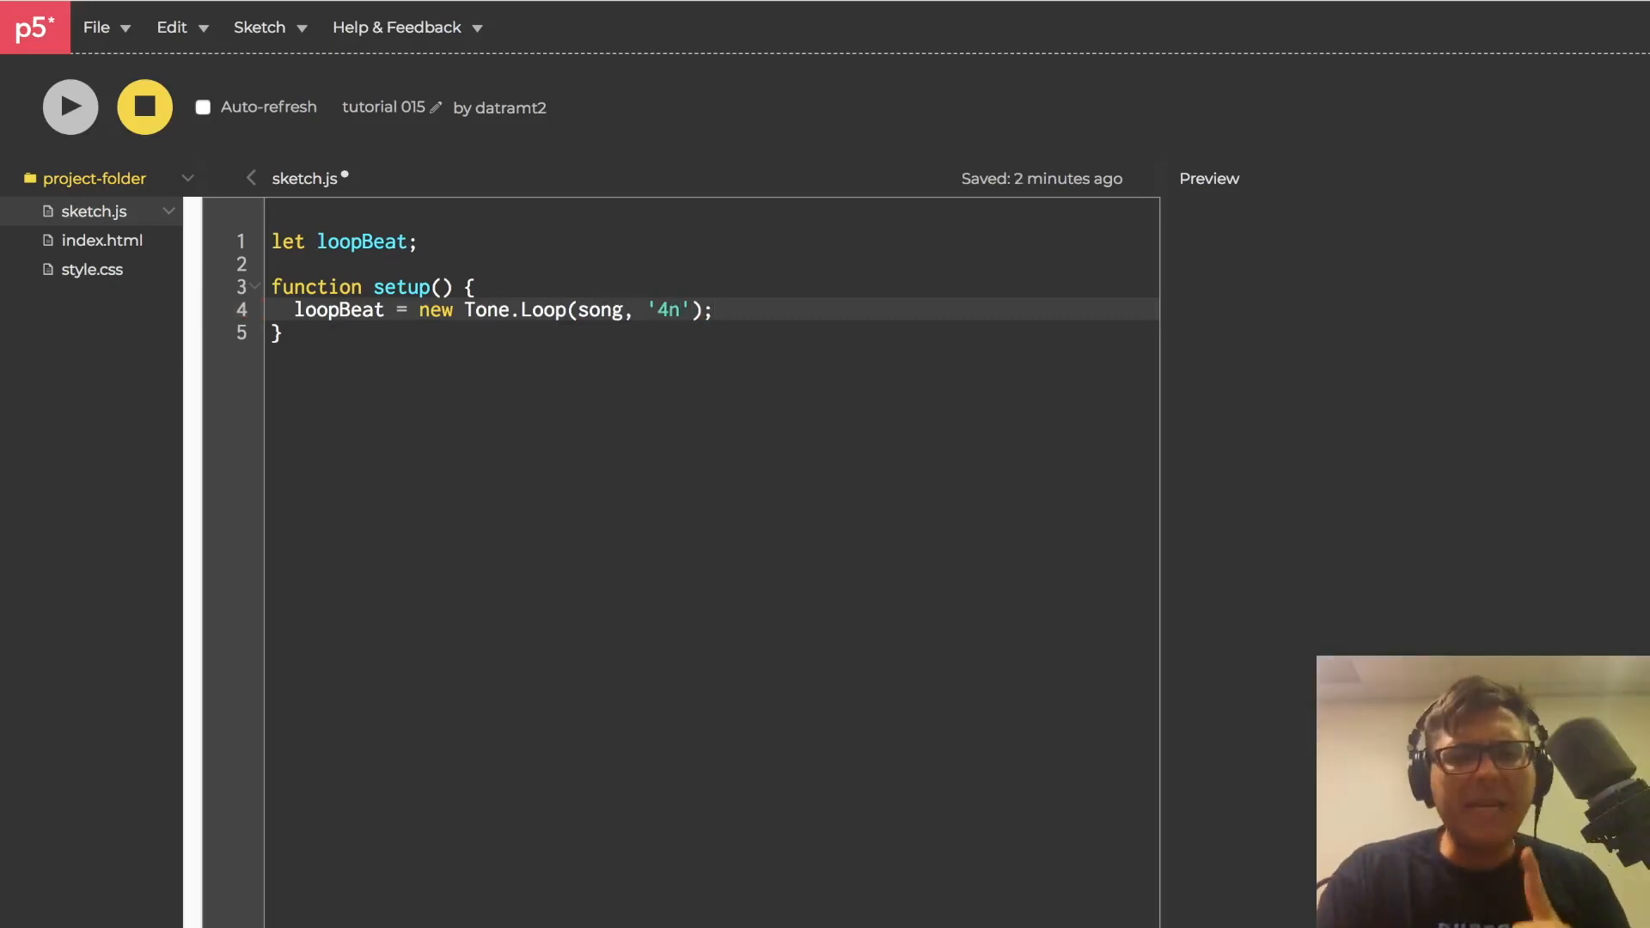
# Add Tone.Transport.start() and loopBeat.start(0) in setup
pyautogui.press('Enter')
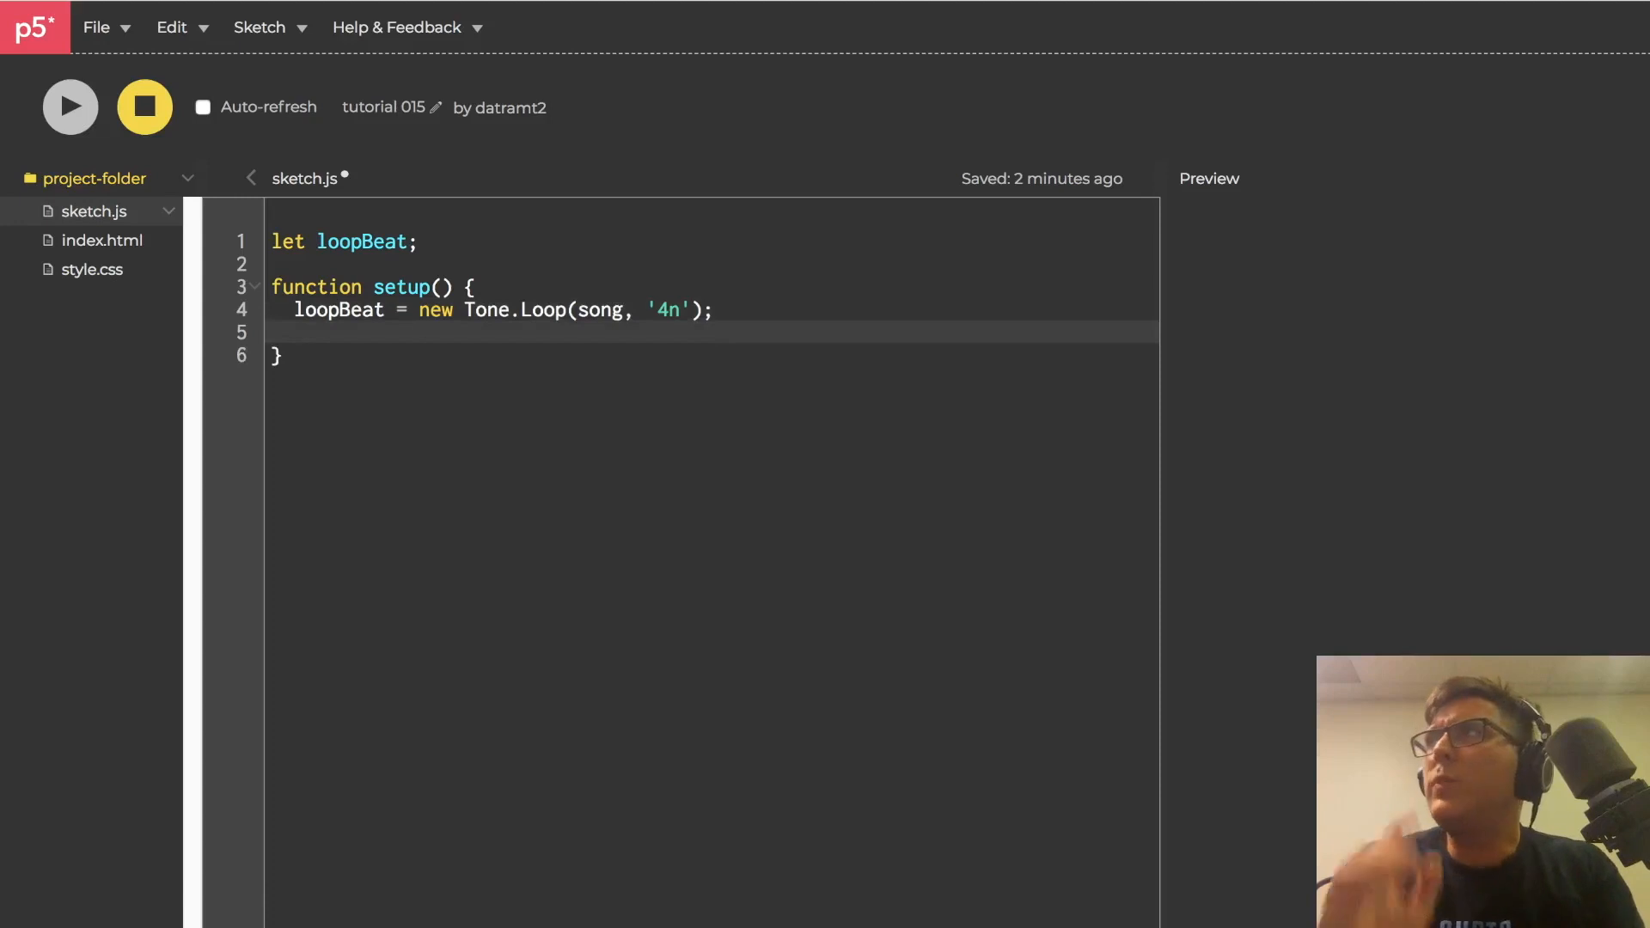
pyautogui.write('Tone.')
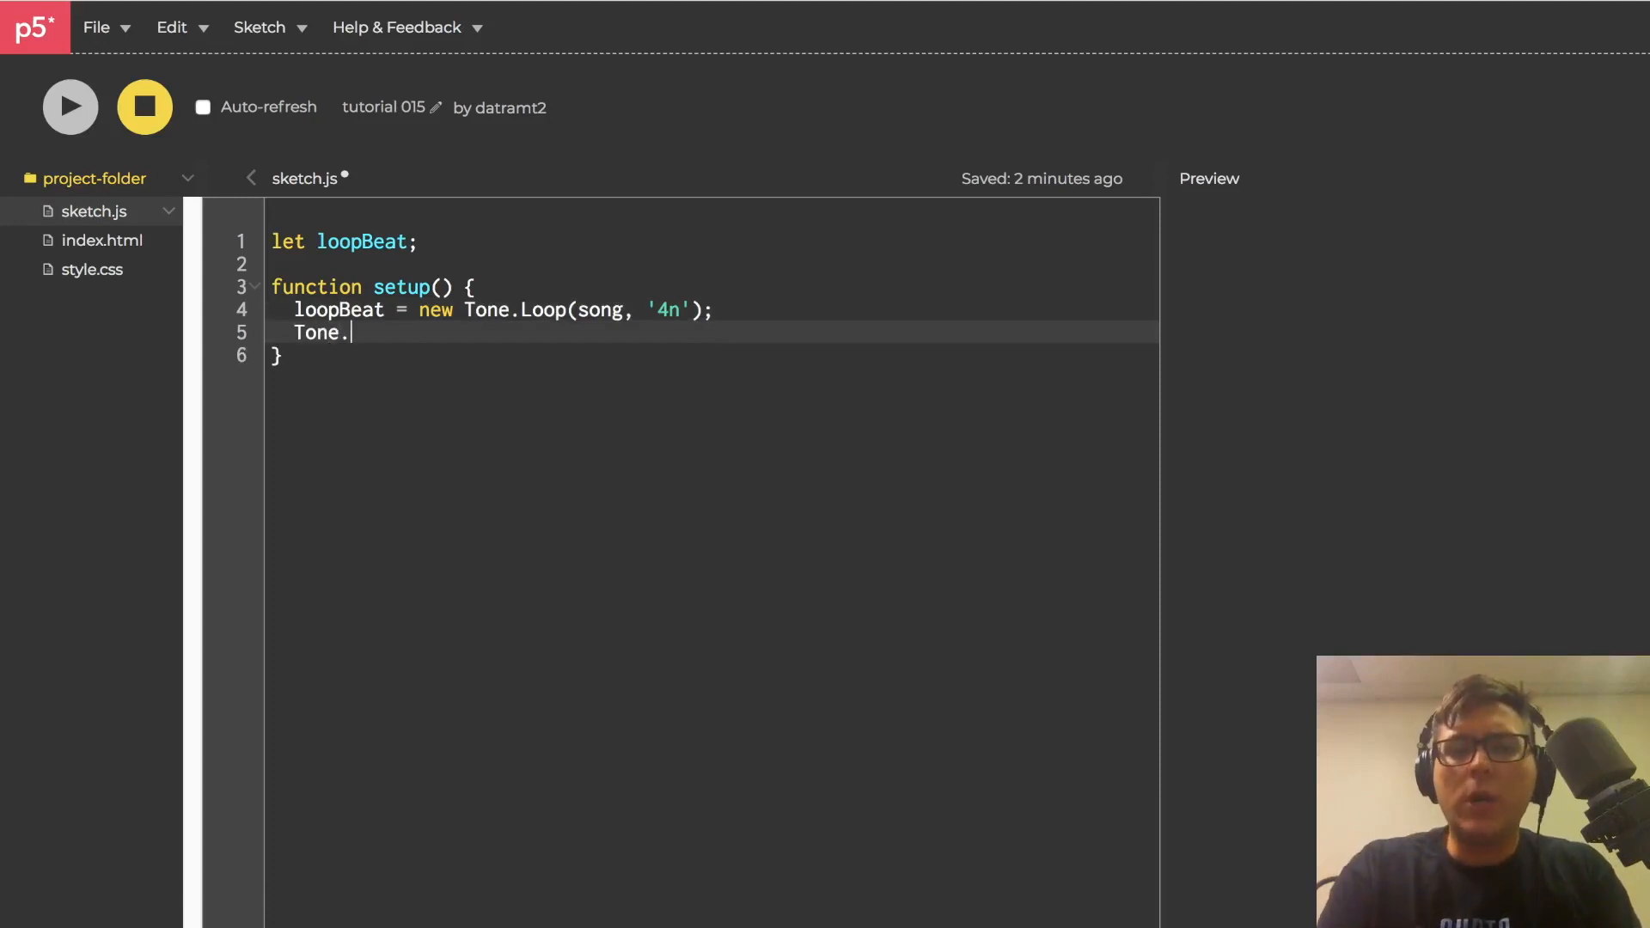
pyautogui.write('Transpor')
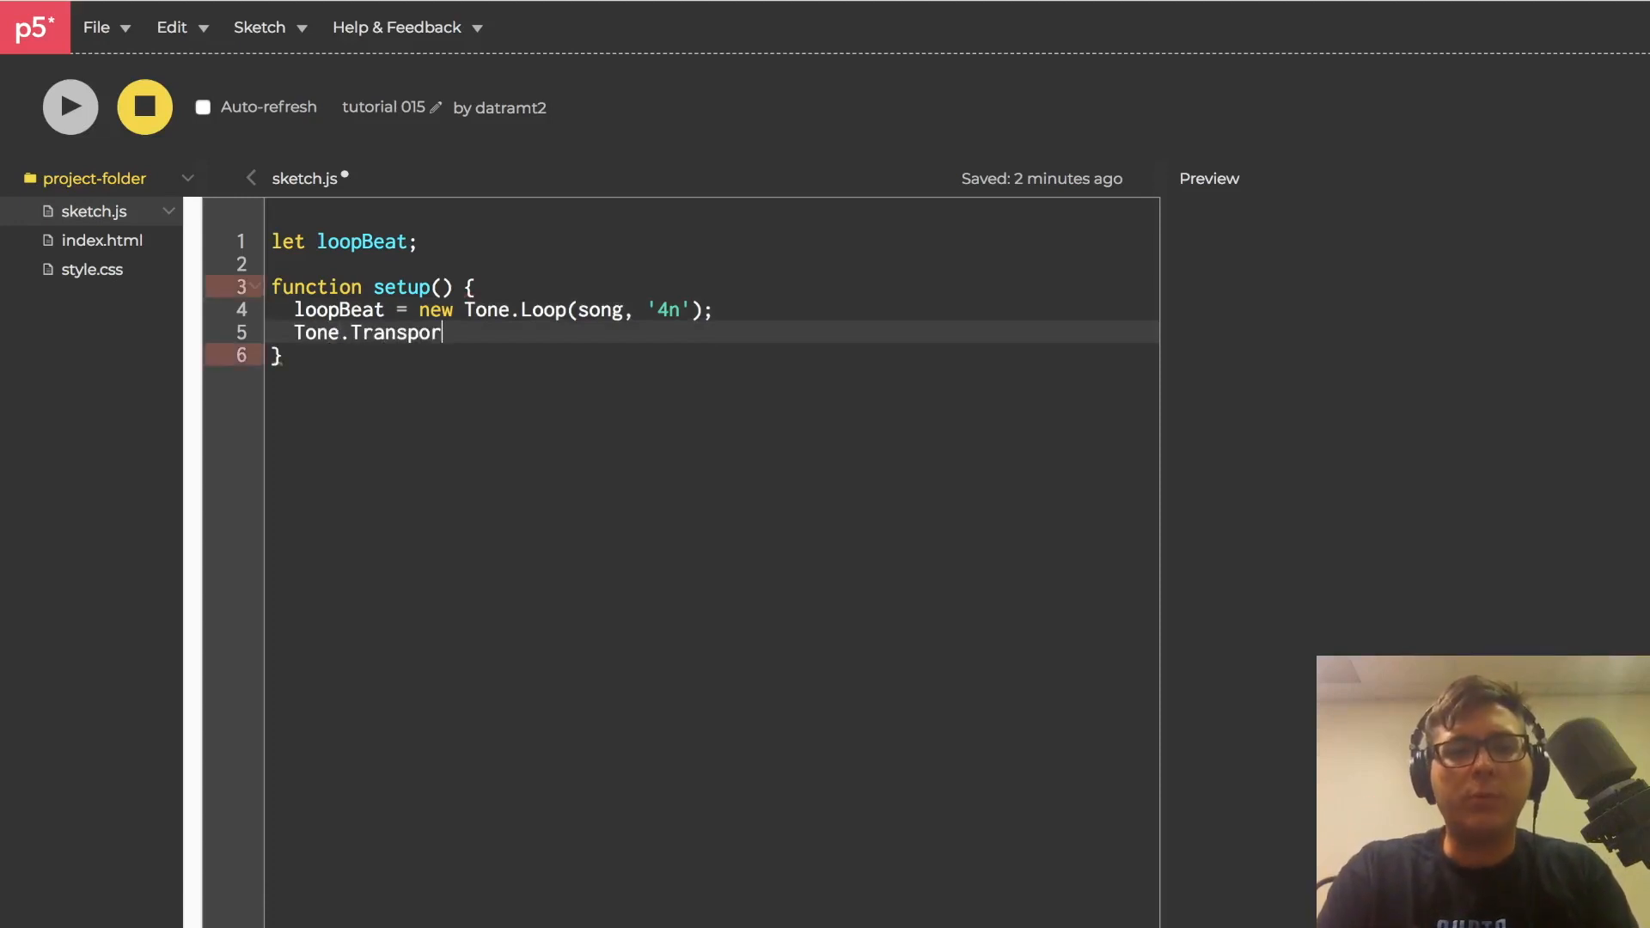
pyautogui.write('t.start();')
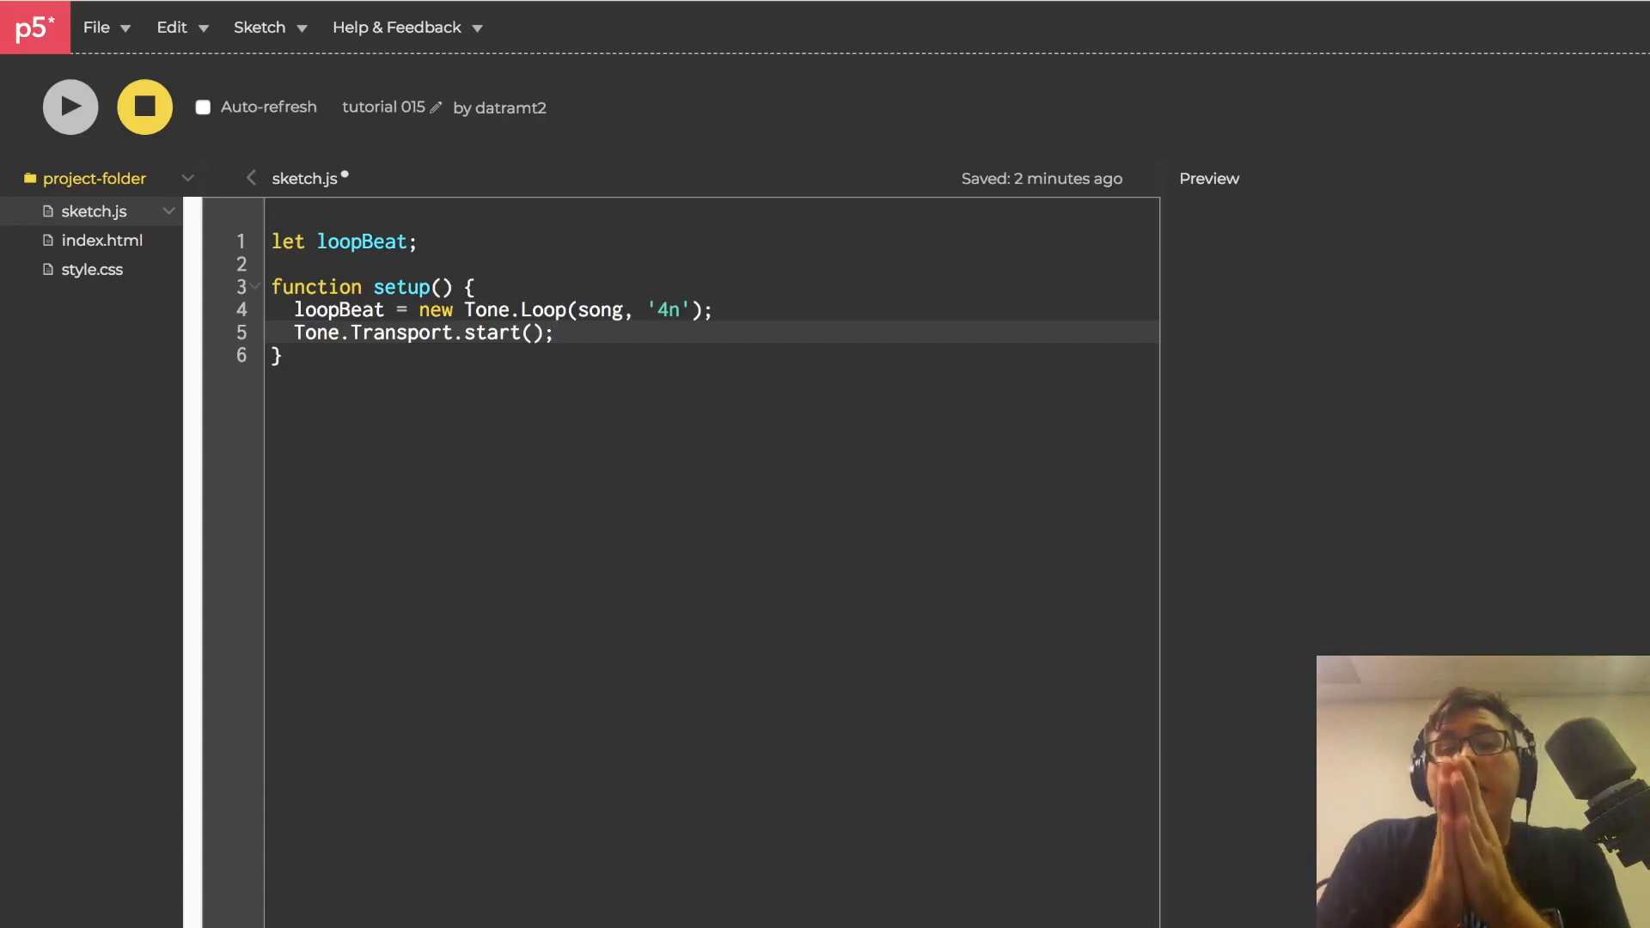
pyautogui.moveTo(306, 409)
pyautogui.write('l')
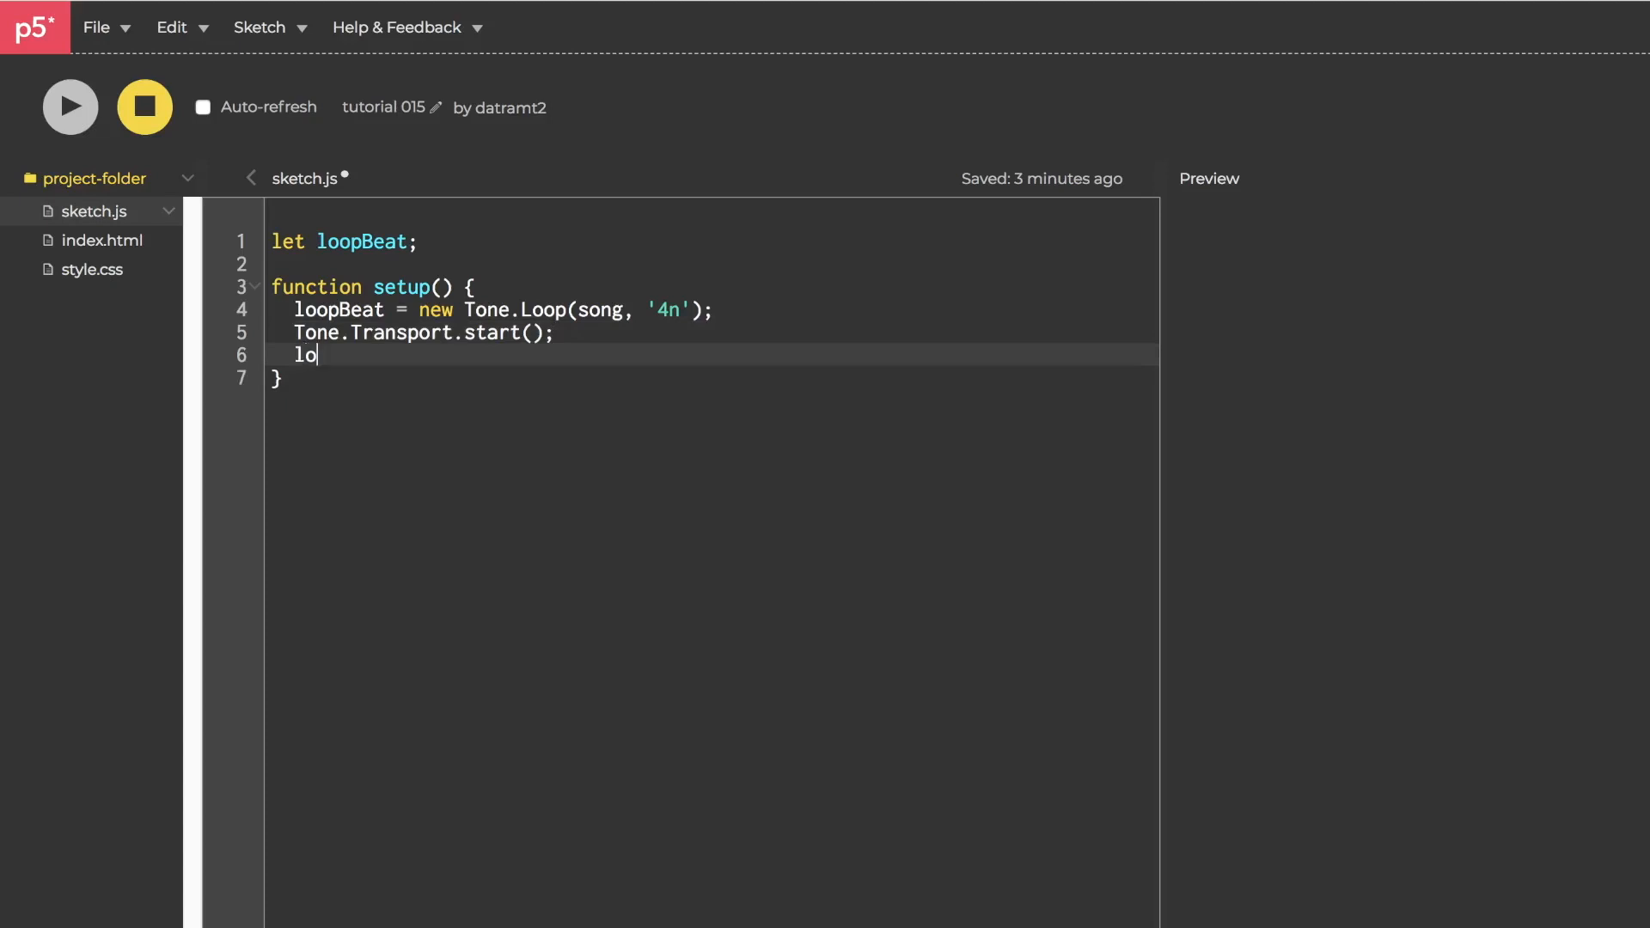
pyautogui.write('opBeat.')
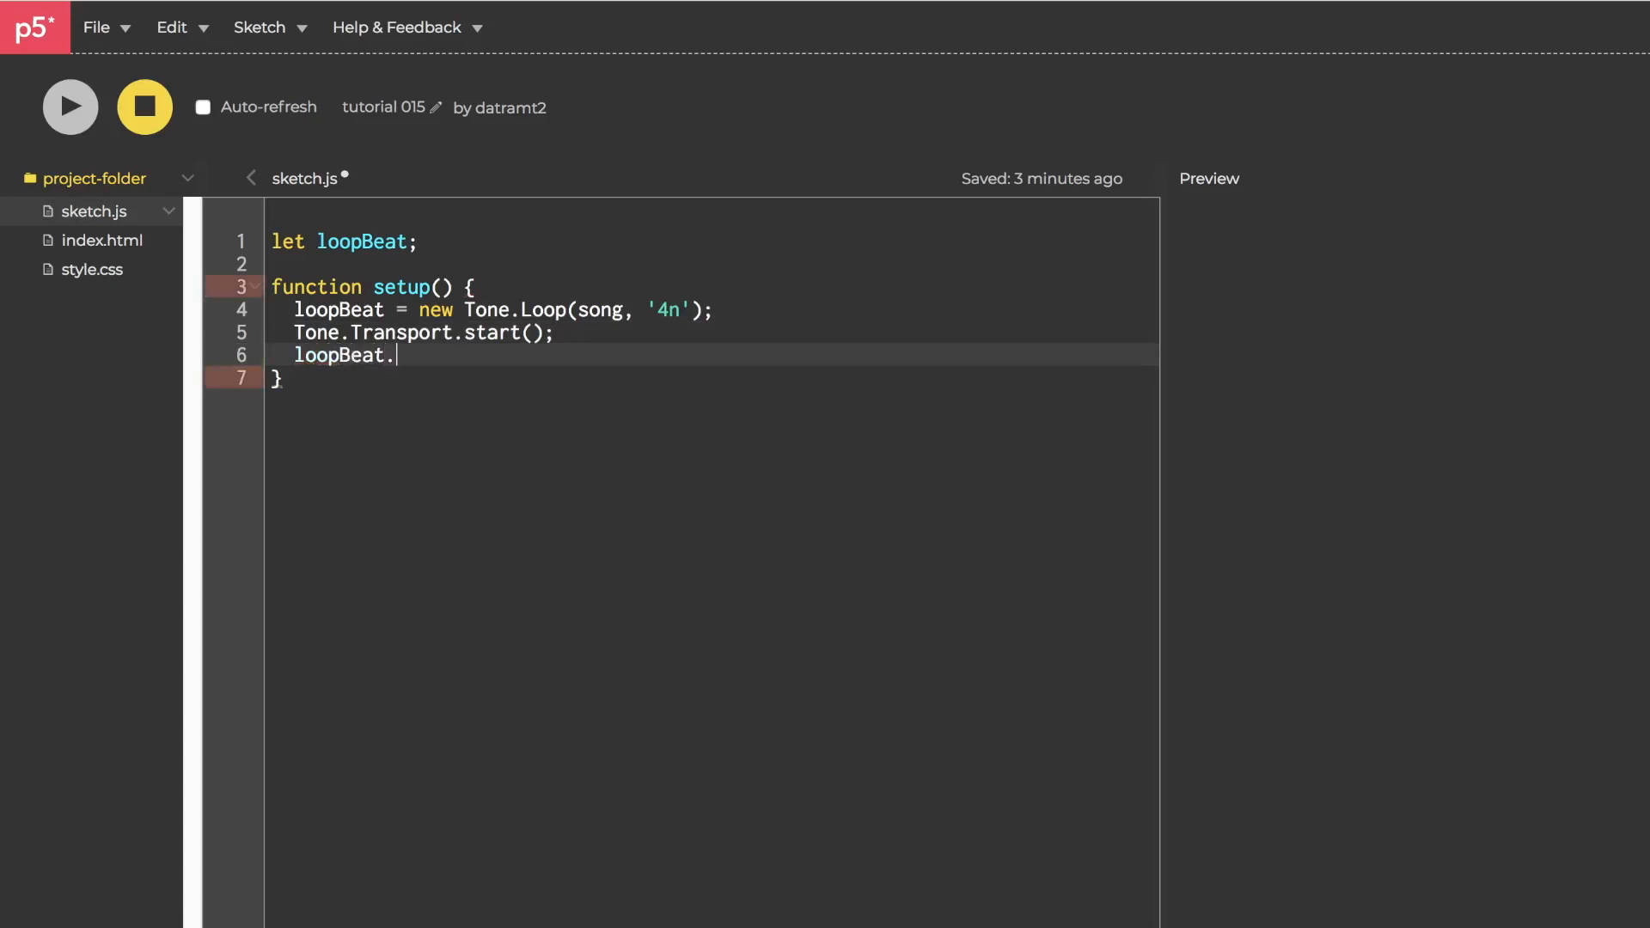
pyautogui.write('start(0);')
pyautogui.write('f')
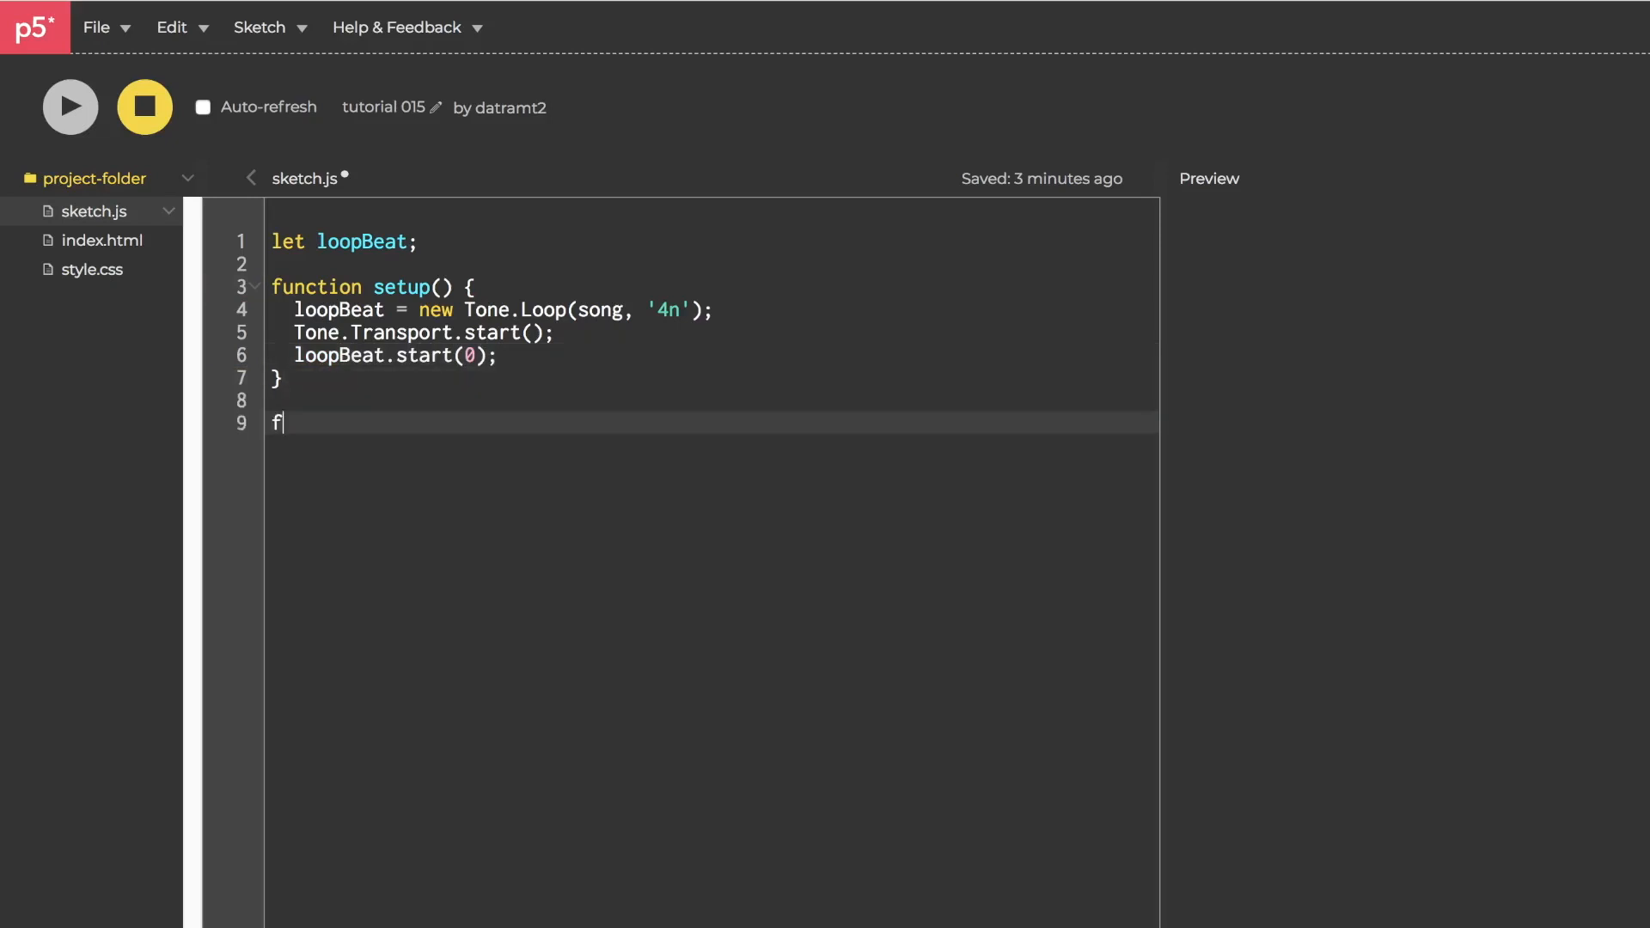
# Write function song(time) that calls console.log(time)
pyautogui.write('unction song() {}')
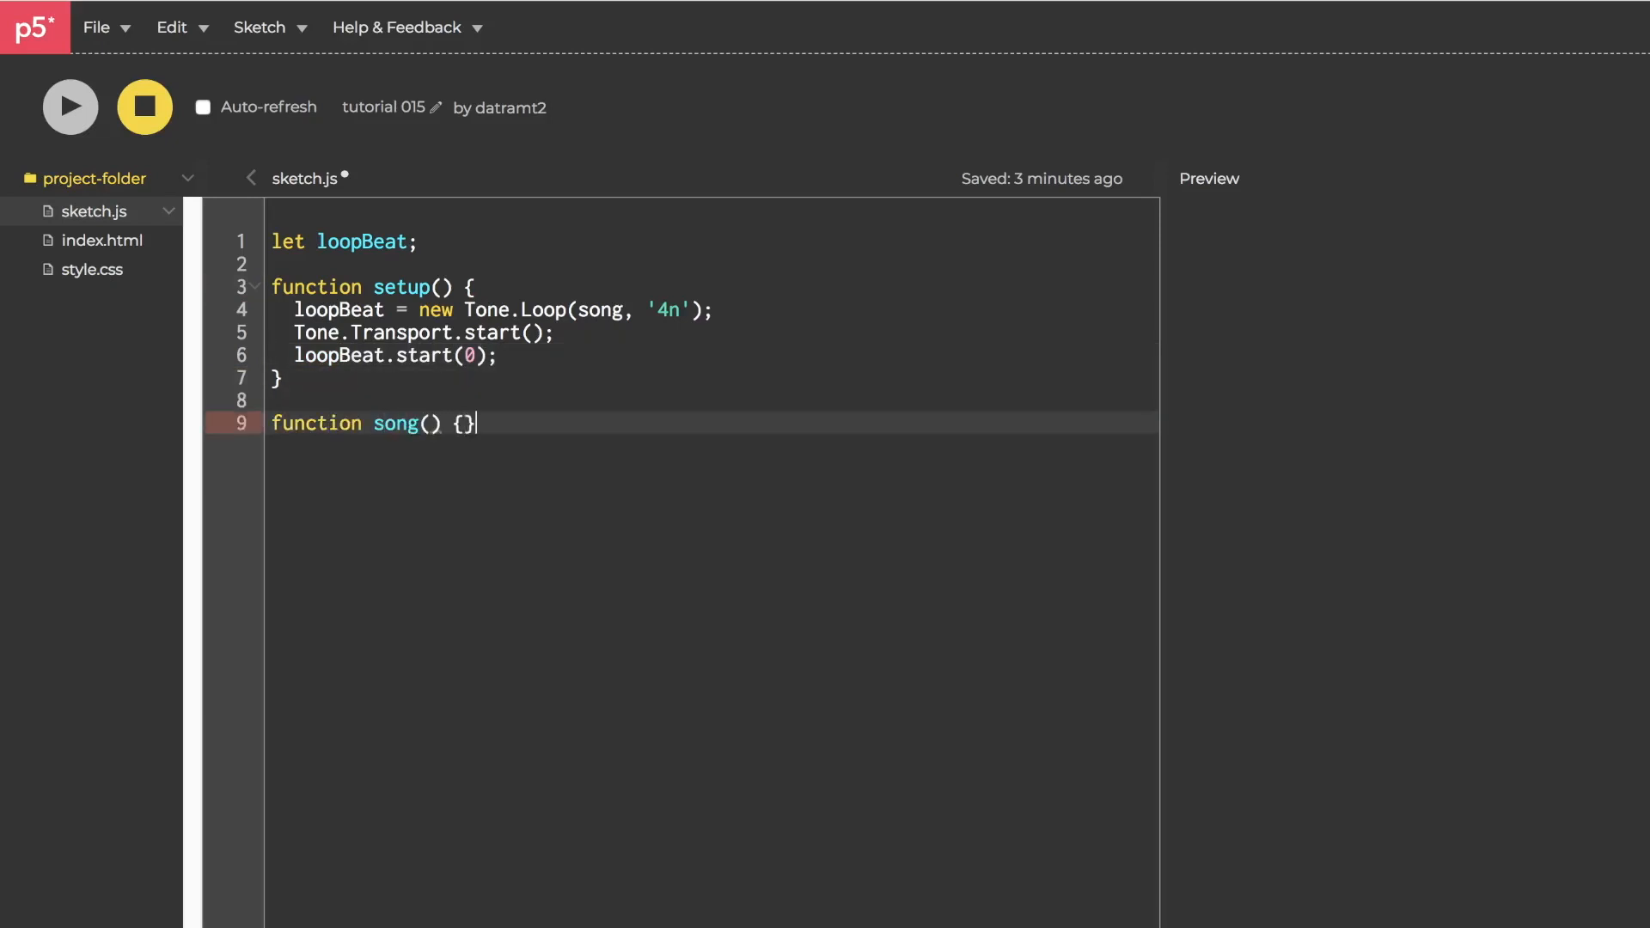
pyautogui.press('Enter')
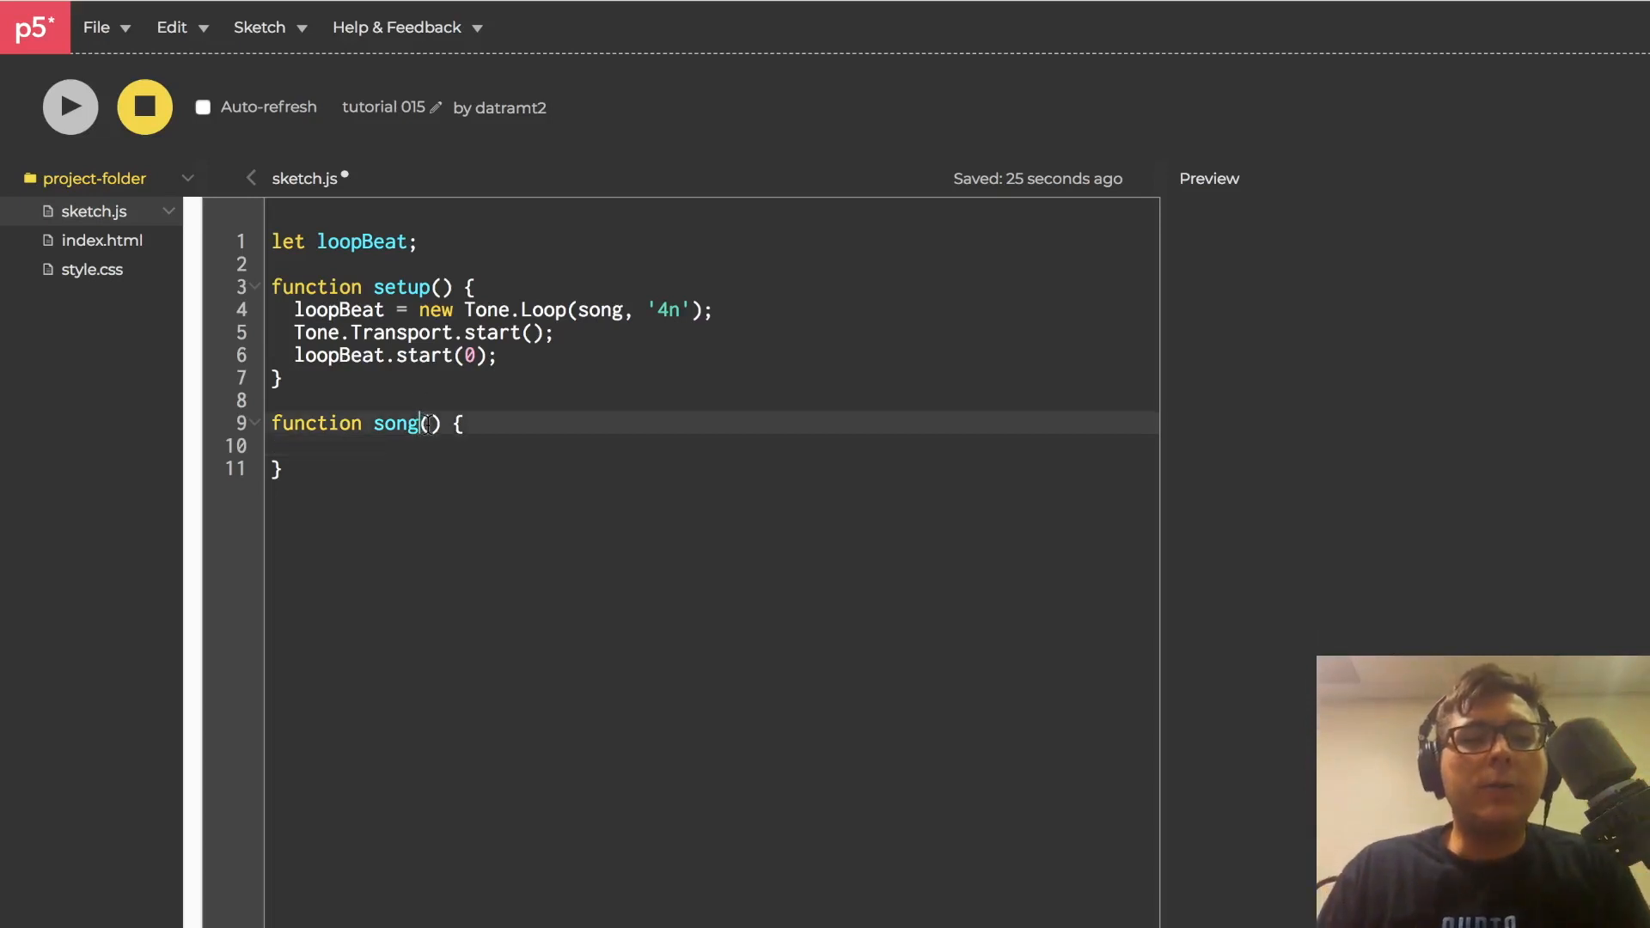
pyautogui.write('time')
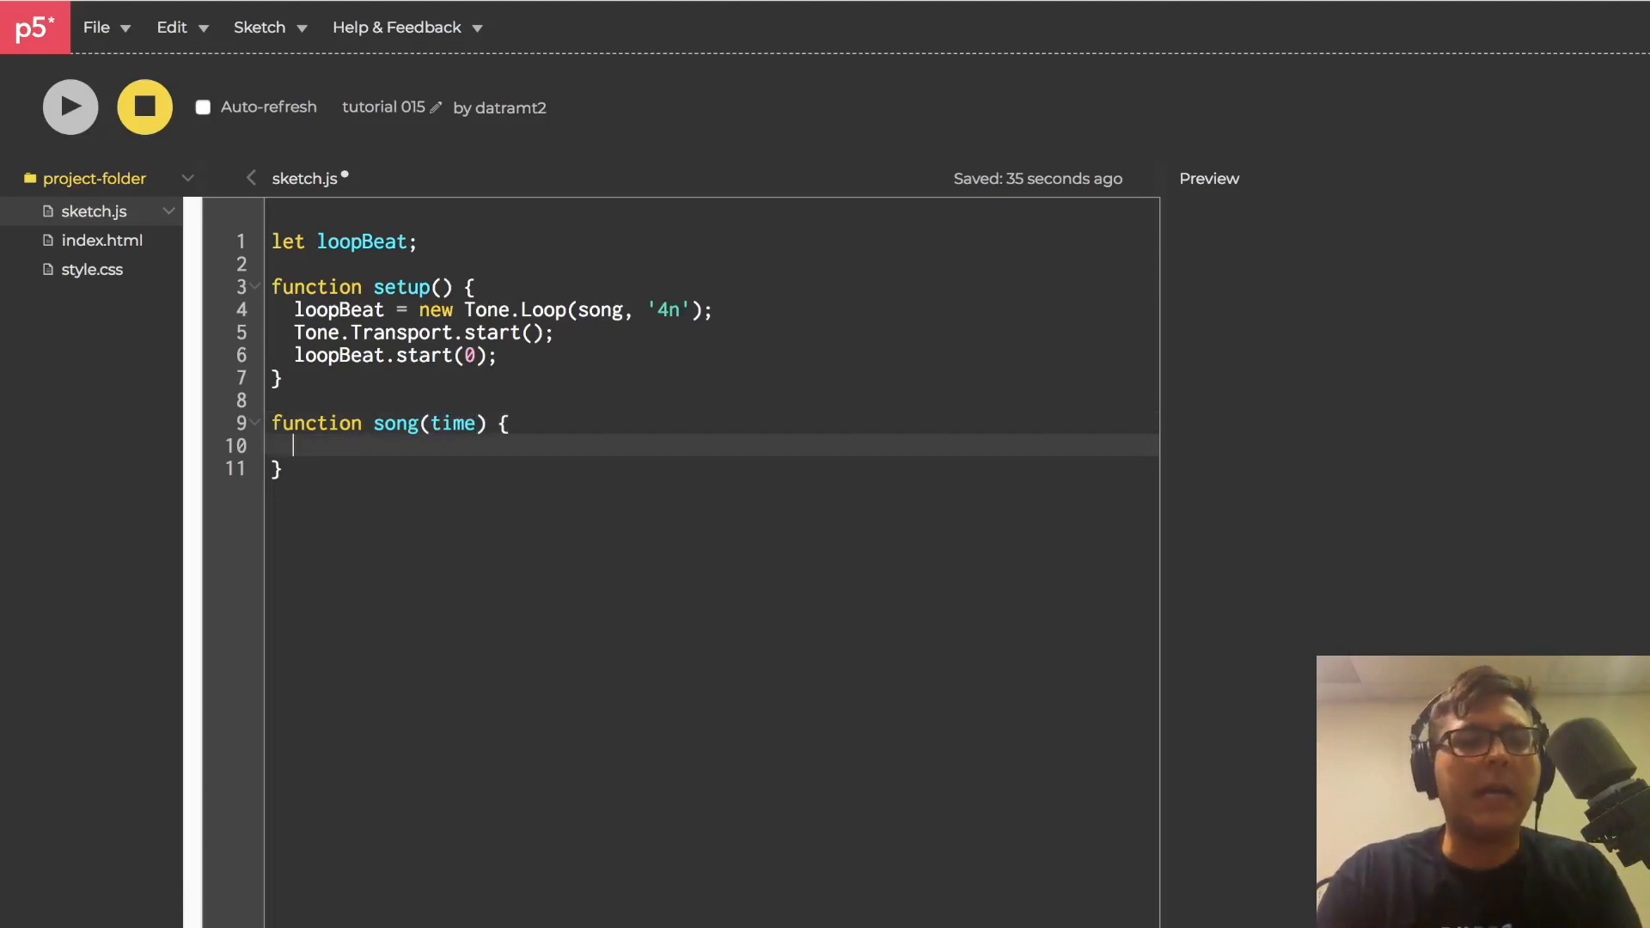
pyautogui.write('console.lo')
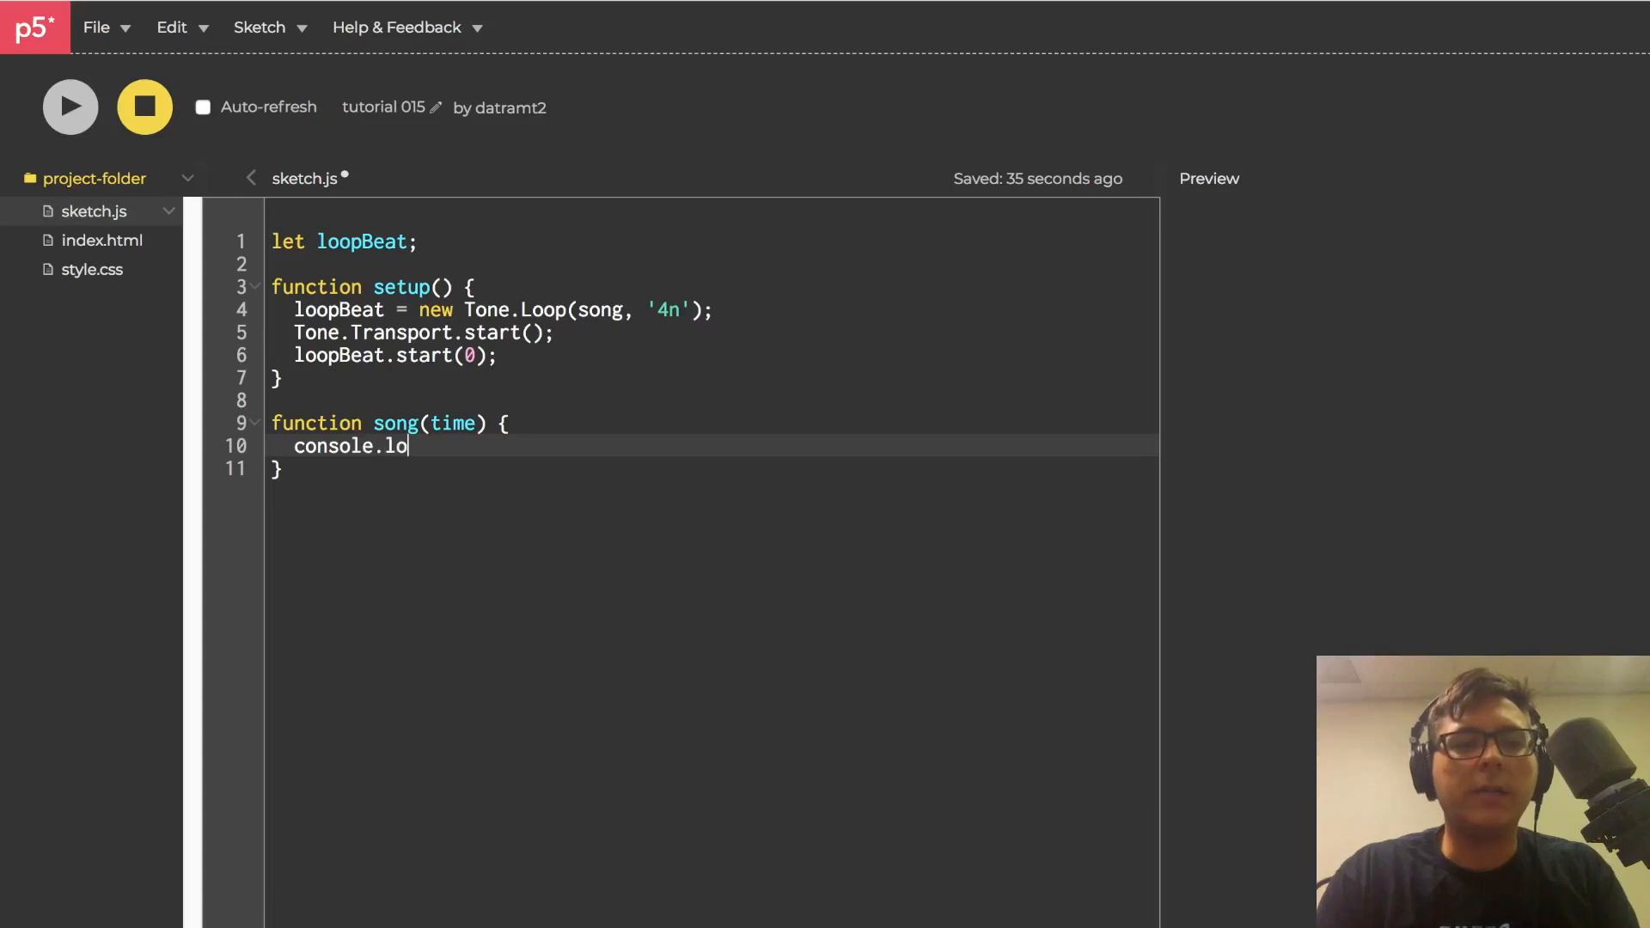
pyautogui.write('g(time')
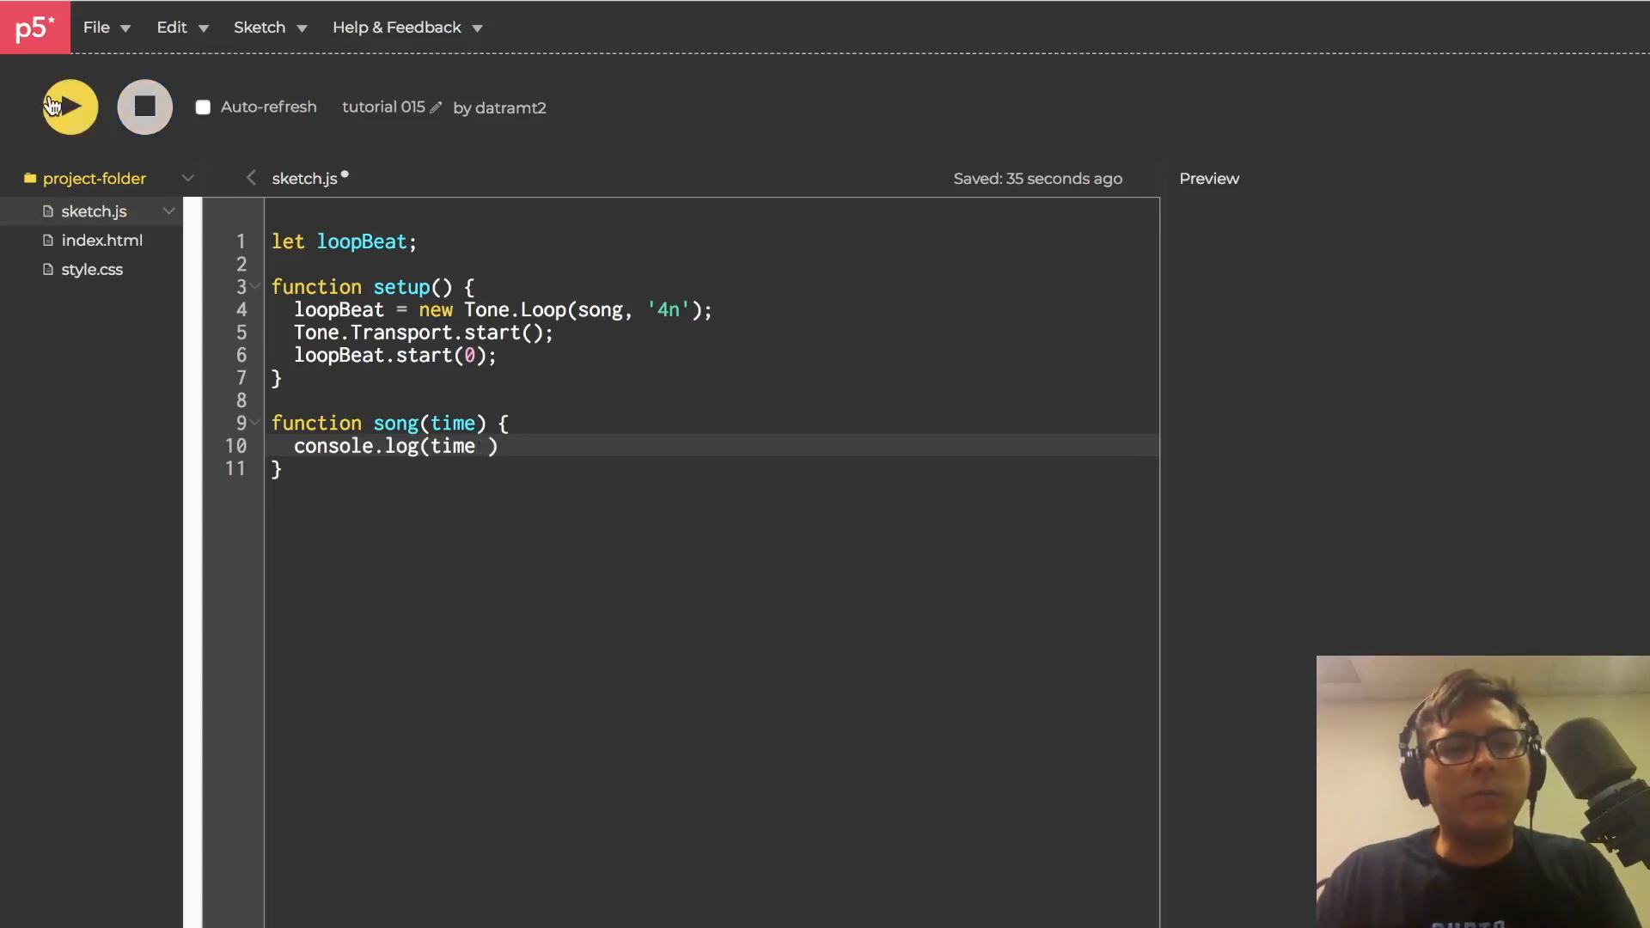
pyautogui.moveTo(710, 911)
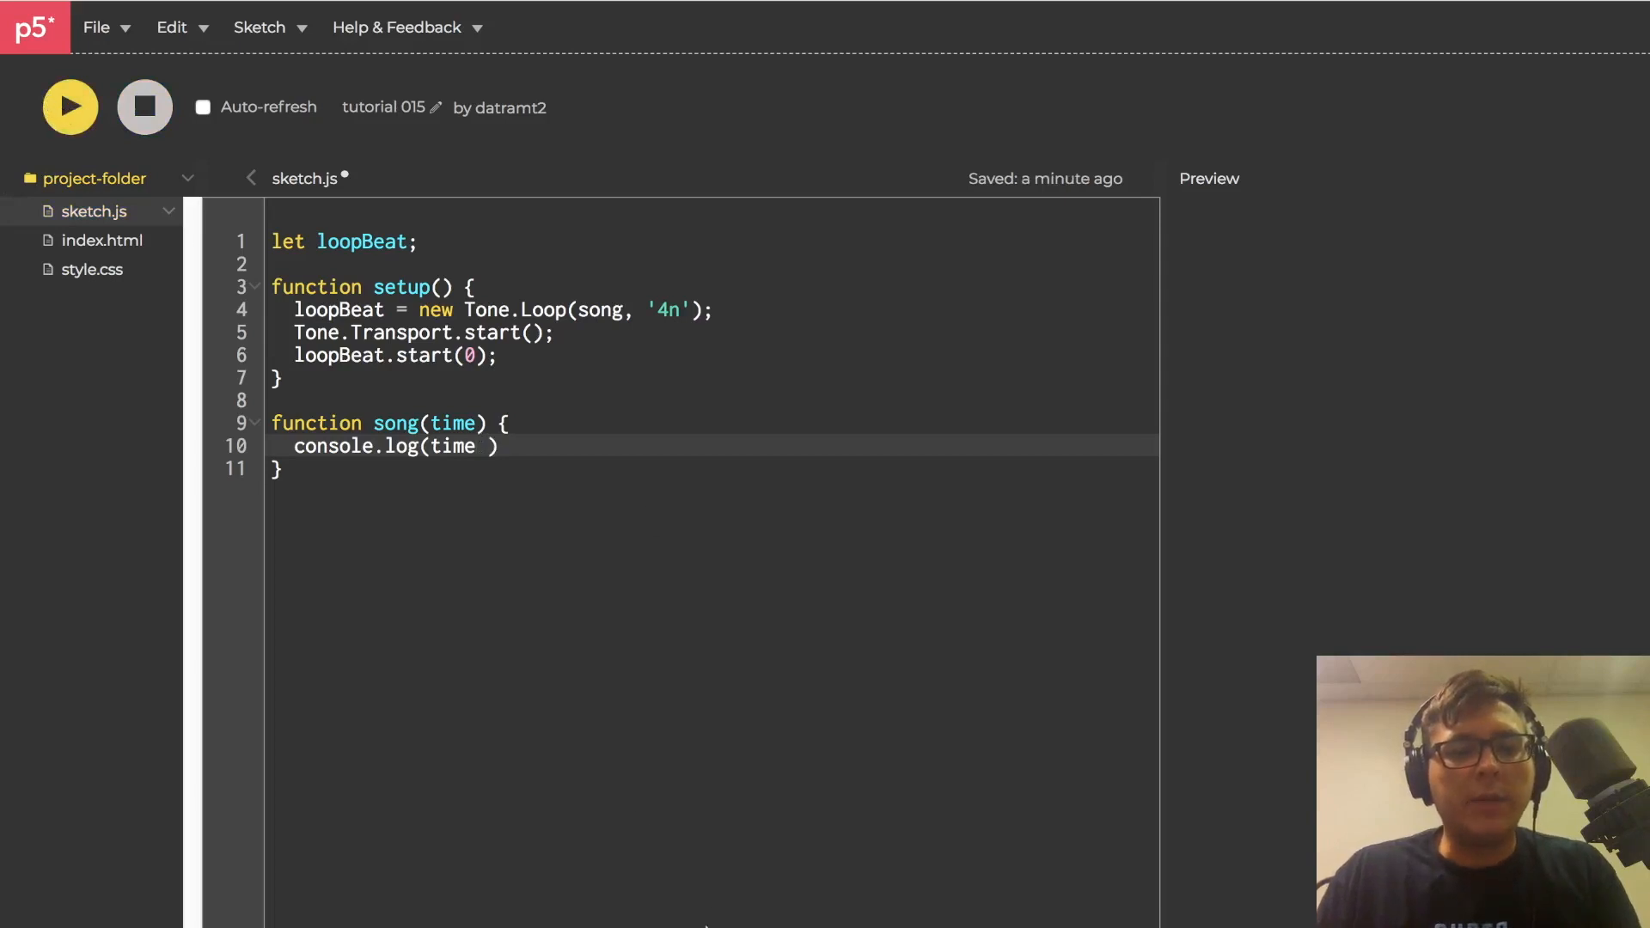
# Run the sketch so the console prints loop times rising in half-second steps
pyautogui.click(71, 107)
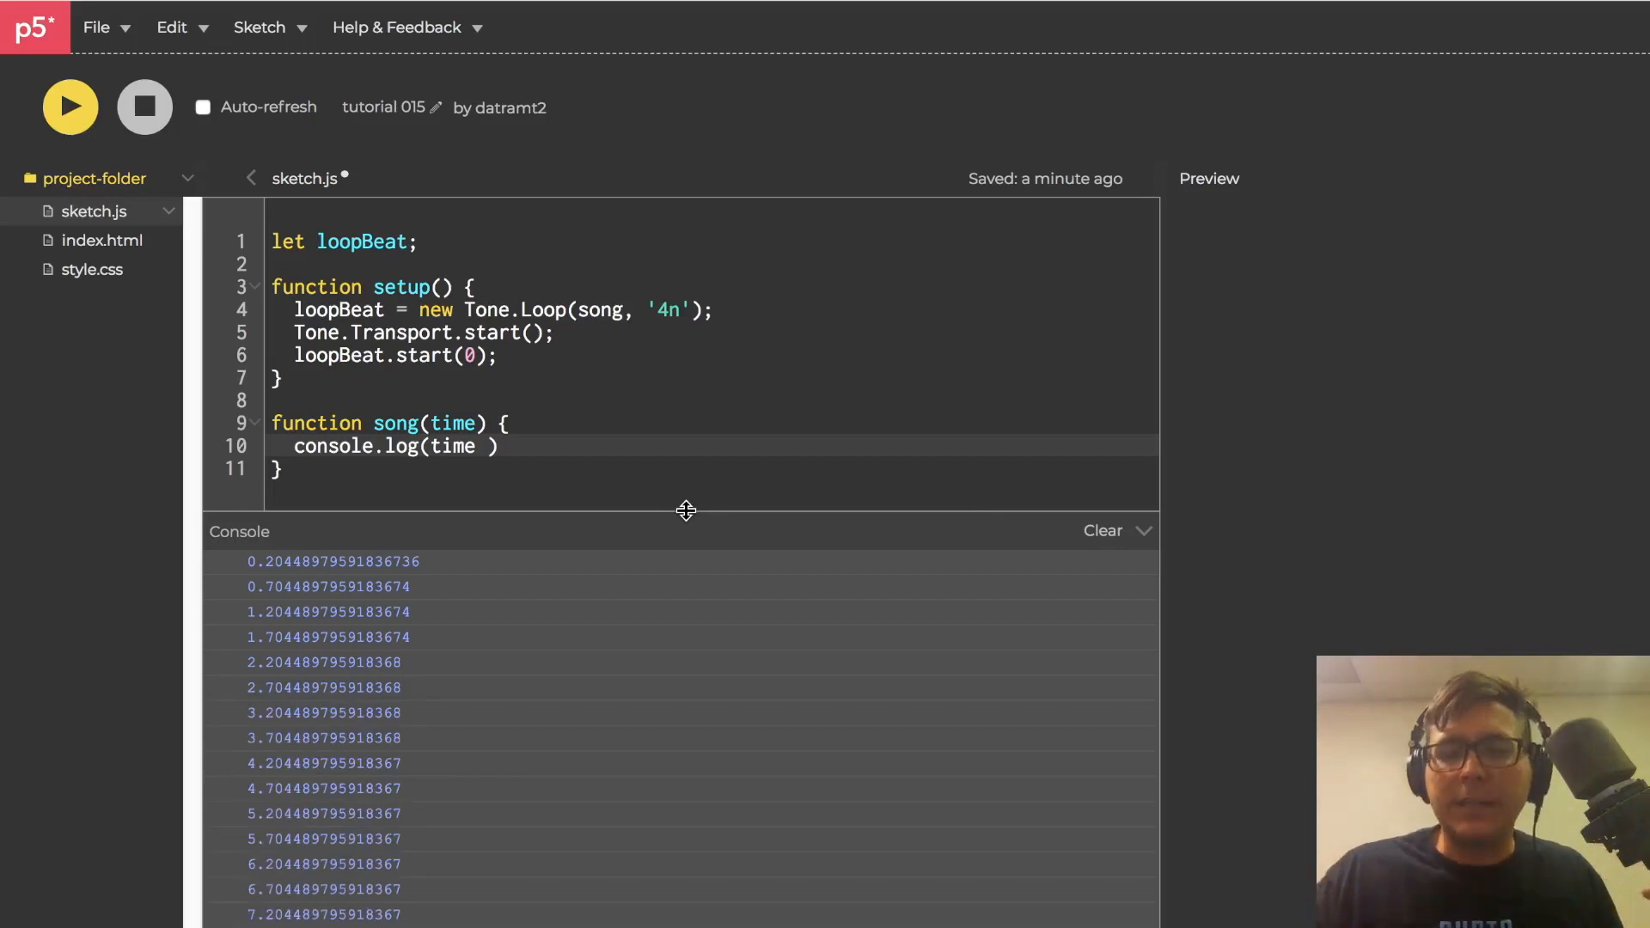
pyautogui.moveTo(342, 616)
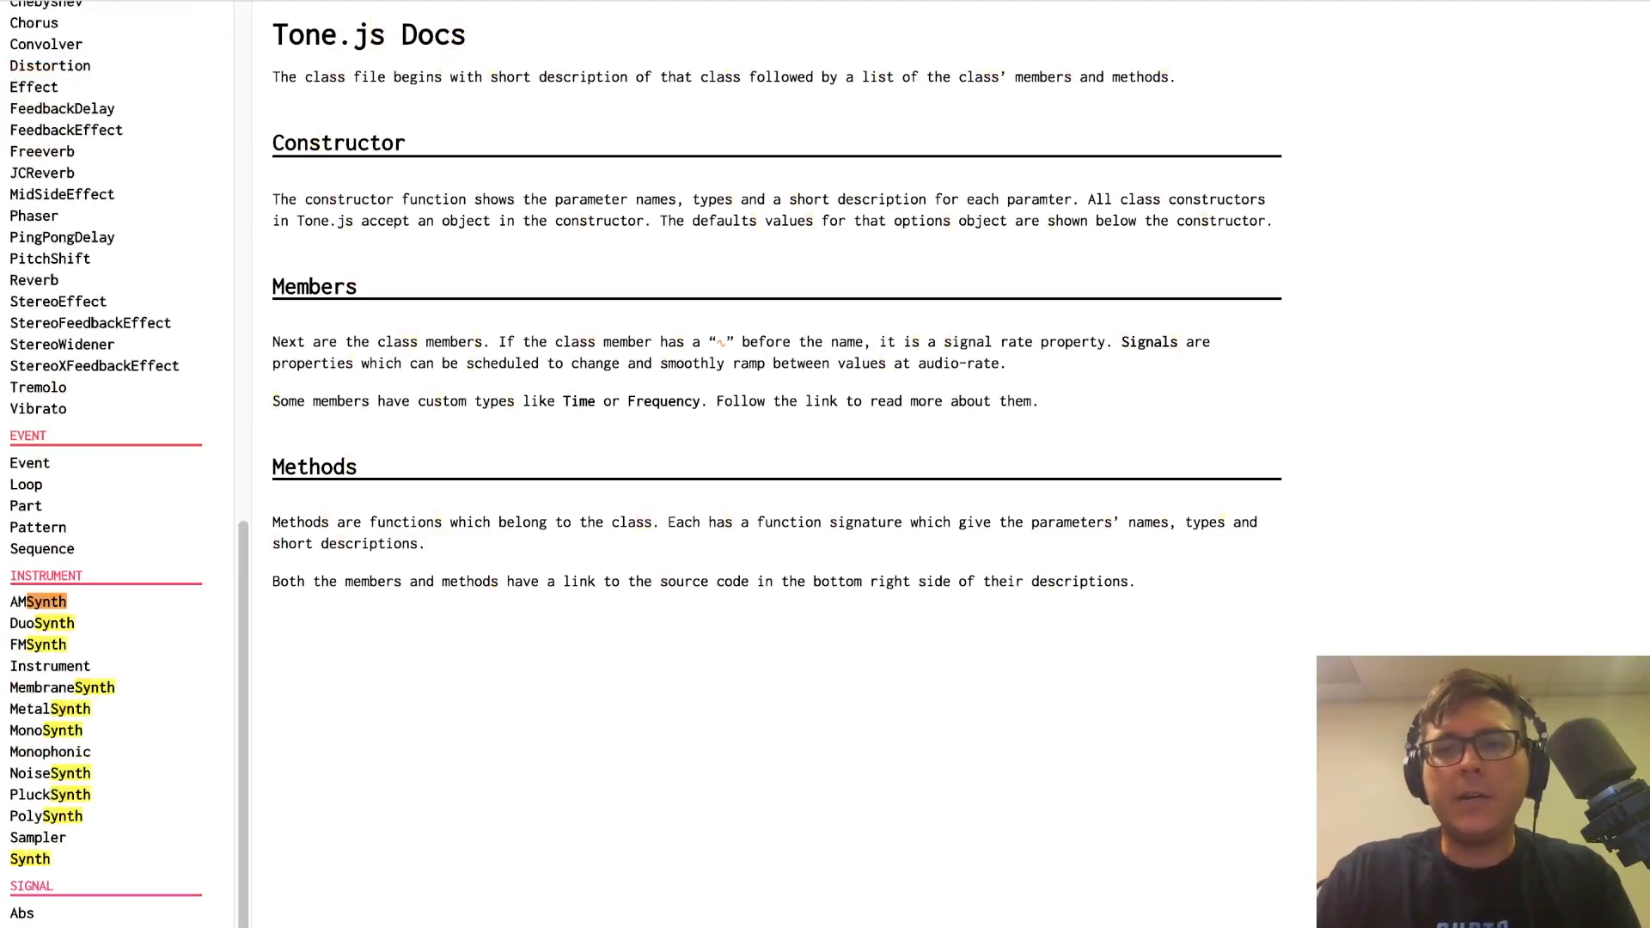
# Browse the Tone.js docs Instrument section down to MembraneSynth, then return to the editor
pyautogui.scroll(-3)
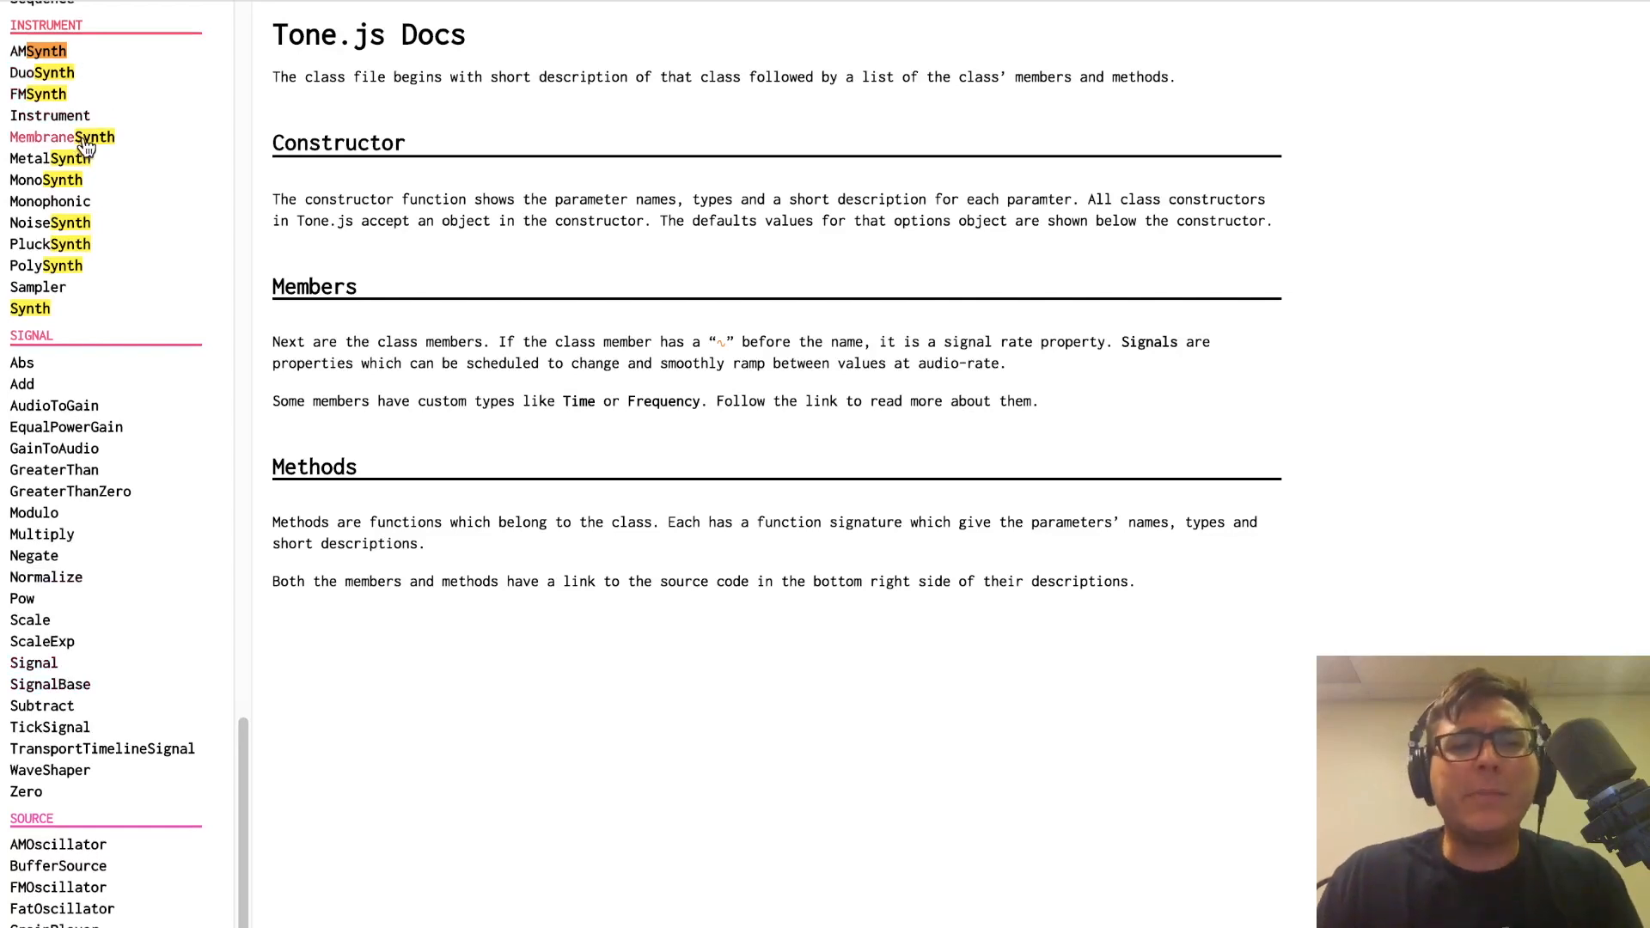
pyautogui.click(66, 137)
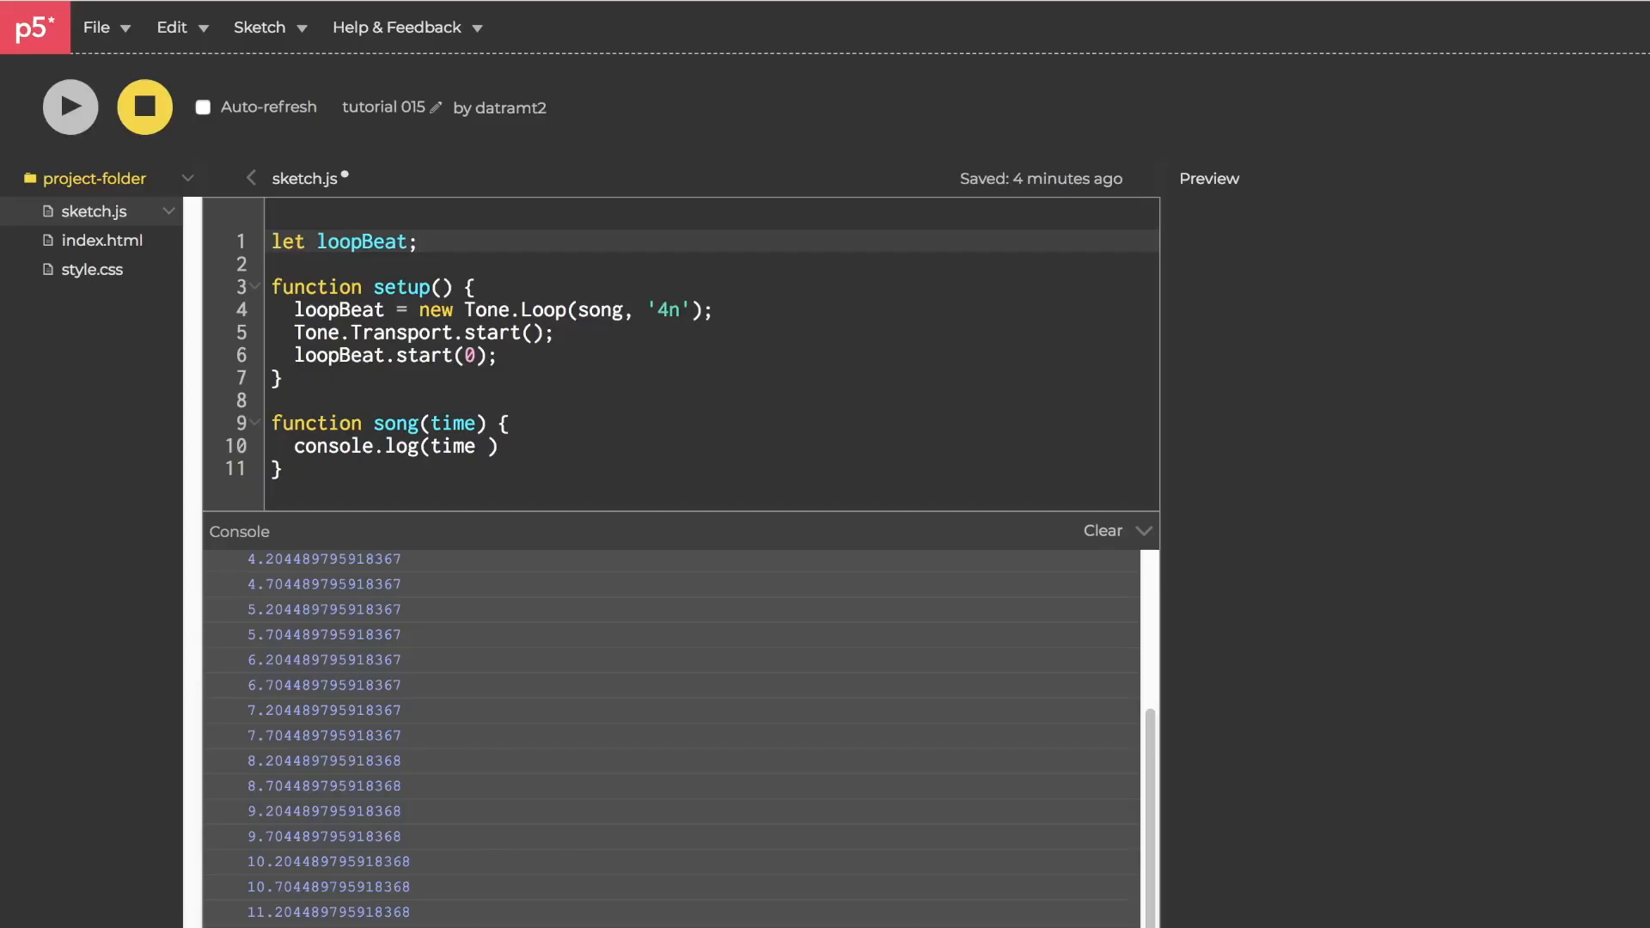
# Declare 'let bassSynth' and in setup assign bassSynth = new Tone.MembraneSynth().toMaster();
pyautogui.write('let')
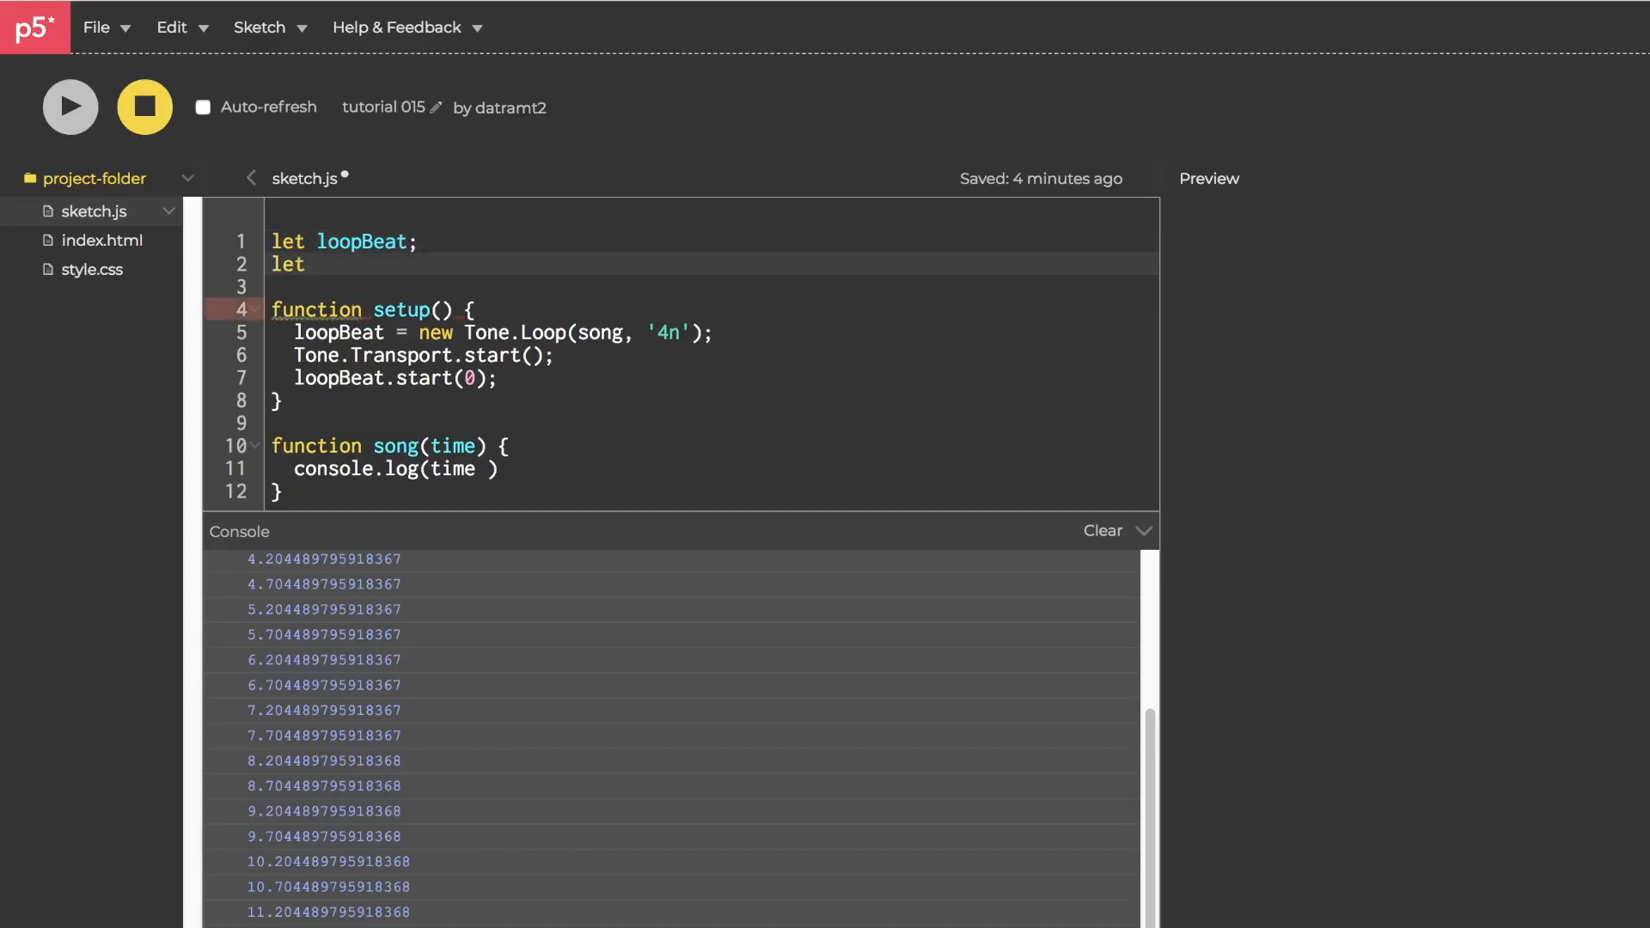
pyautogui.write('bassSynth')
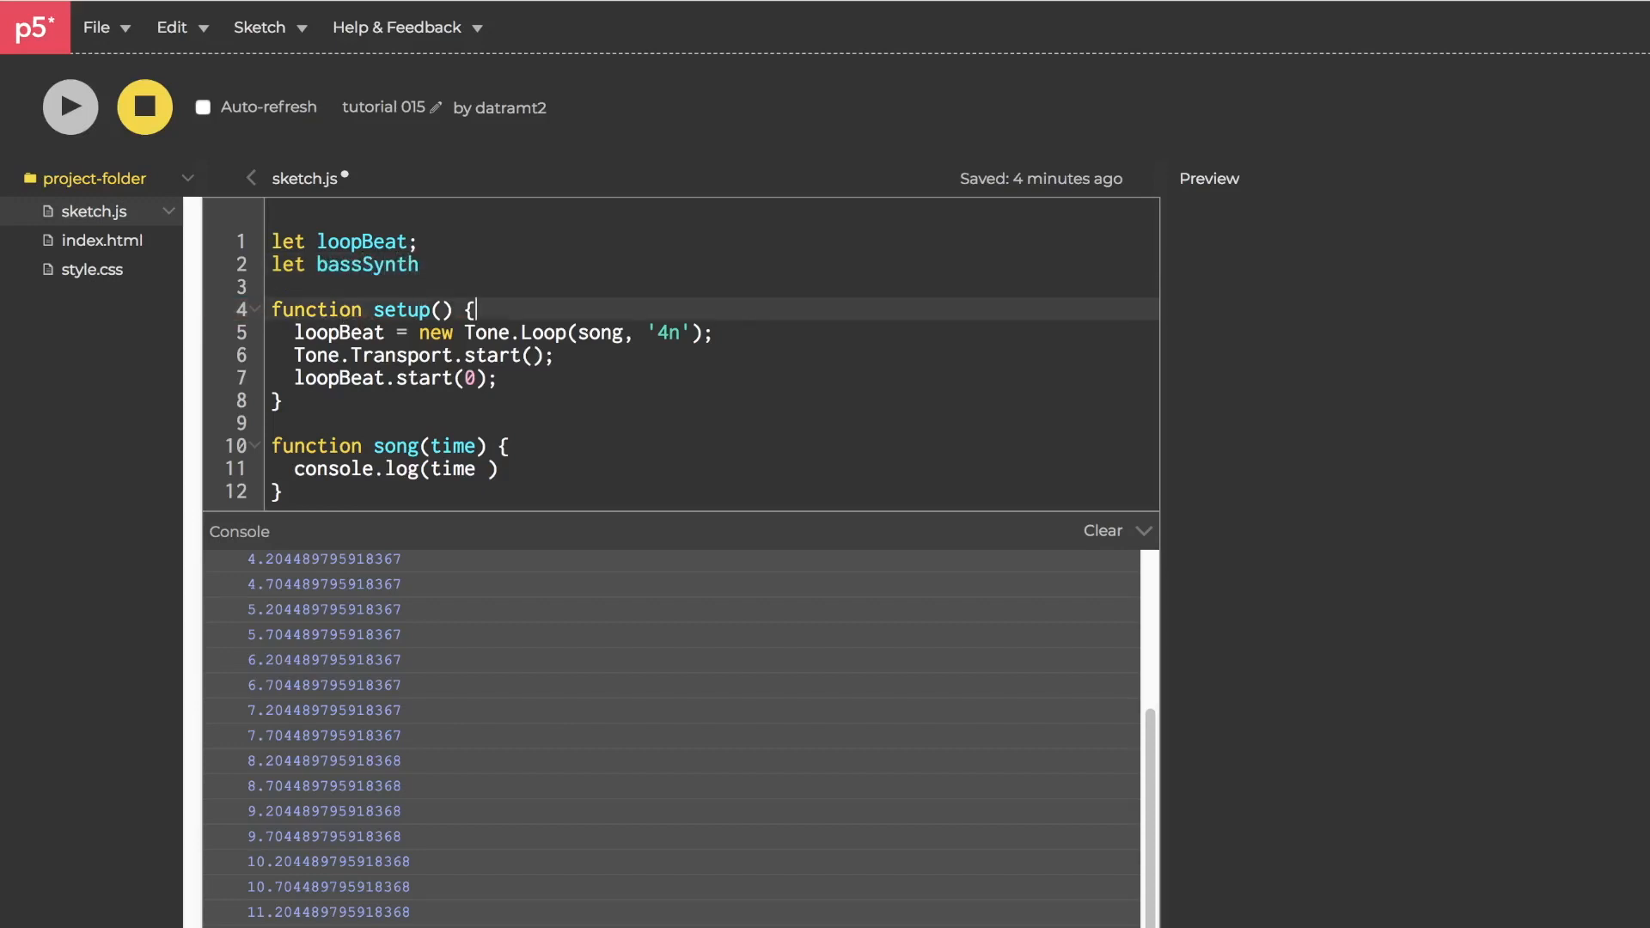
pyautogui.write('bs')
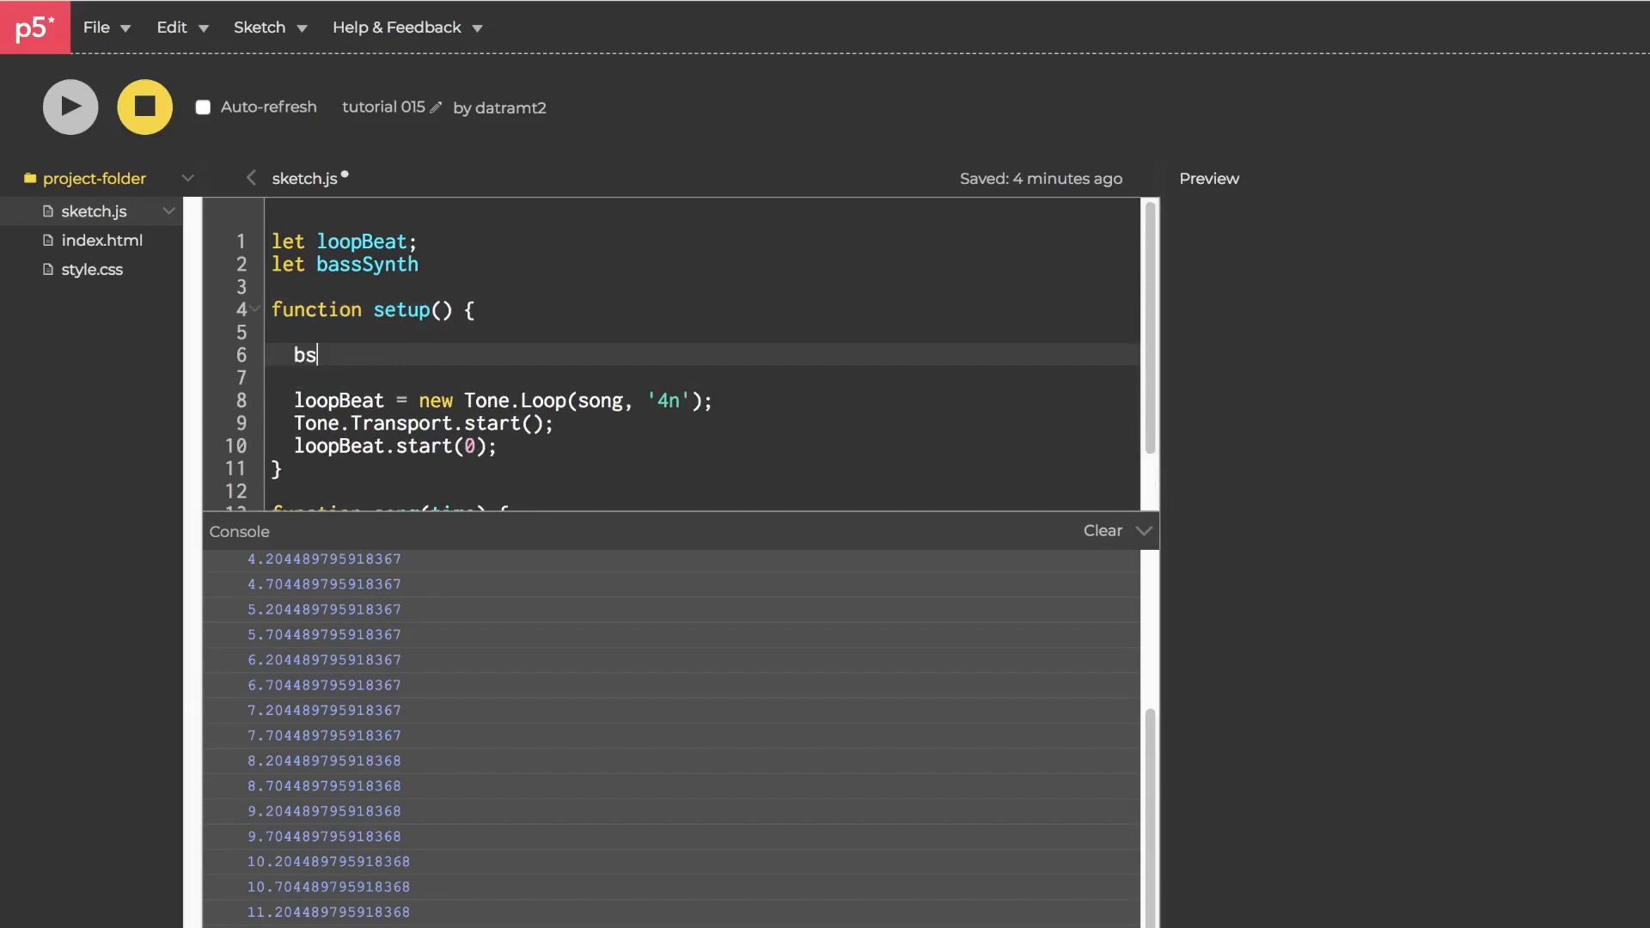
pyautogui.write('assSynth')
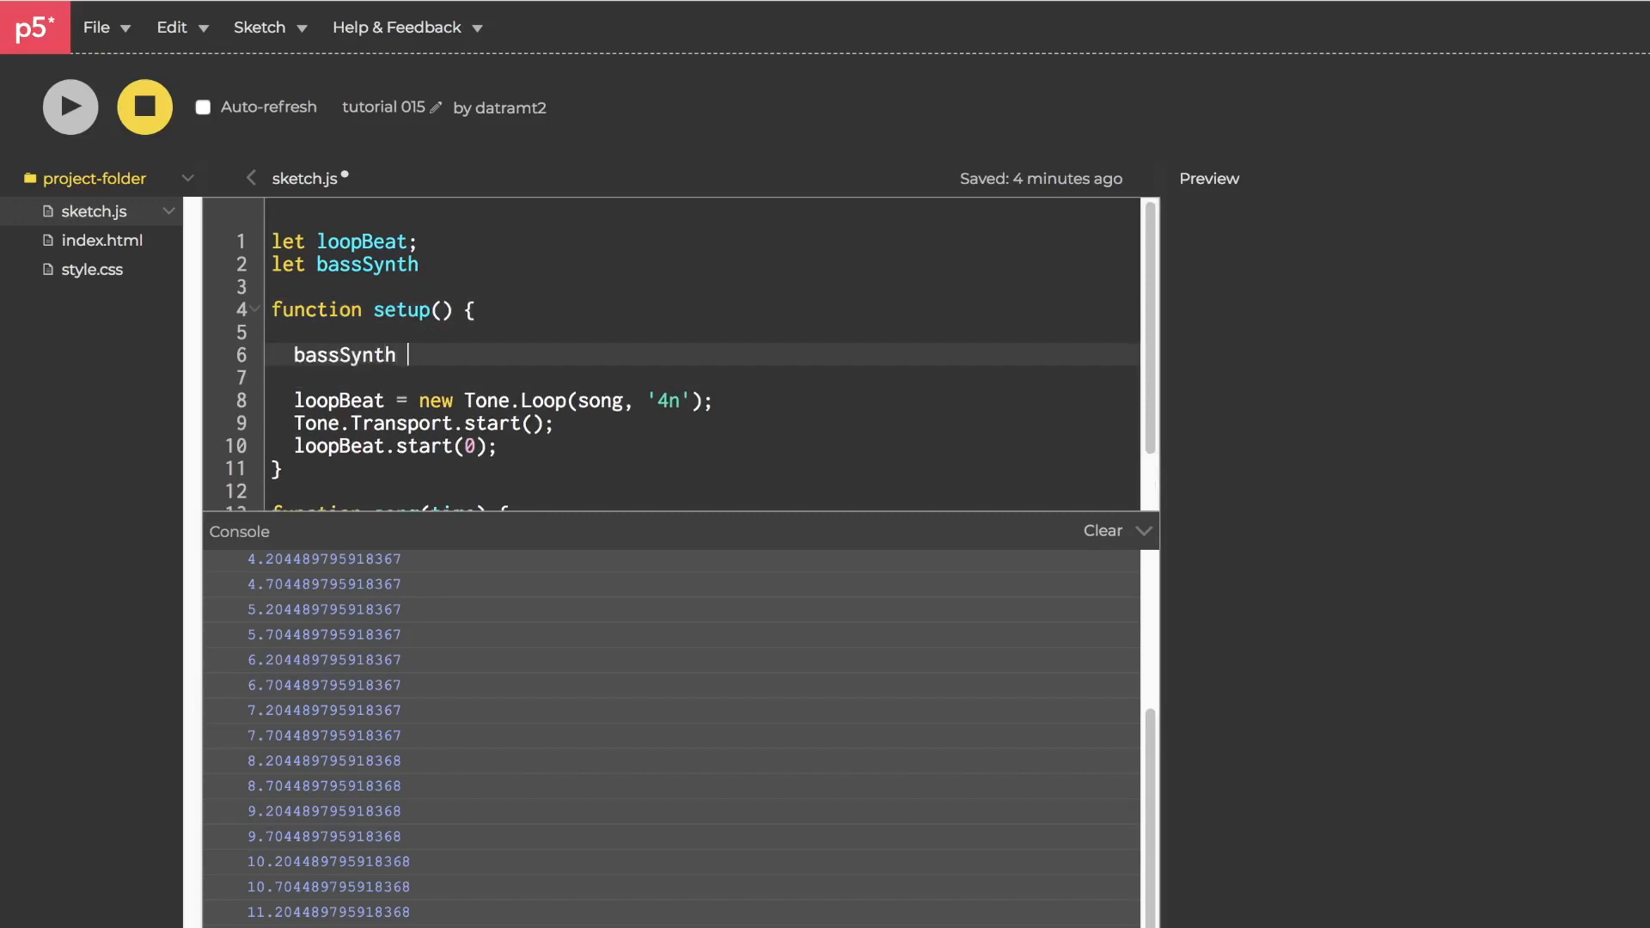
pyautogui.write('= new Tone')
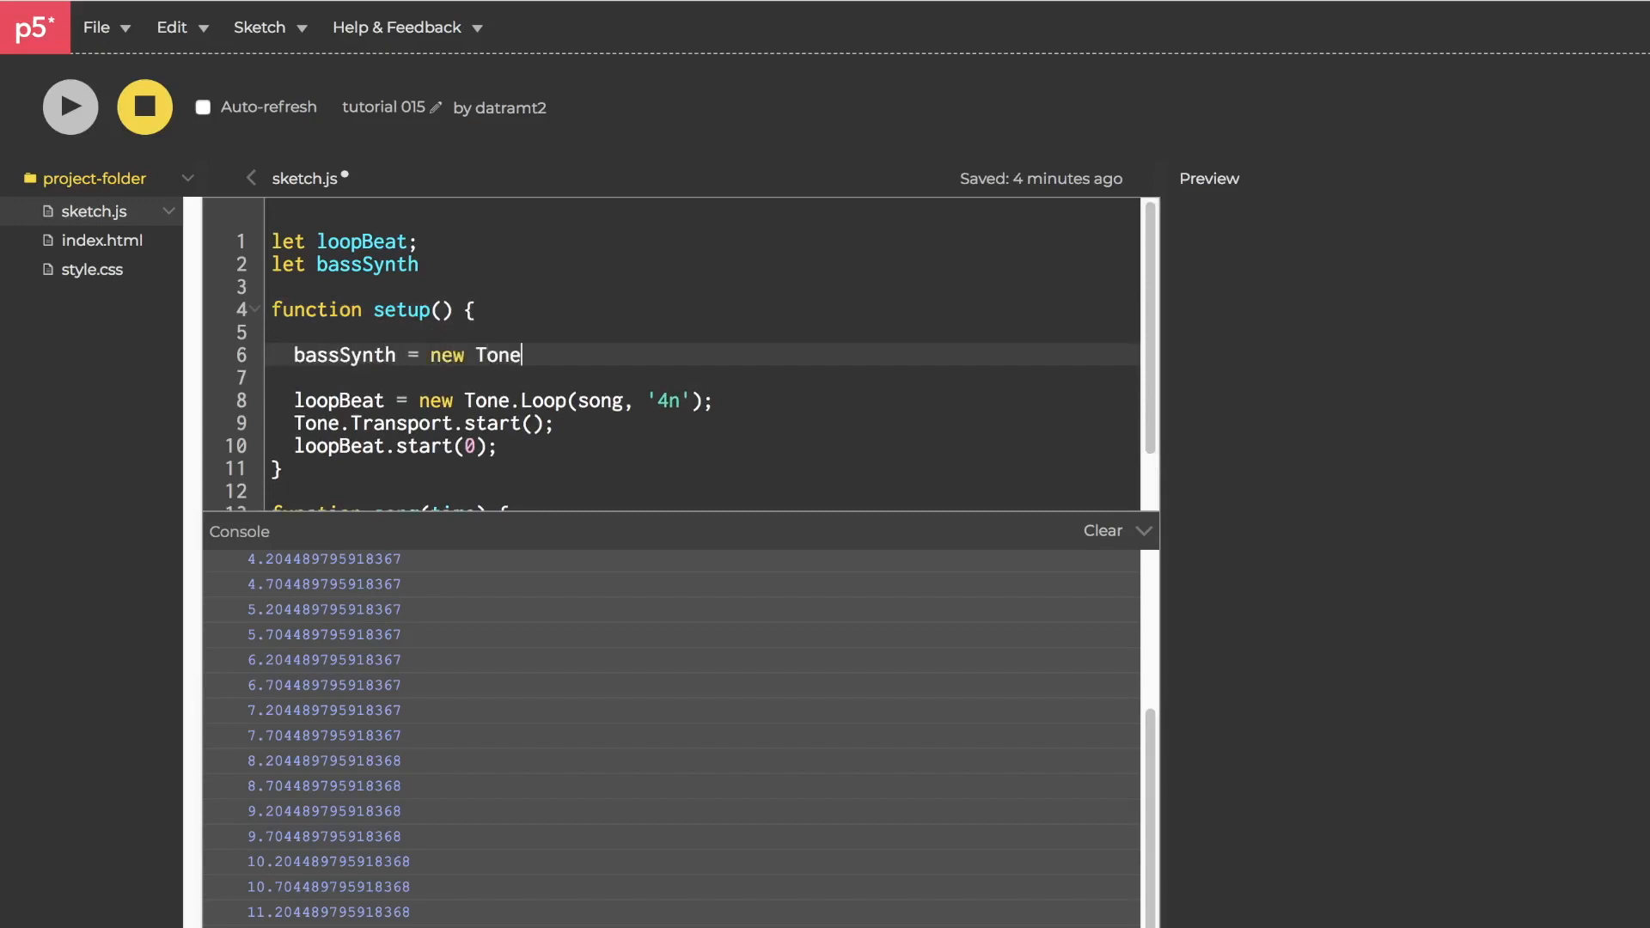
pyautogui.write('.Membrane')
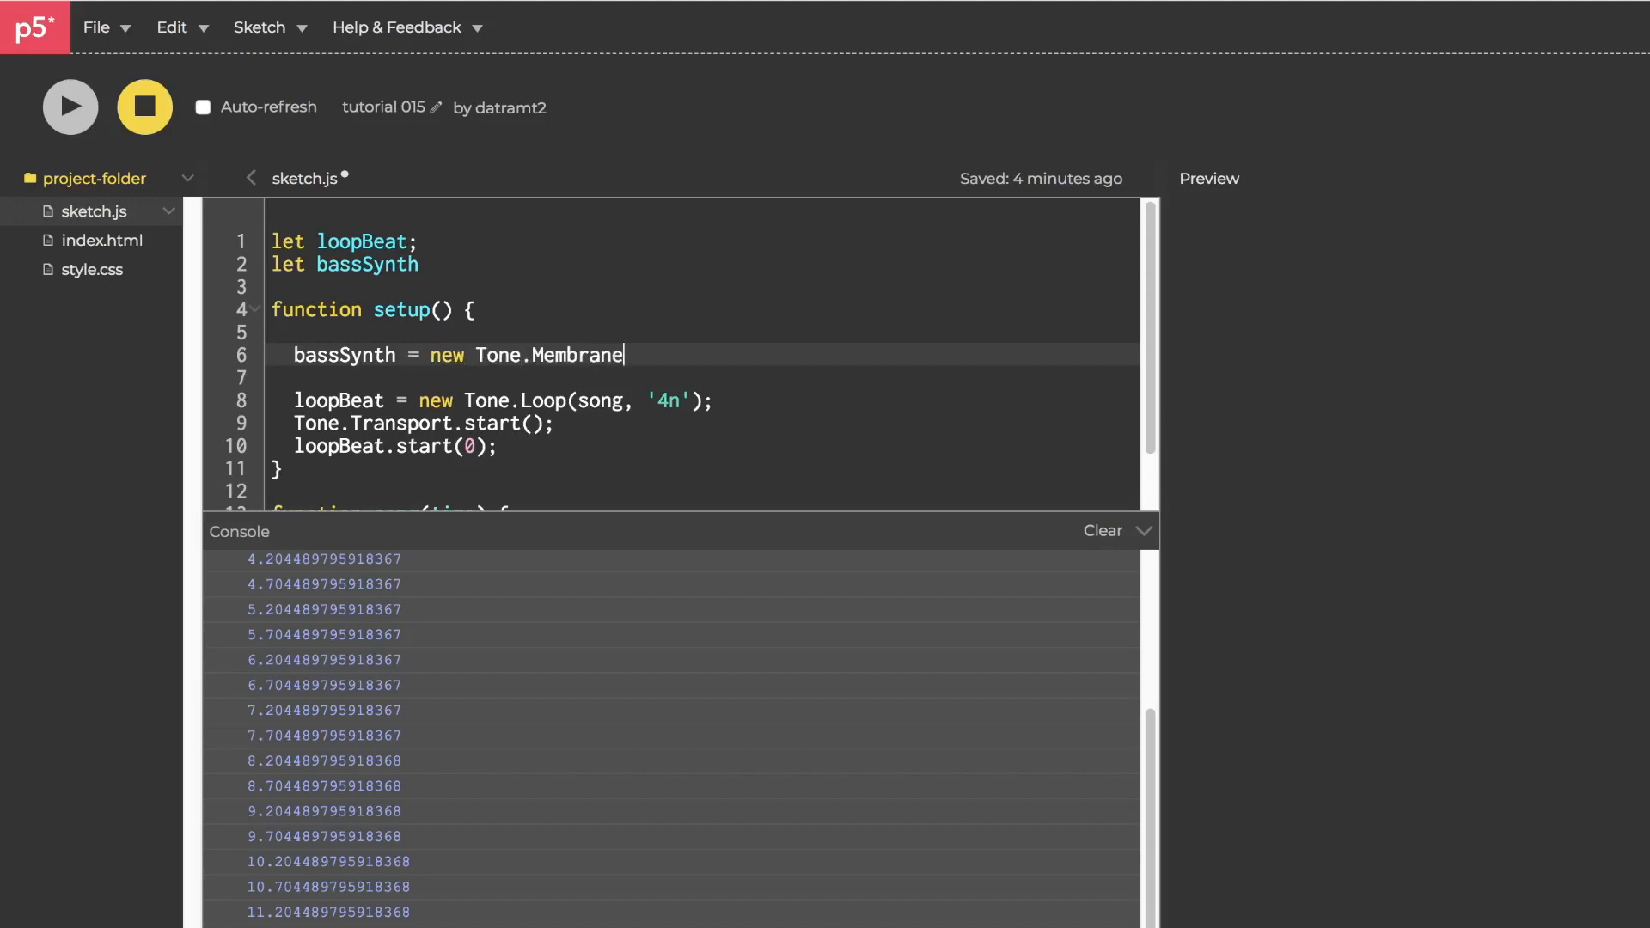
pyautogui.write('Synth.')
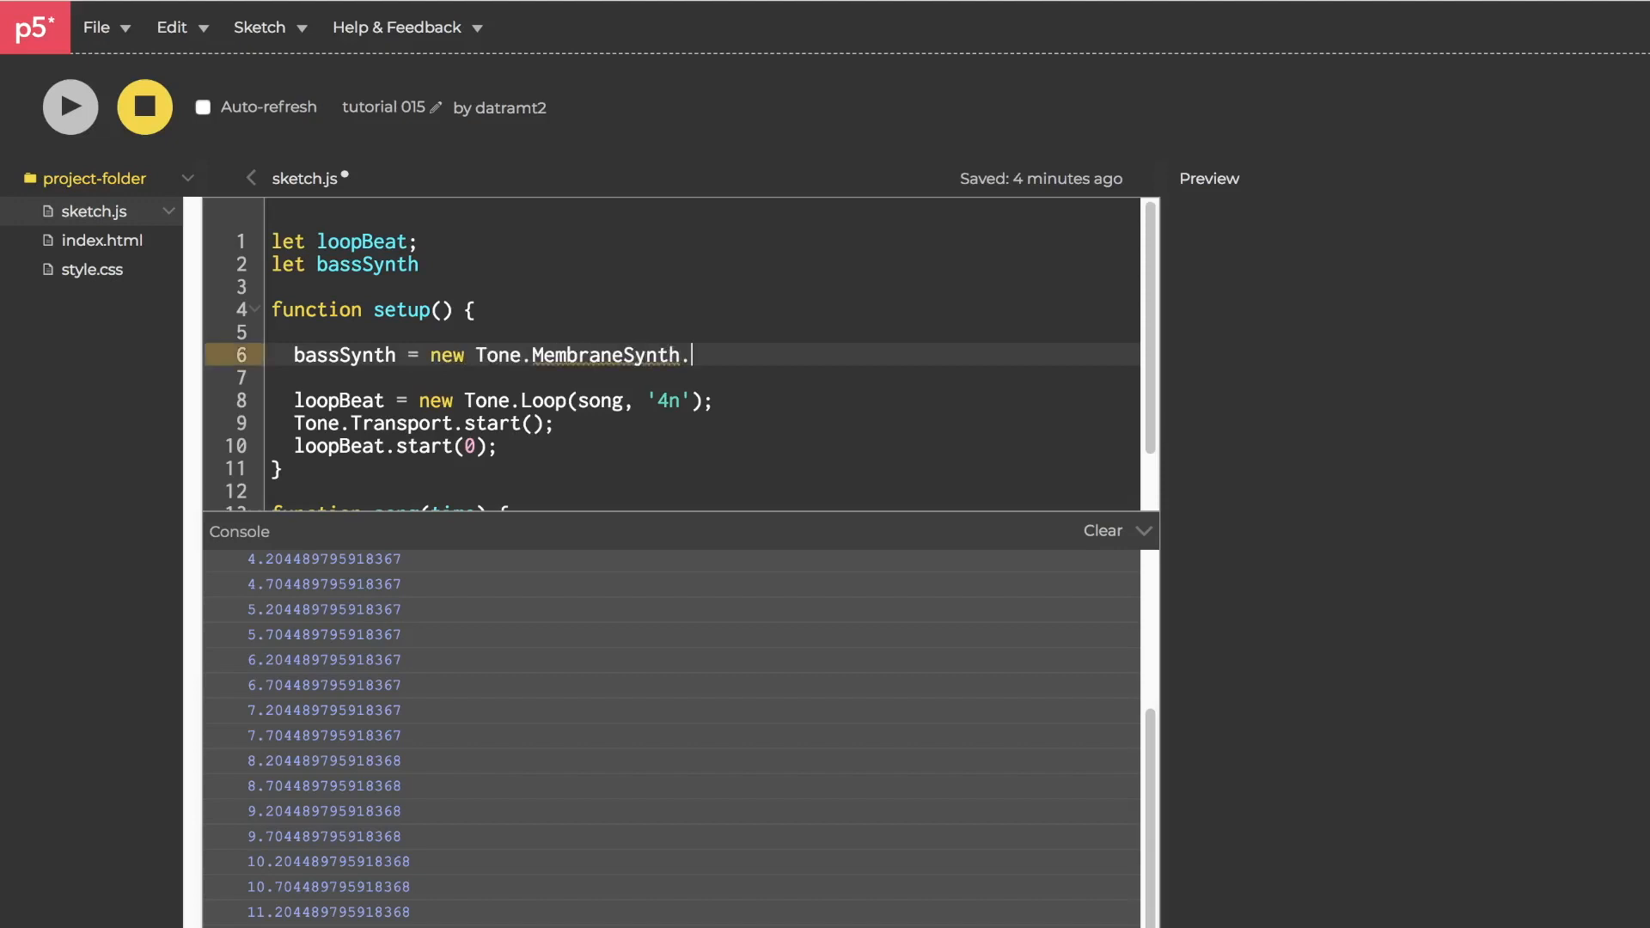
pyautogui.write('().to')
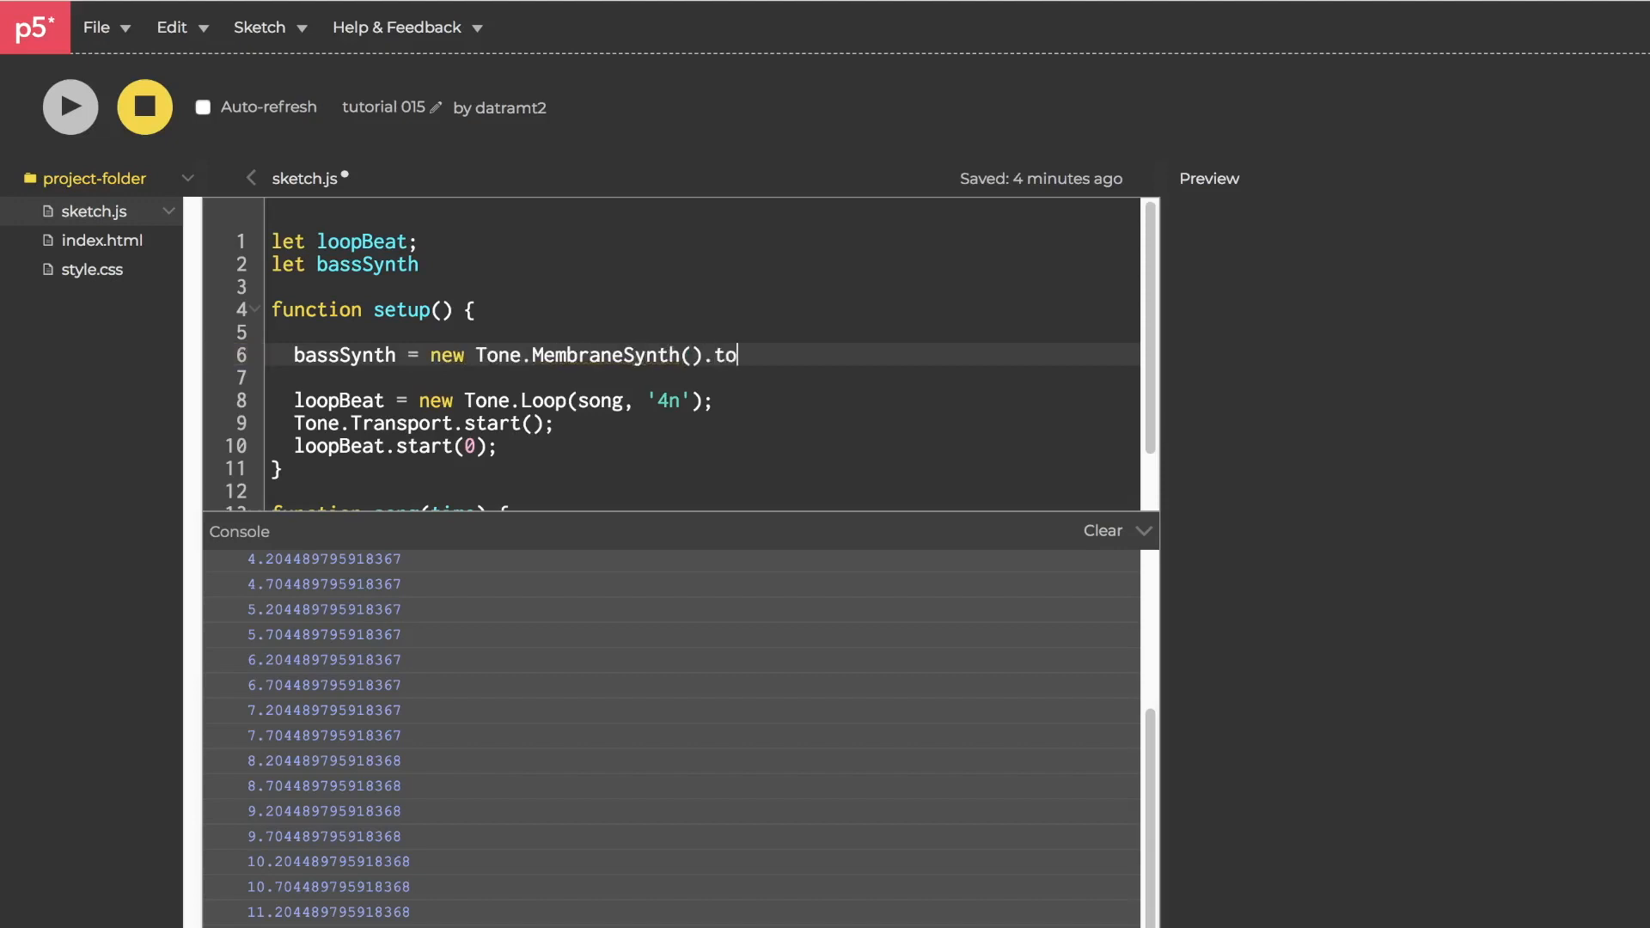
pyautogui.write('Master();')
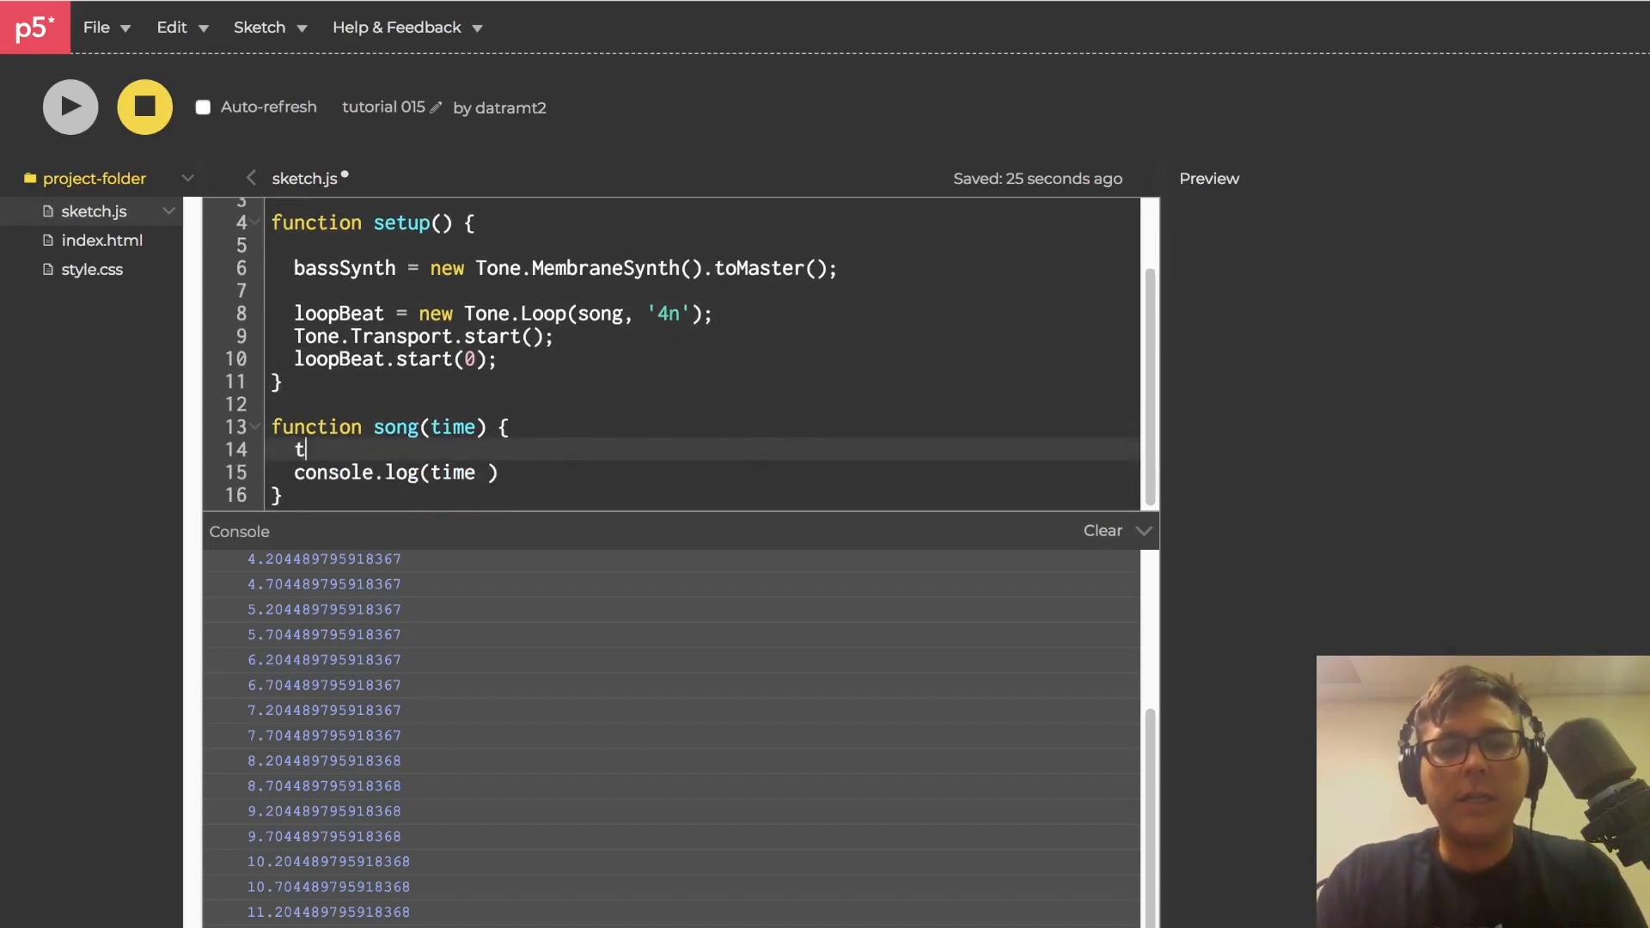
# In song(time), write bassSynth.triggerAttackRelease('c1', '8n', time); and re-run the sketch
pyautogui.write('riggerA')
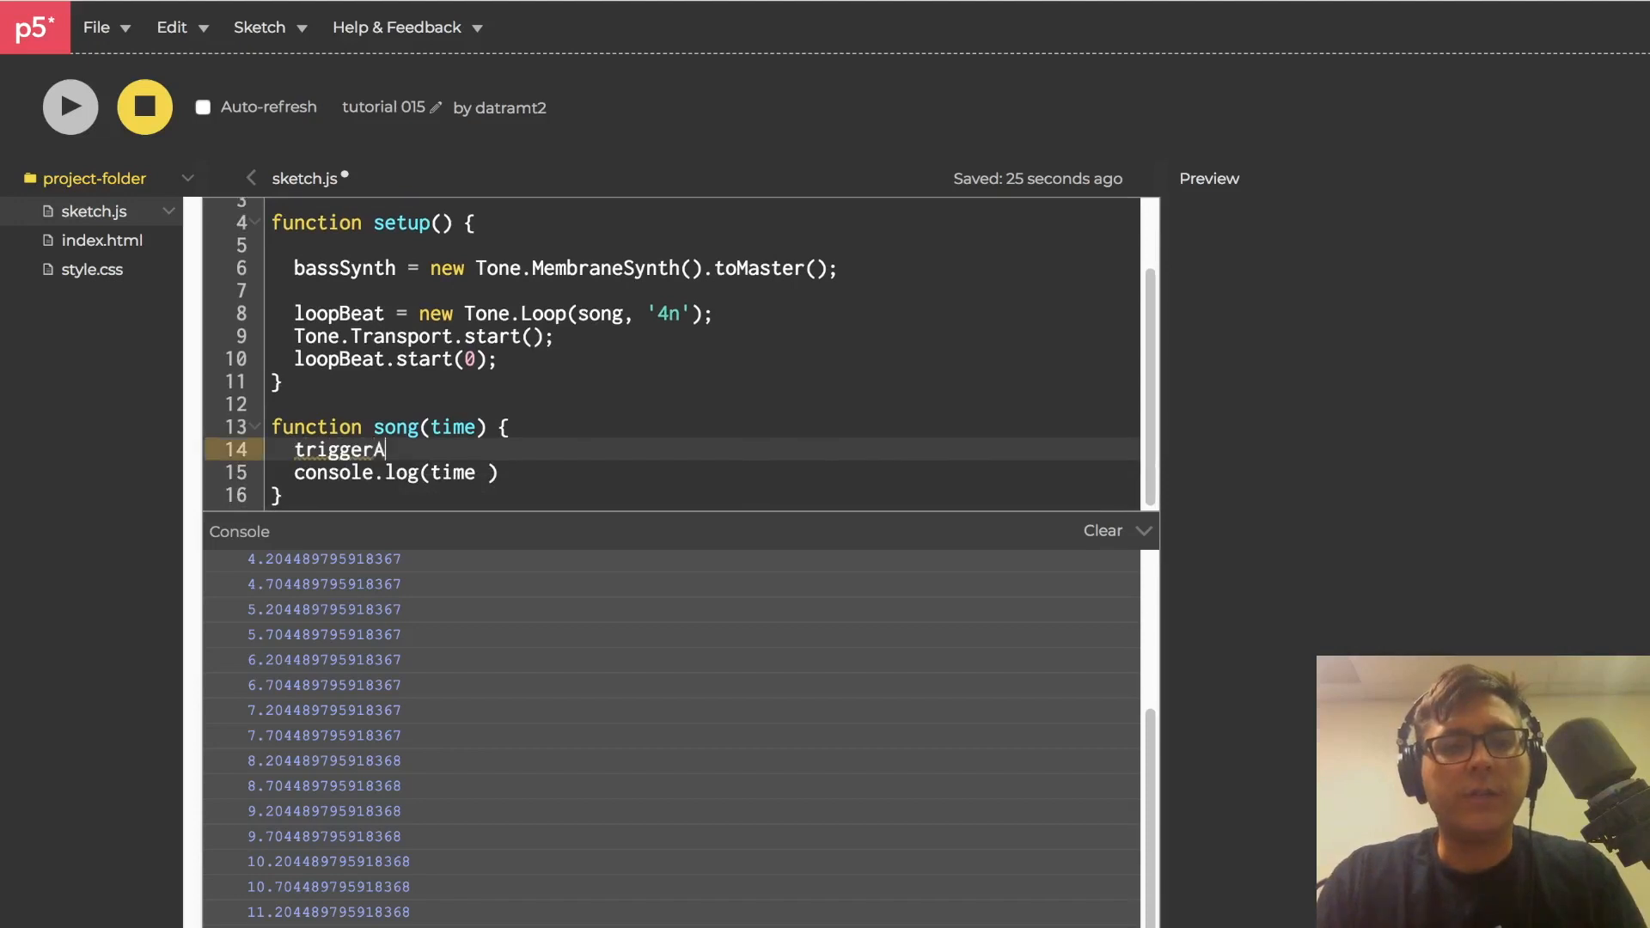
pyautogui.write('ttackRelease')
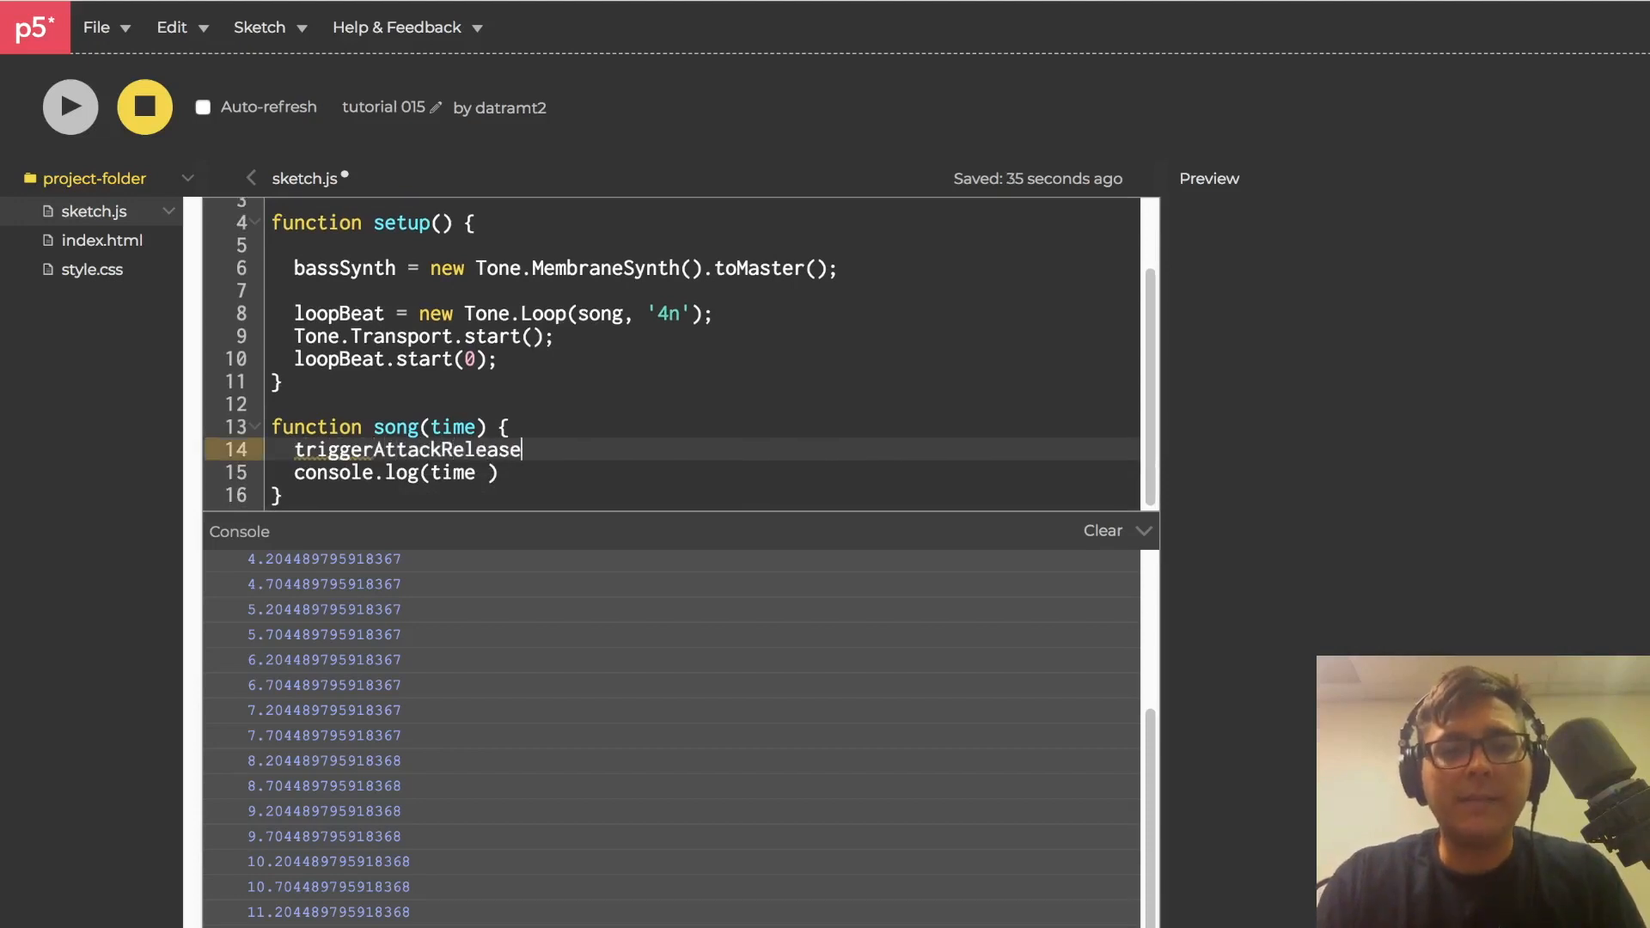
pyautogui.write('bassSynth.')
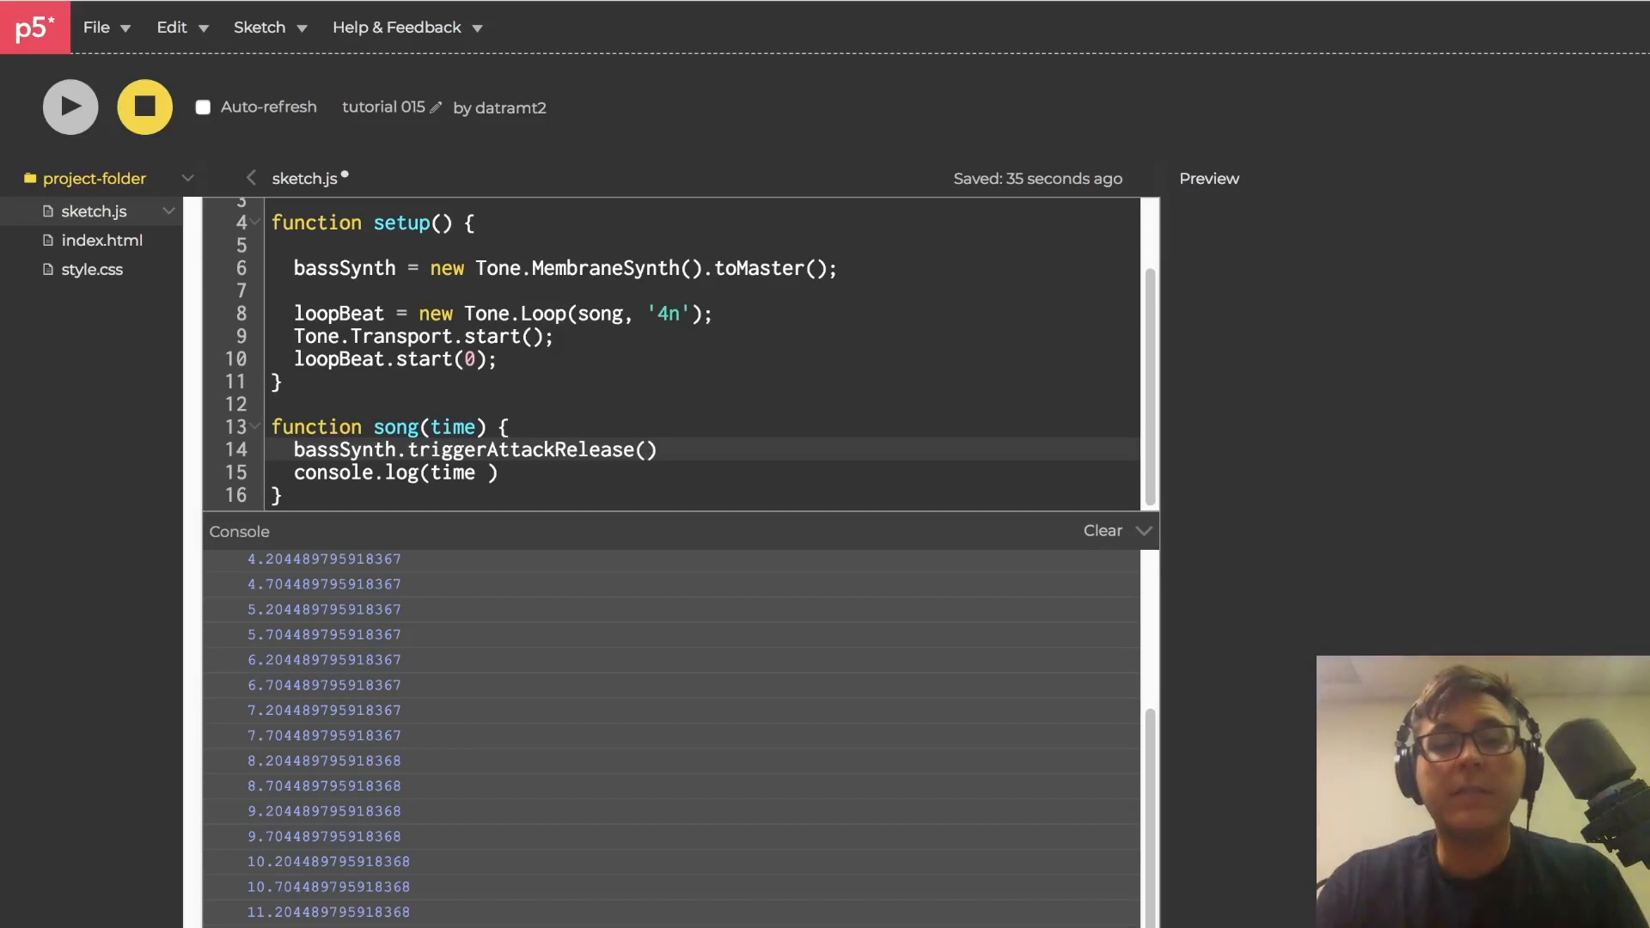
pyautogui.write("''")
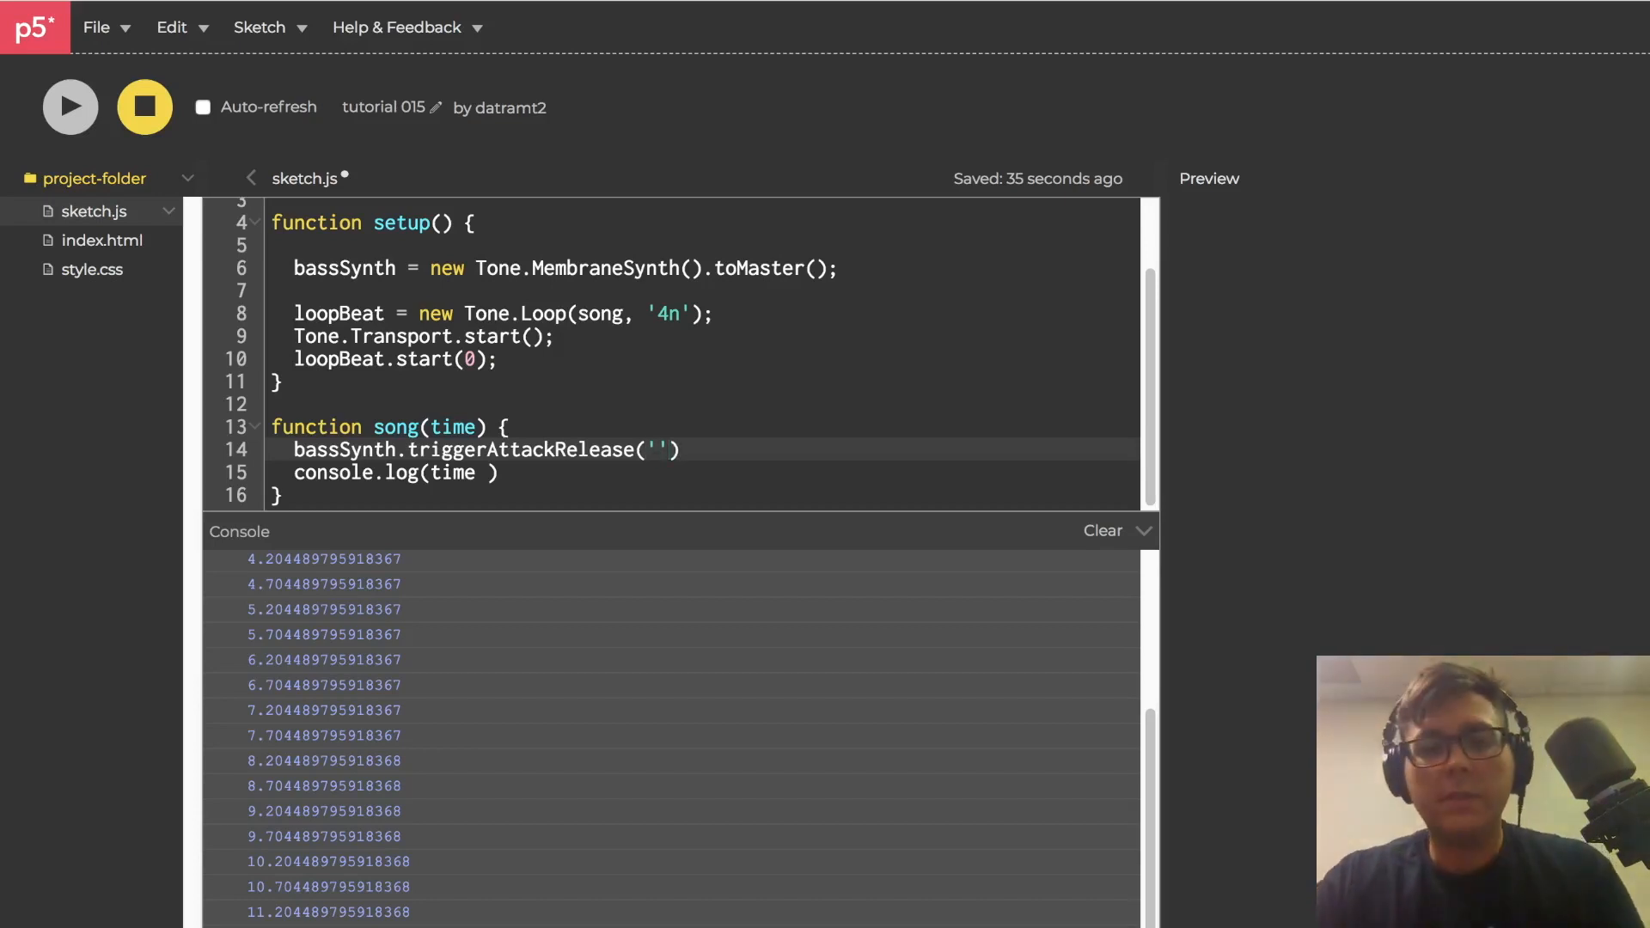
pyautogui.write('c1')
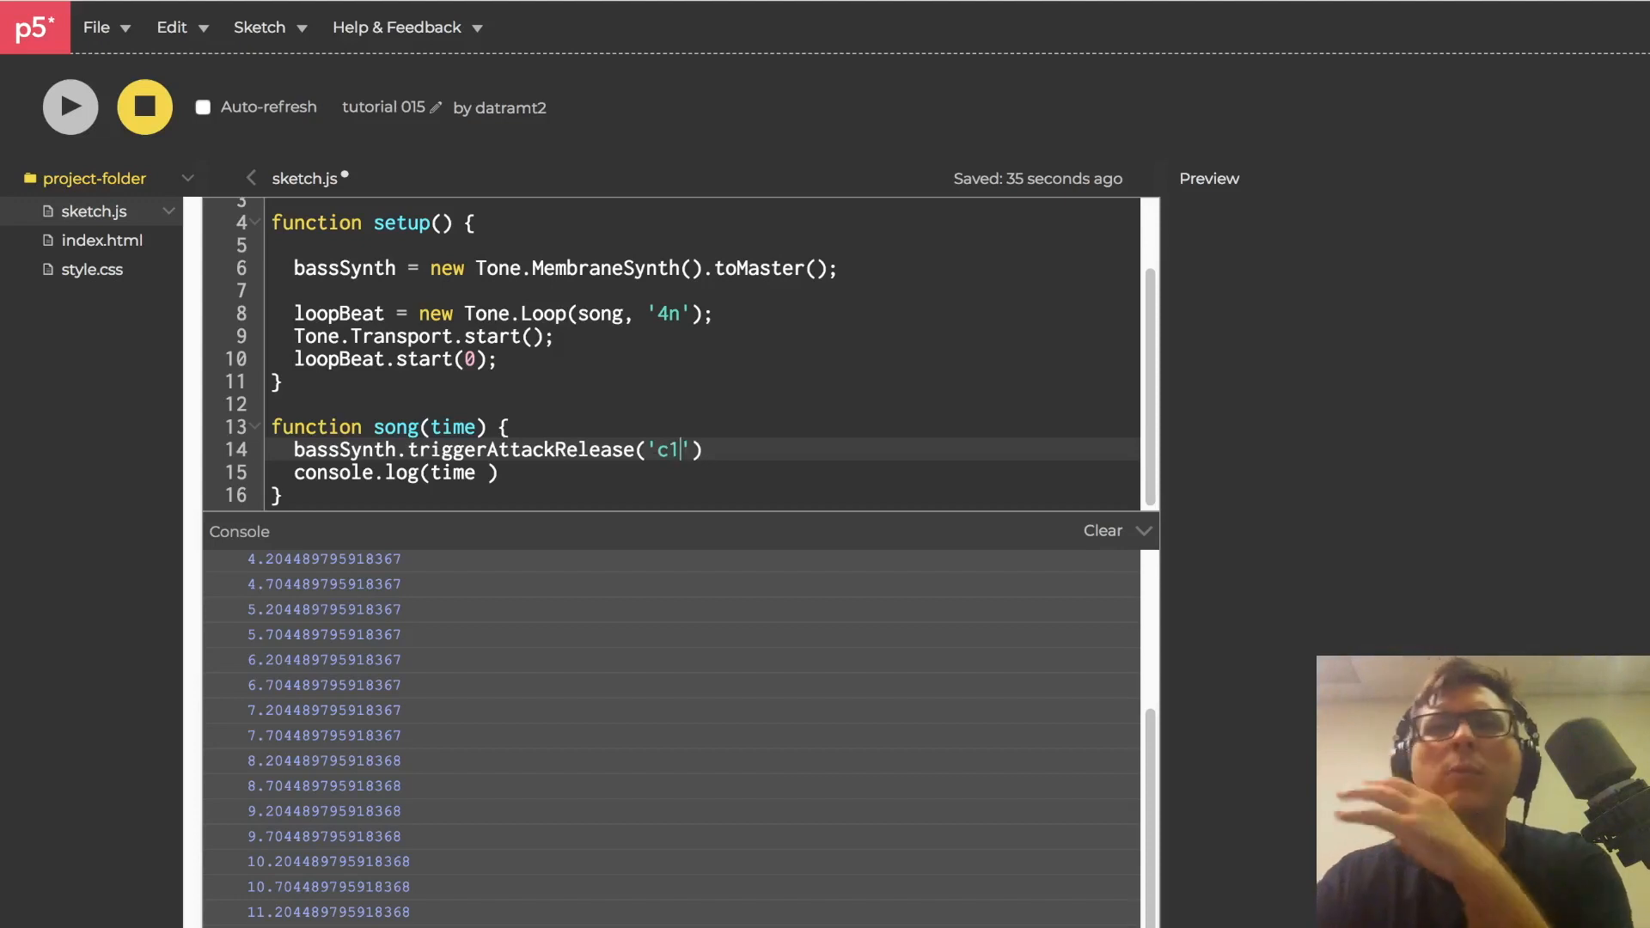
pyautogui.write(',')
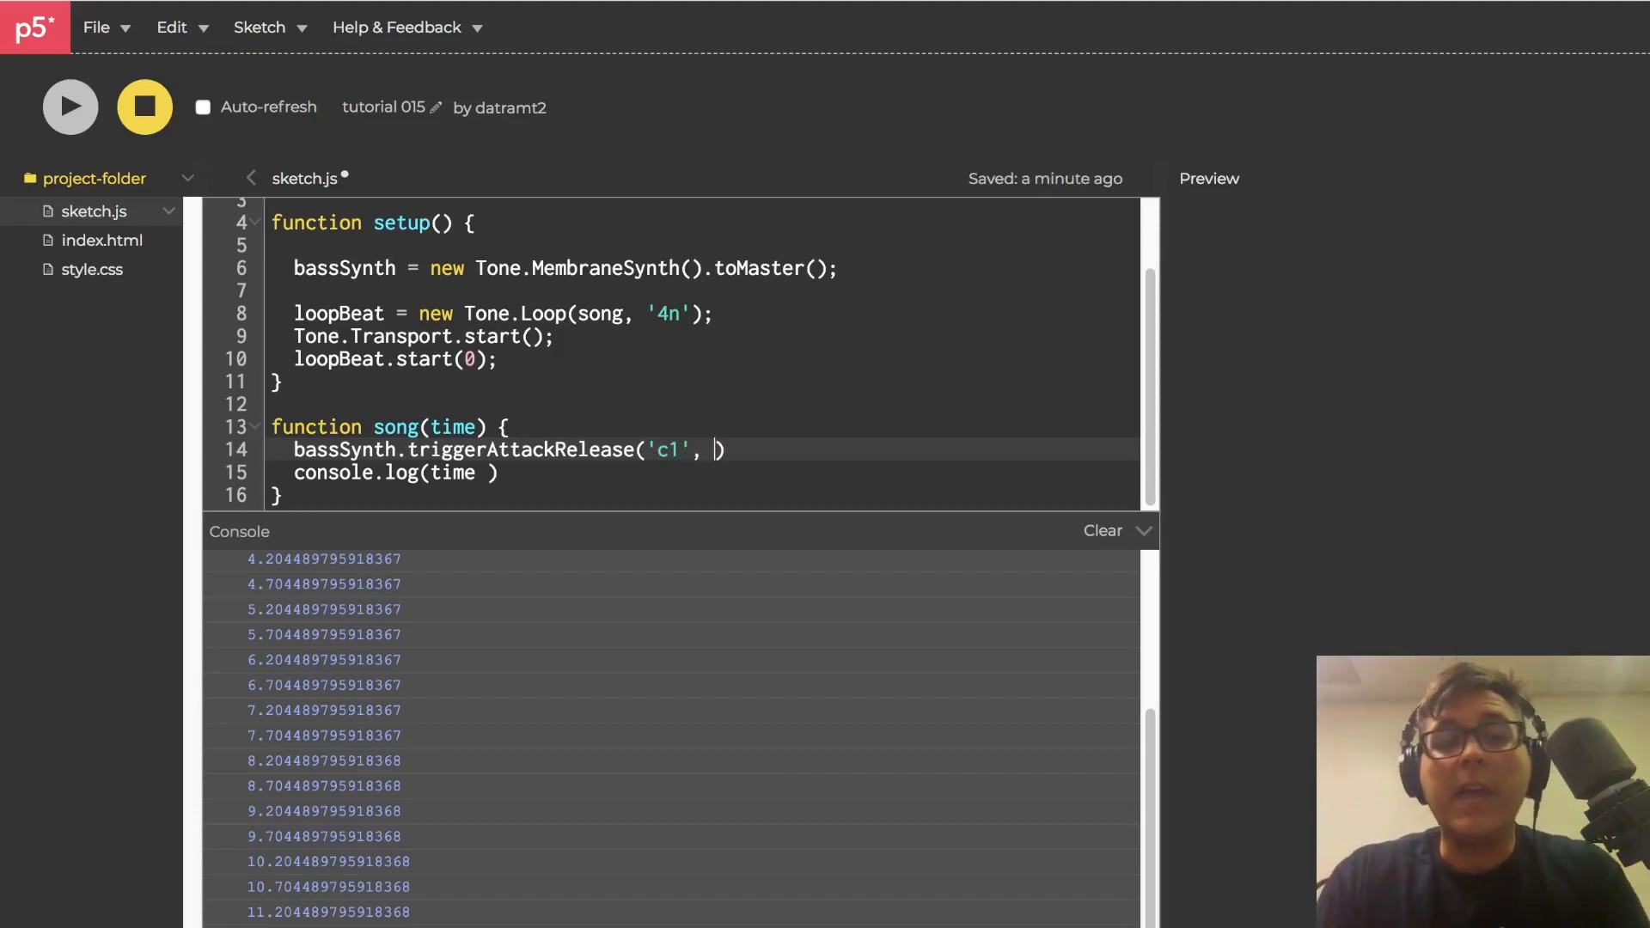
pyautogui.write("'")
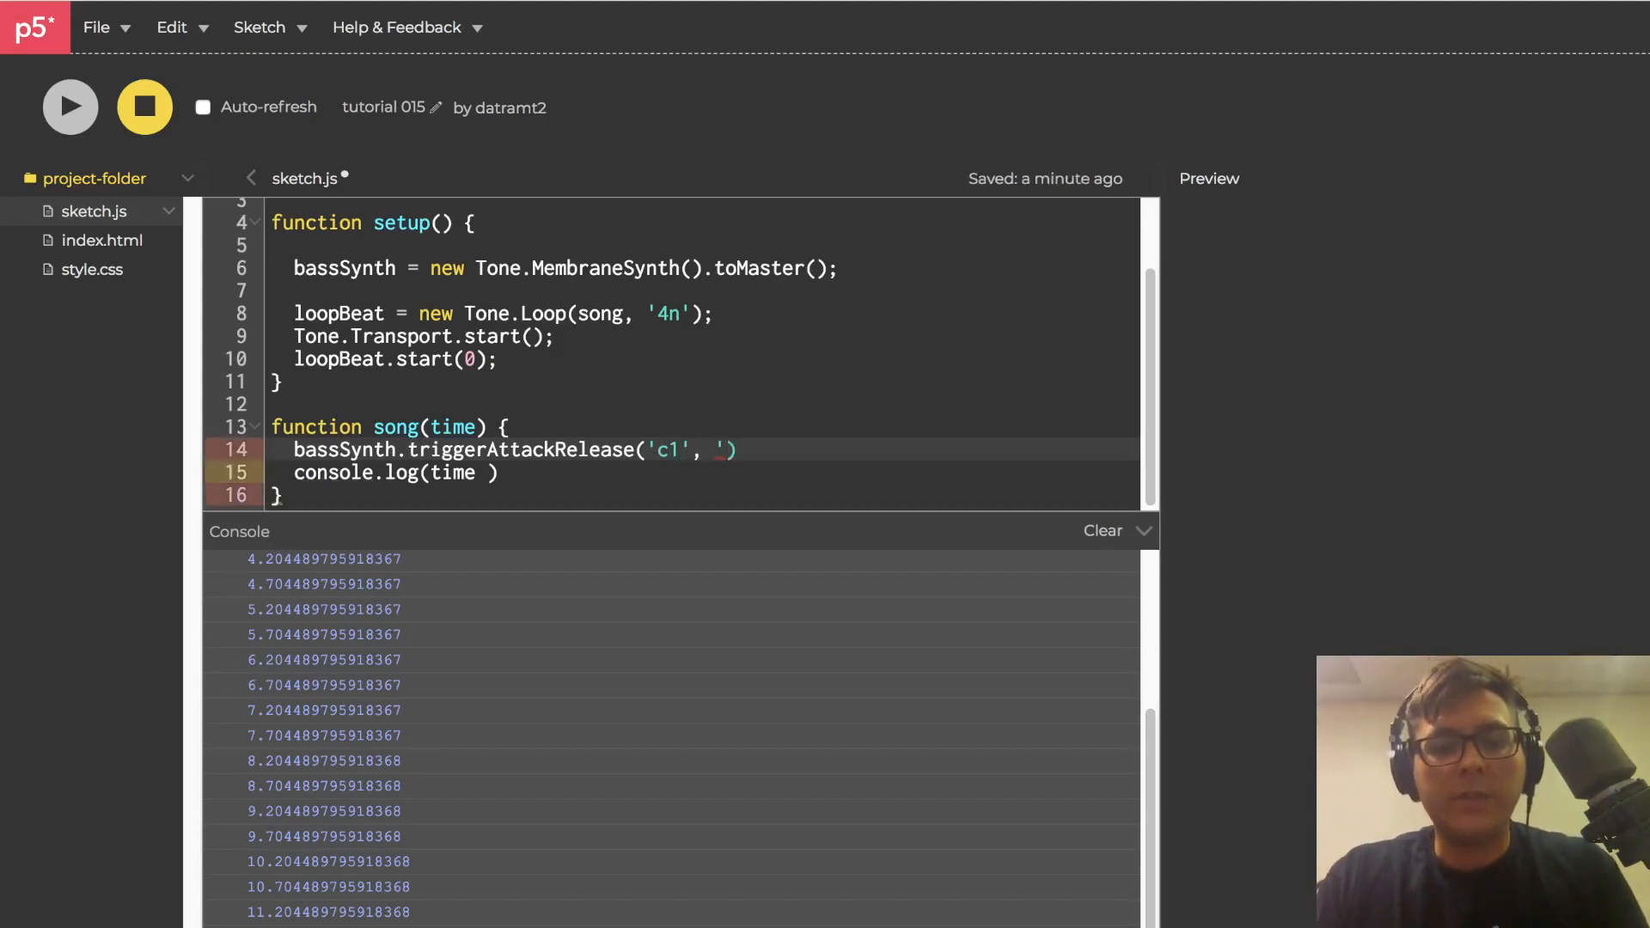
pyautogui.write("8n',")
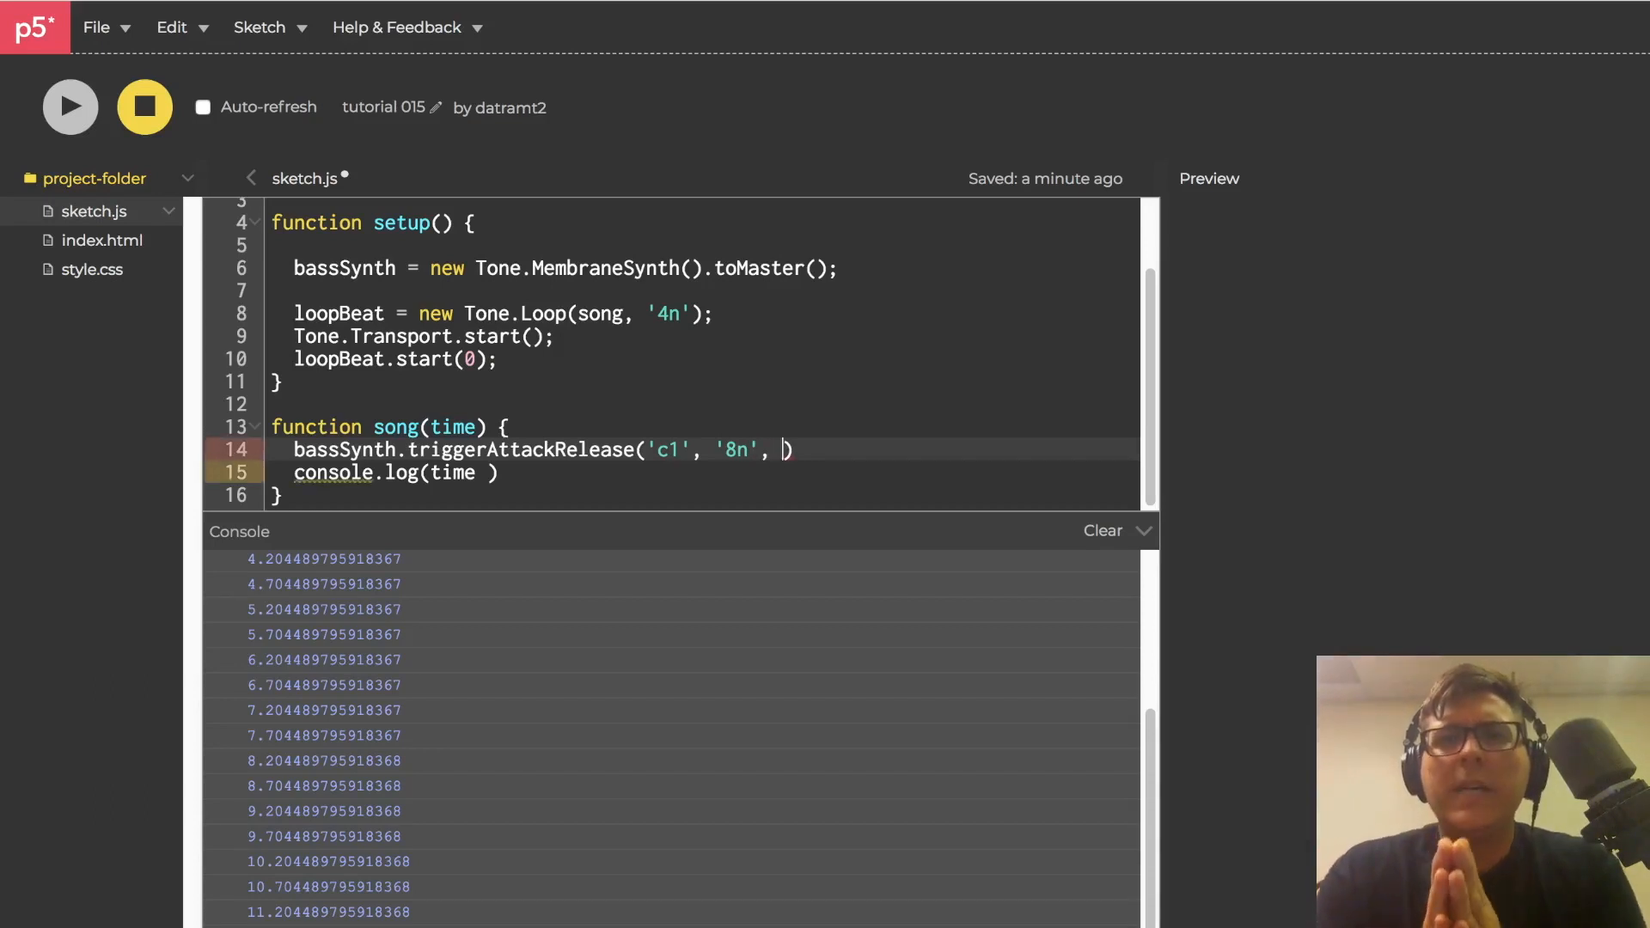
pyautogui.write('ti')
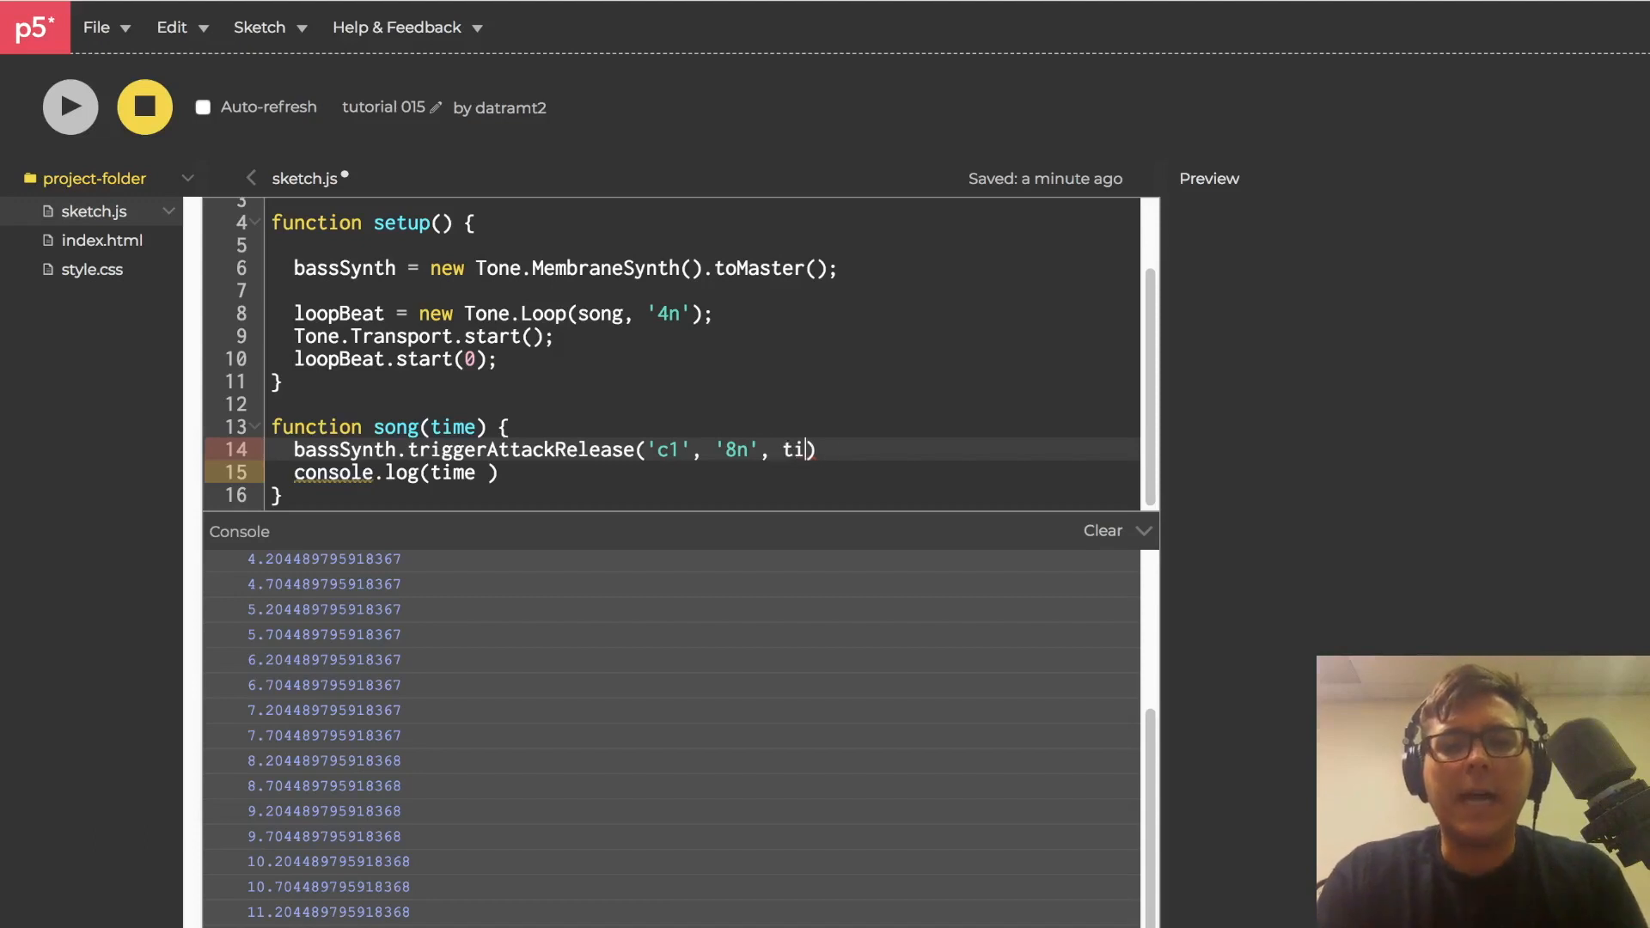
pyautogui.write('me')
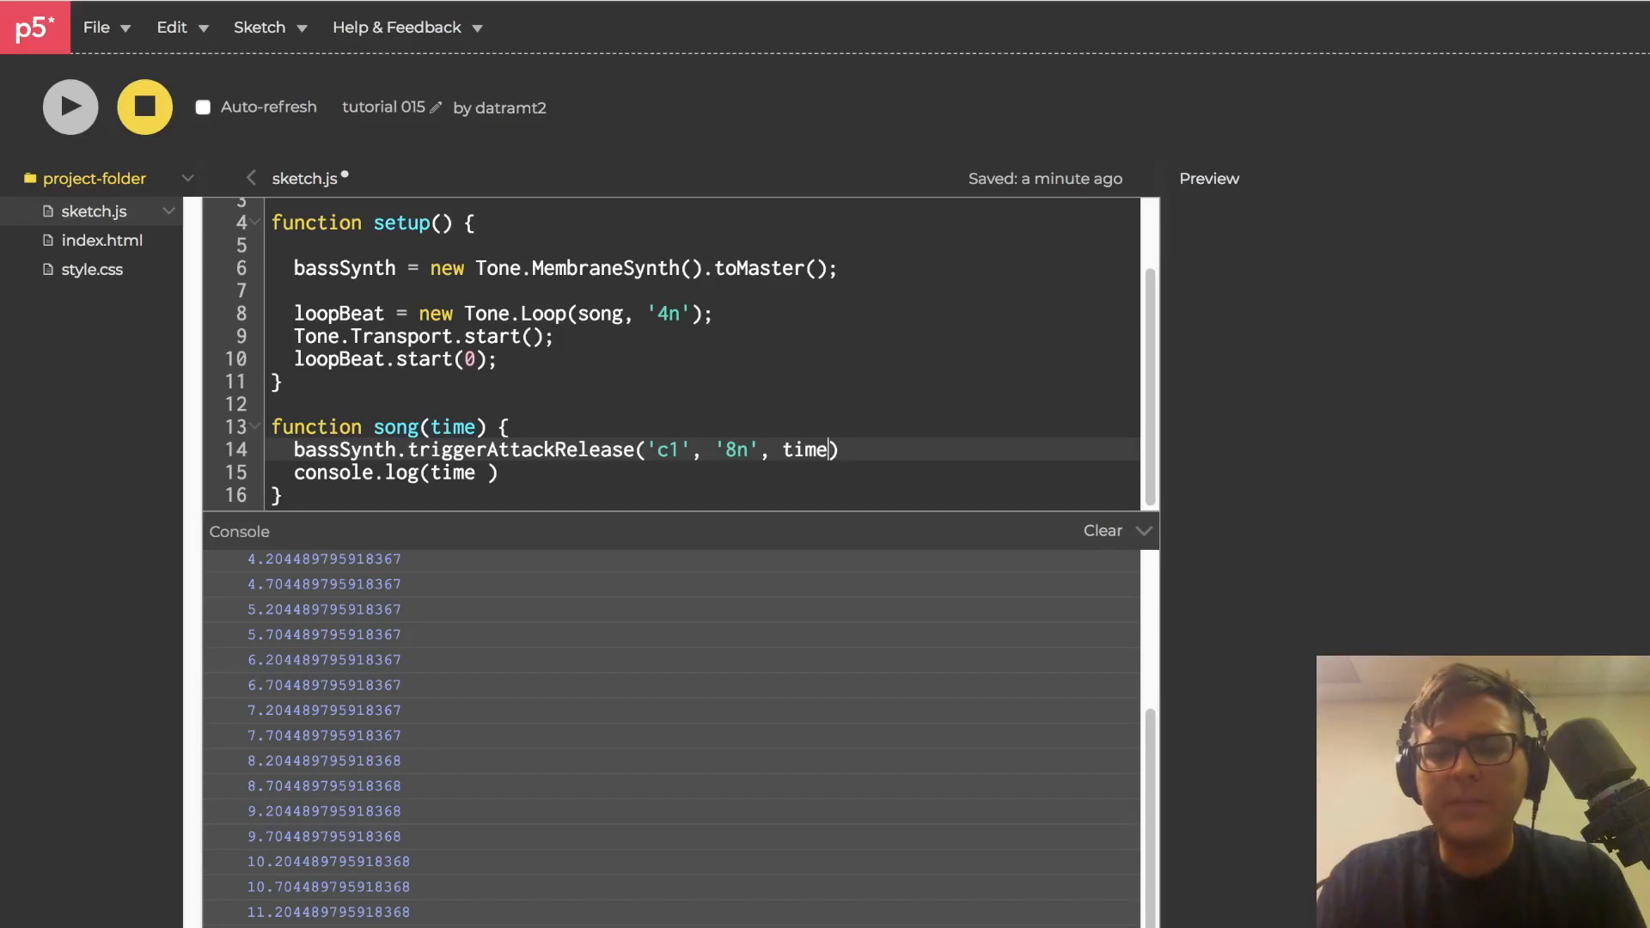
pyautogui.doubleClick(804, 450)
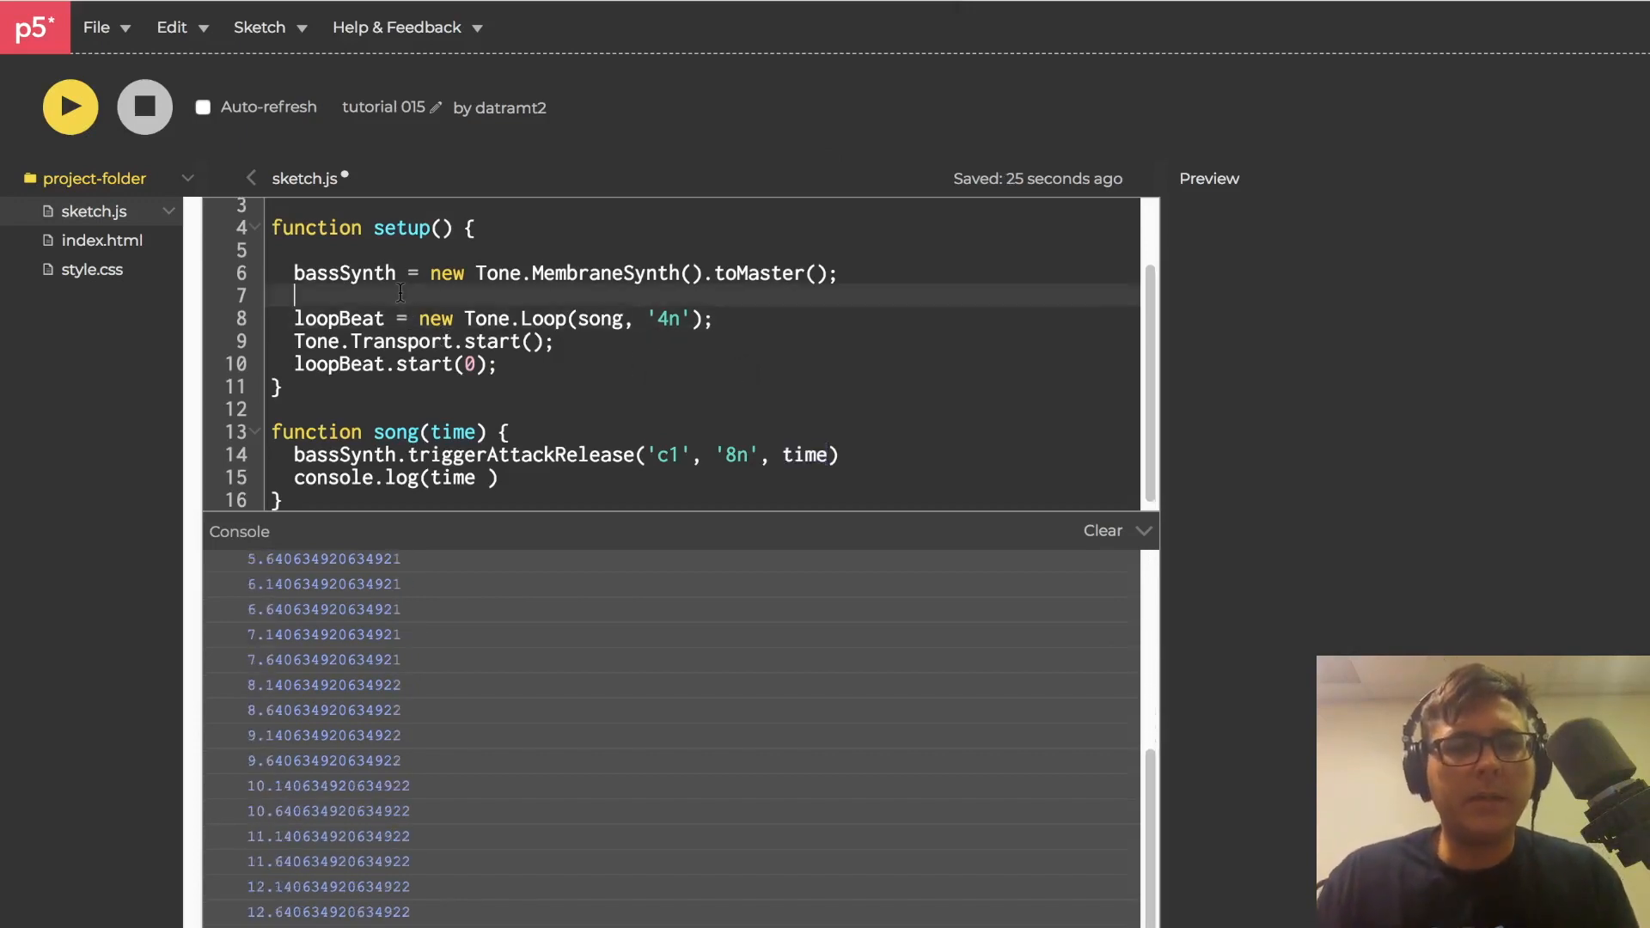
# Insert Tone.Transport.bpm.value = 140 on a new line before Tone.Transport.start()
pyautogui.press('Enter')
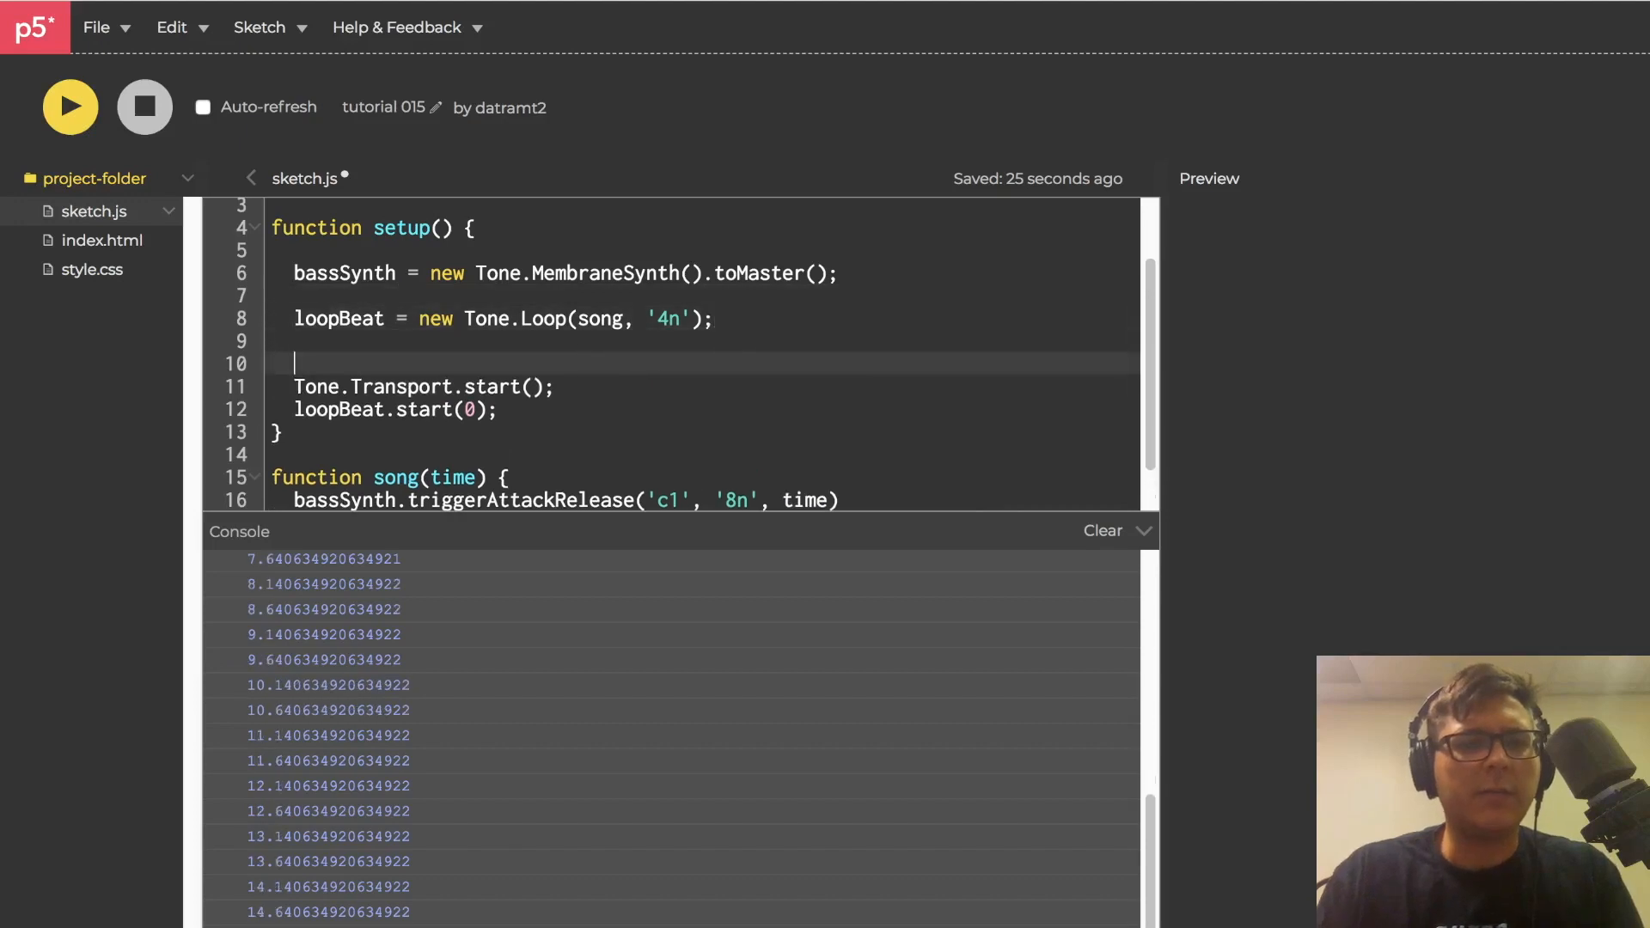
pyautogui.write('Tone.Transport')
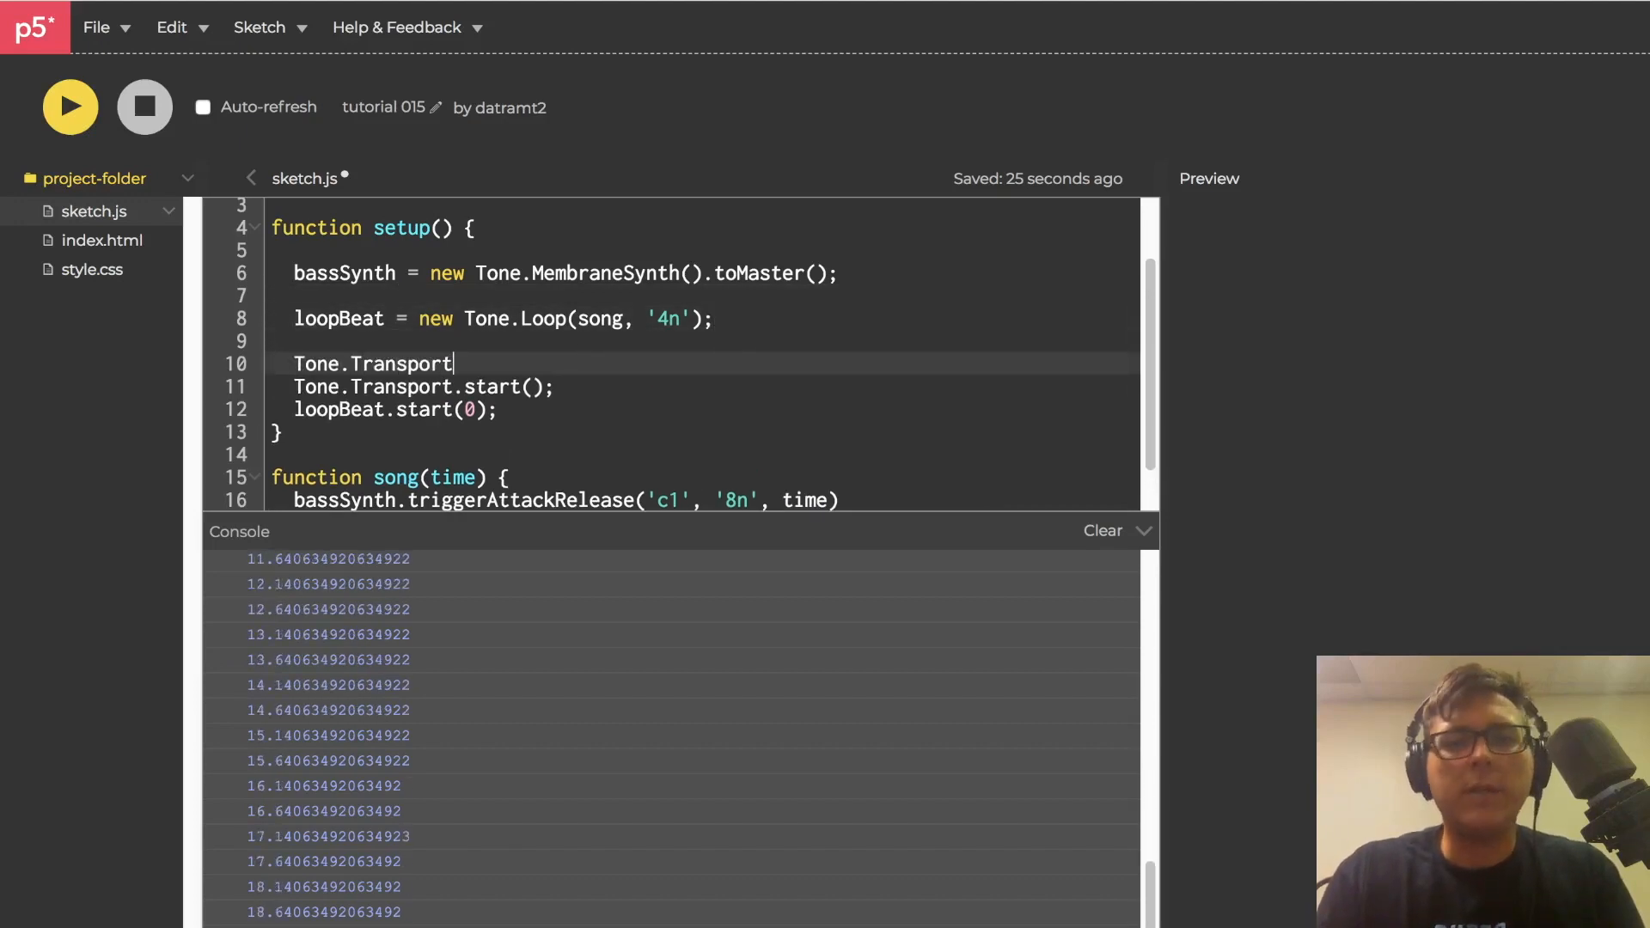
pyautogui.write('.bpm.v')
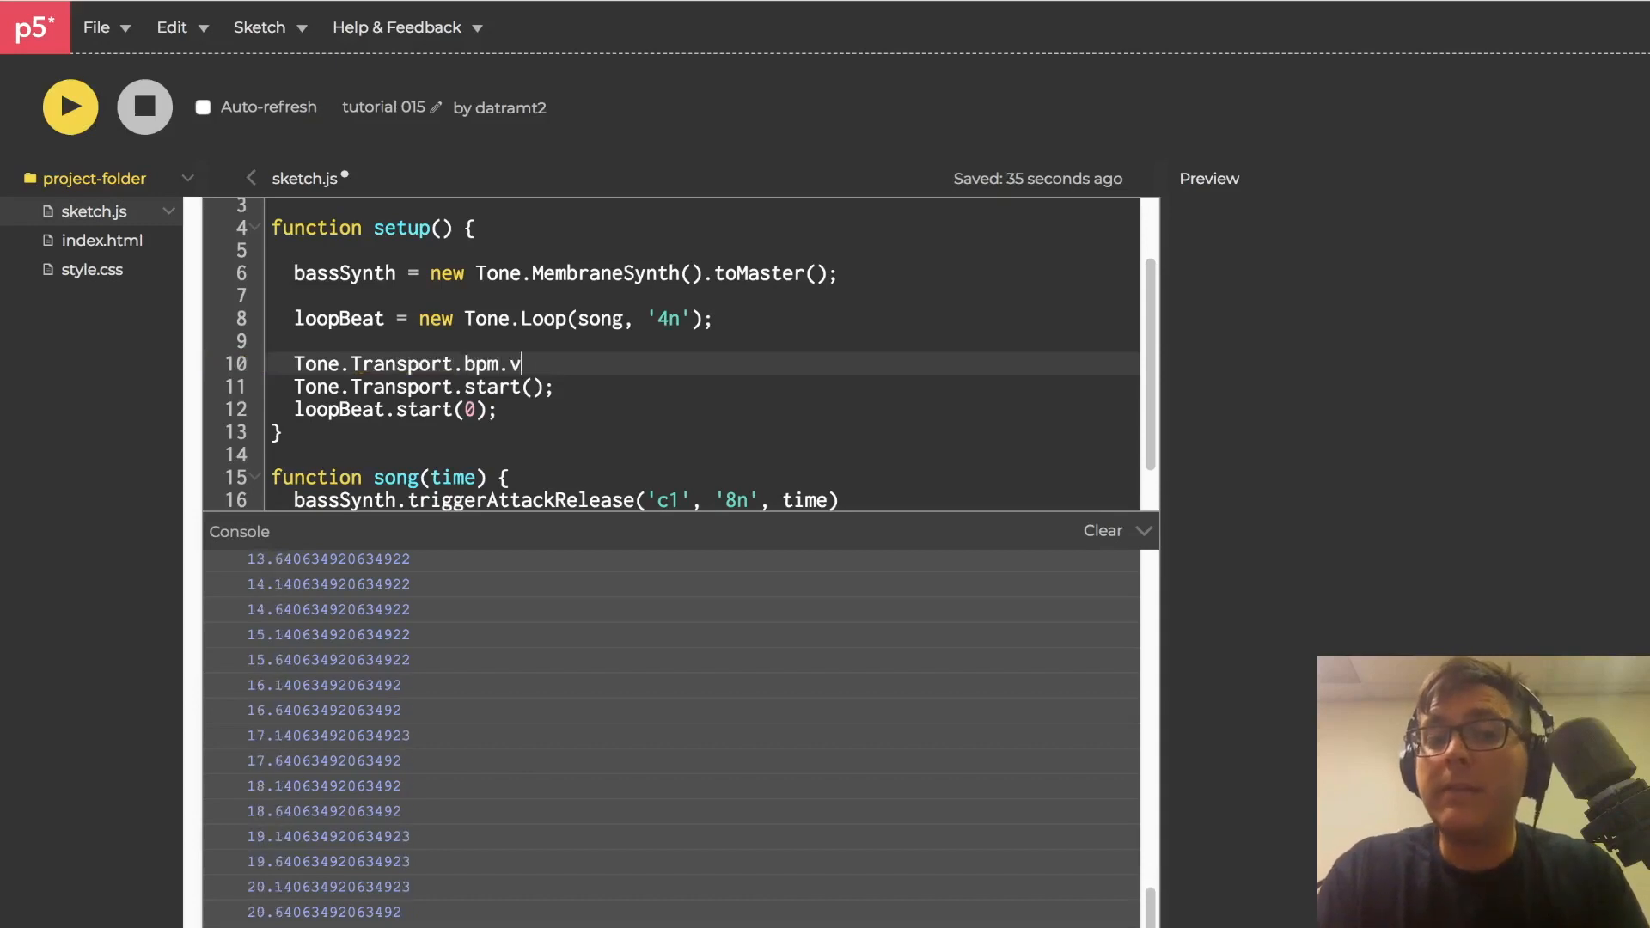
pyautogui.write('alue =')
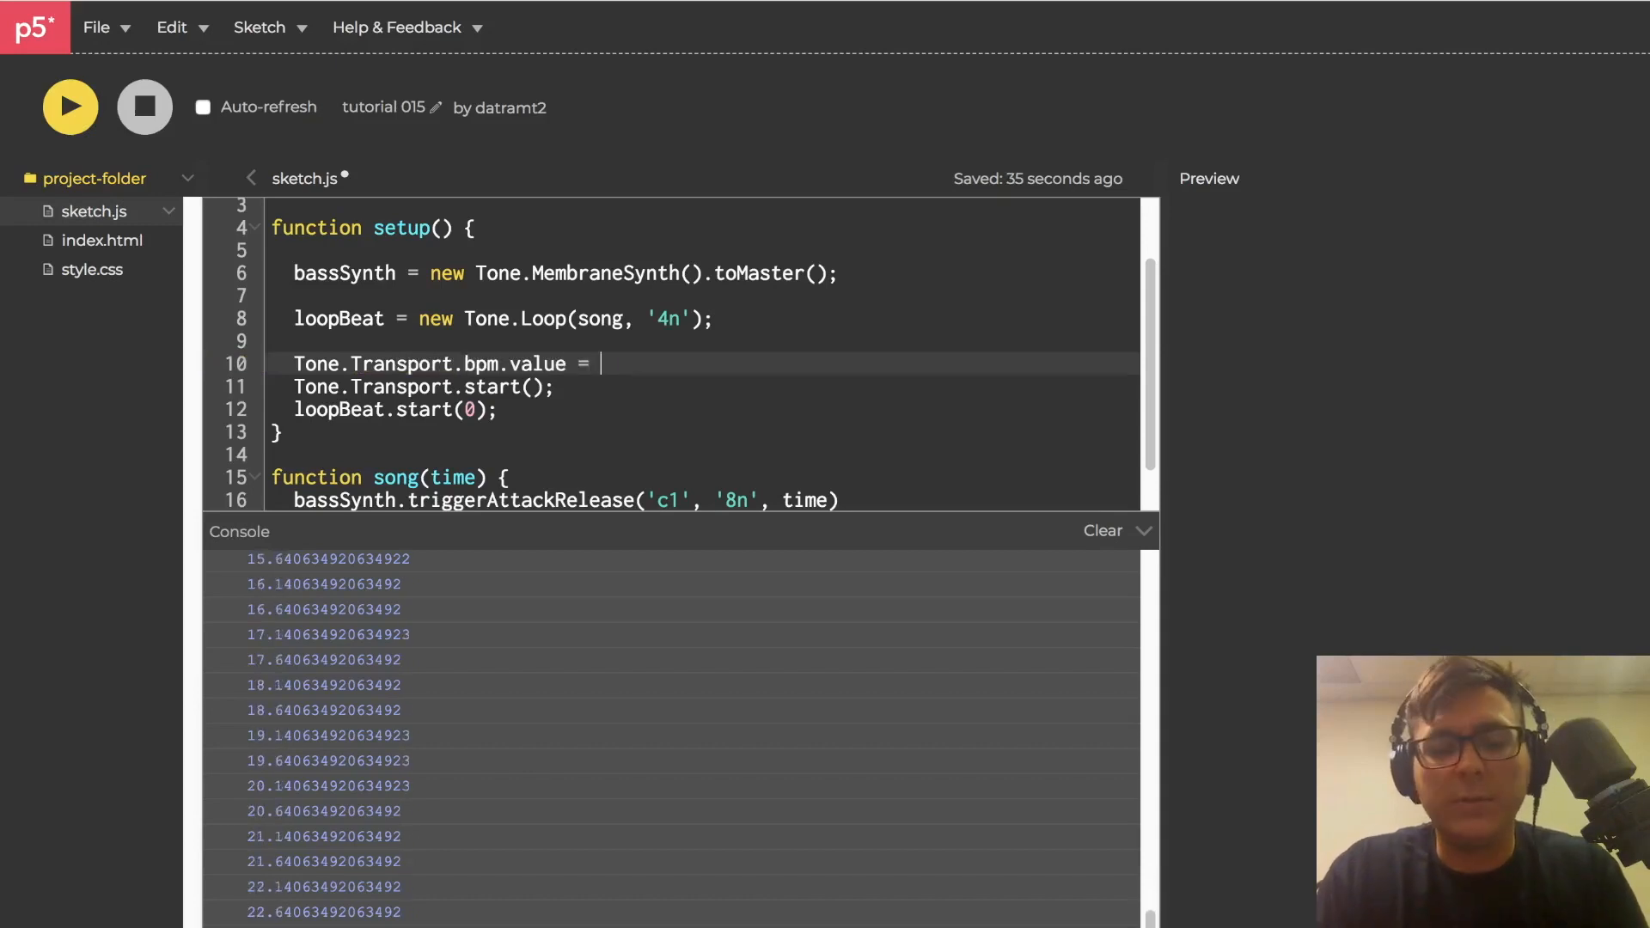
pyautogui.write('140')
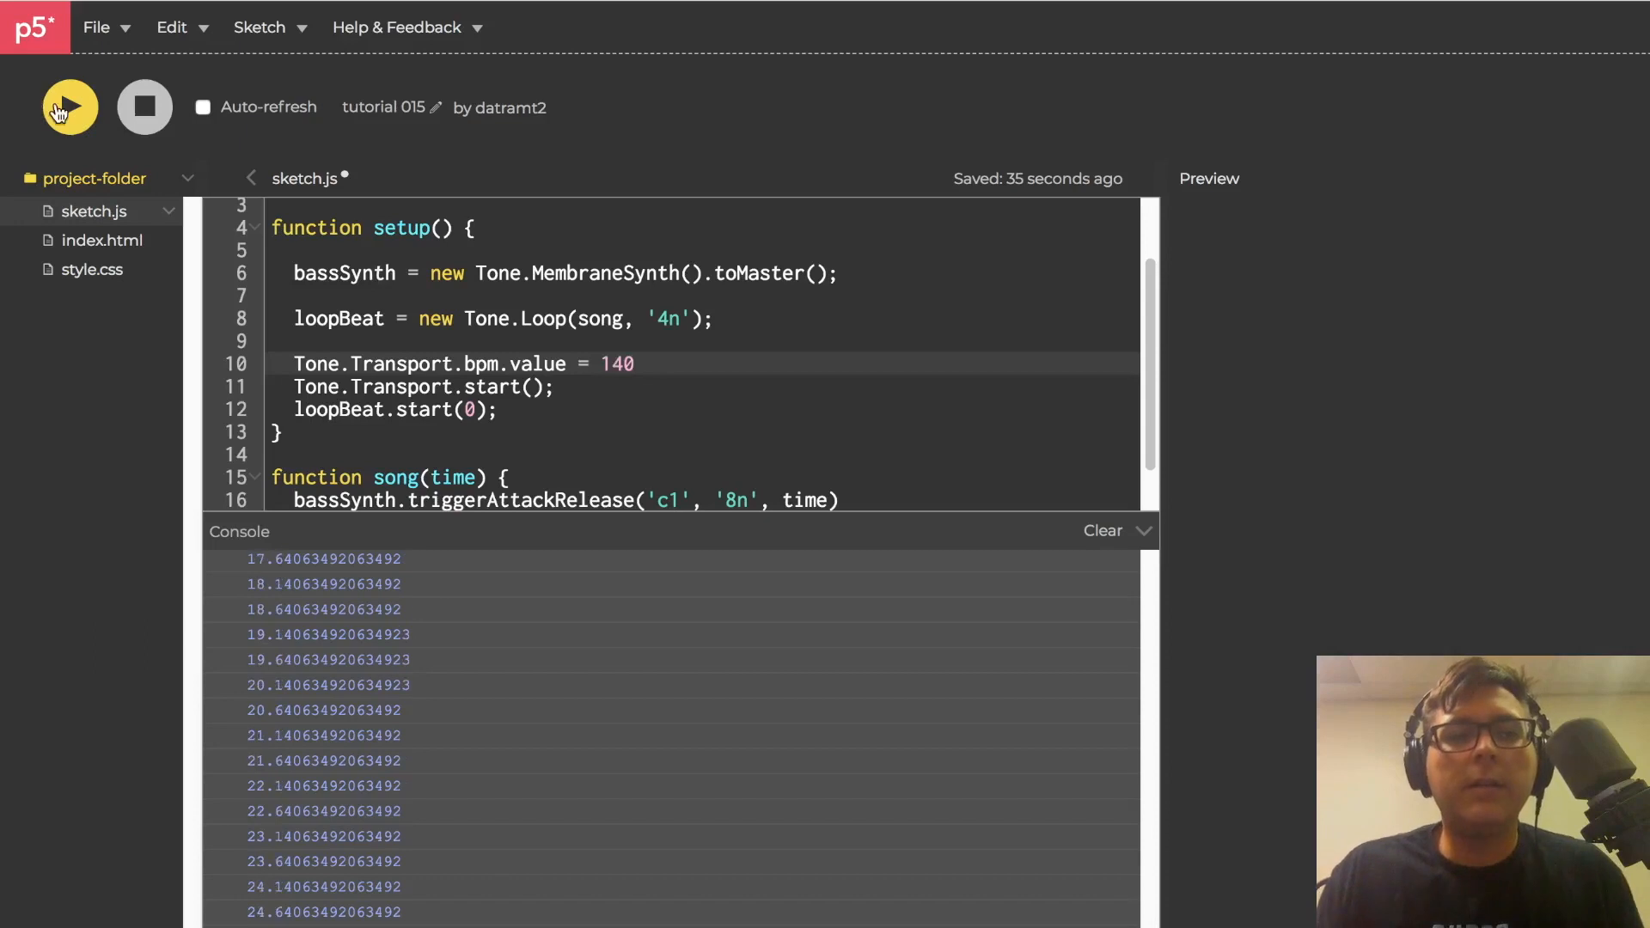